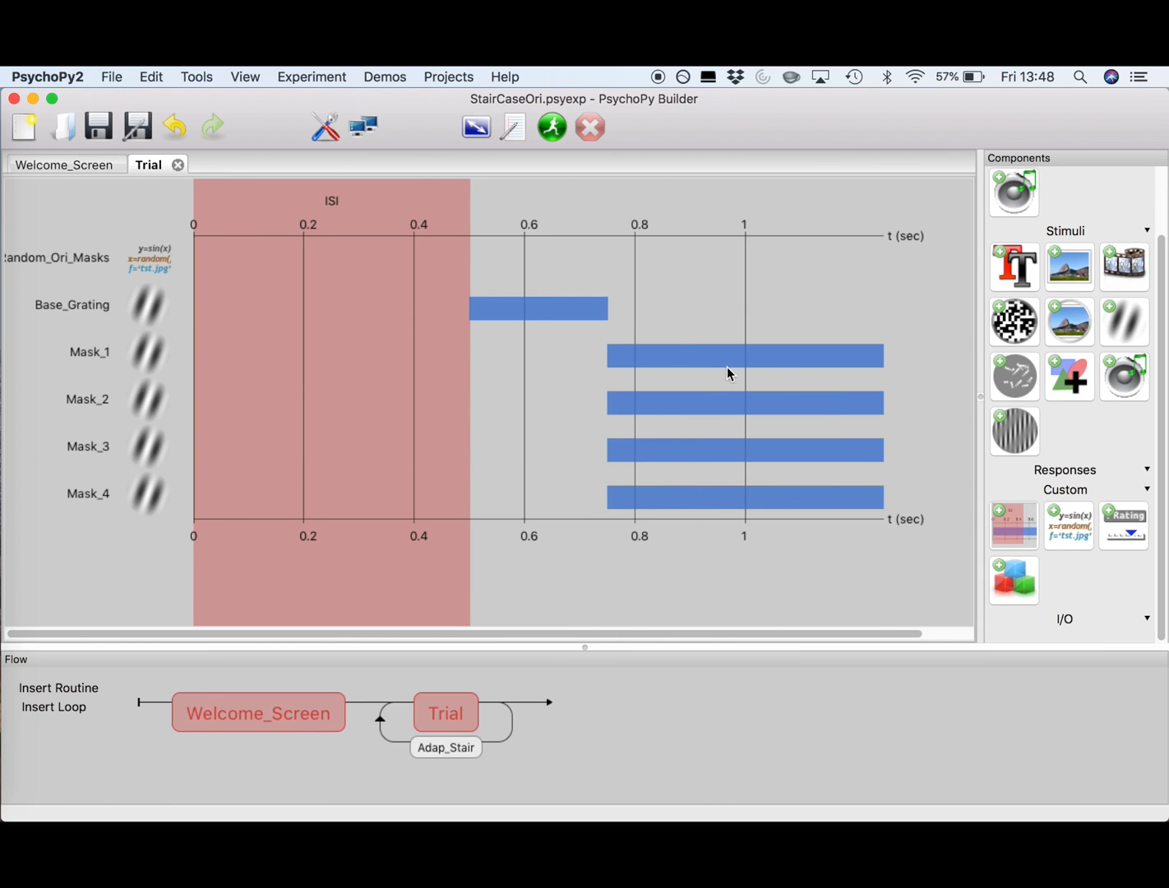
mouse_move(1154, 361)
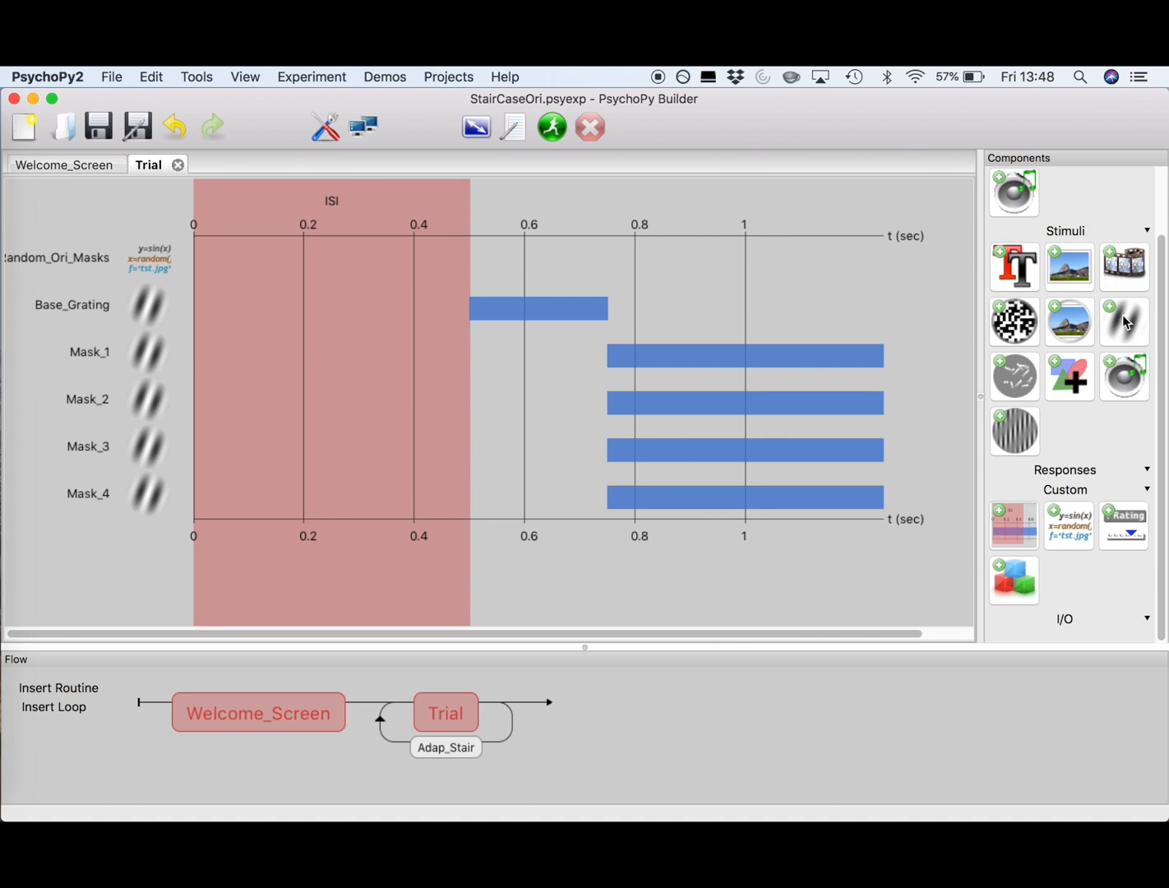
Name the grating Change_Grating with start 1.25 s and duration 0.25 s.
double_click(1125, 323)
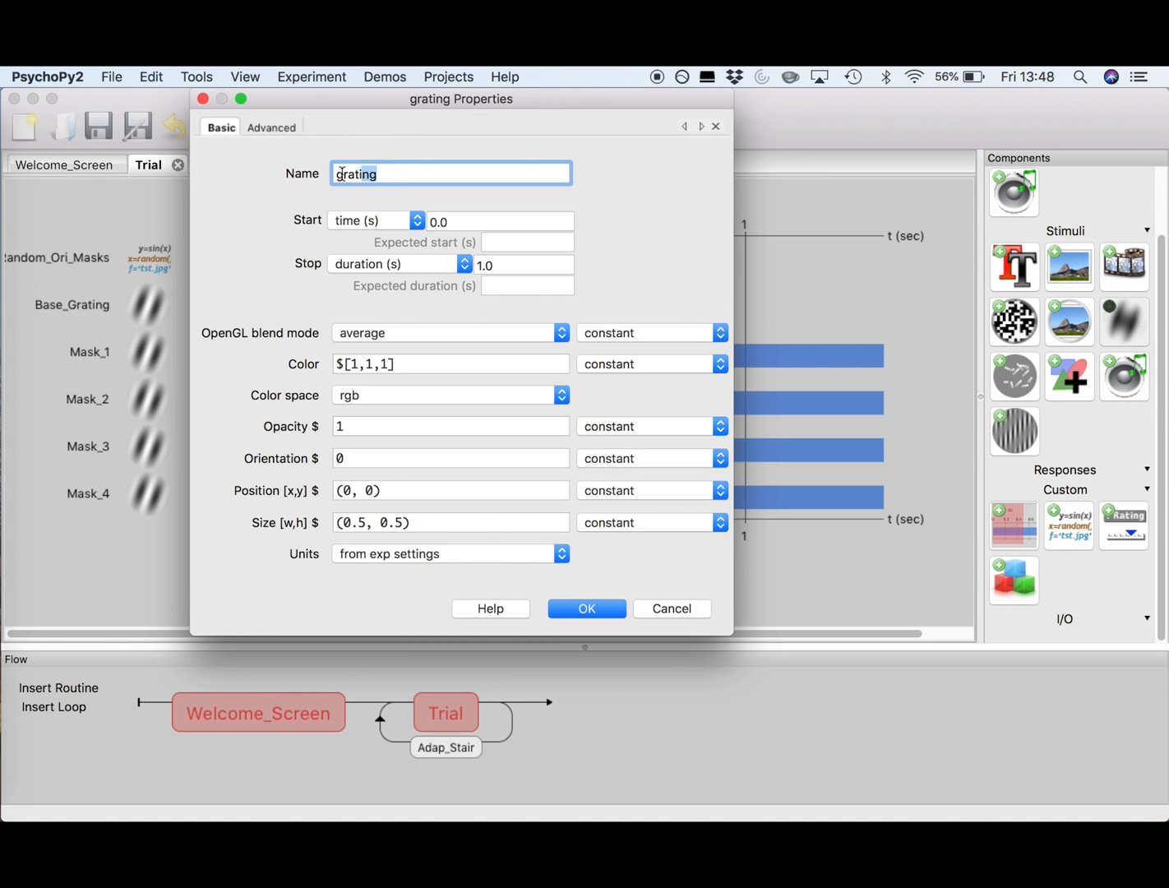
text(Change_G)
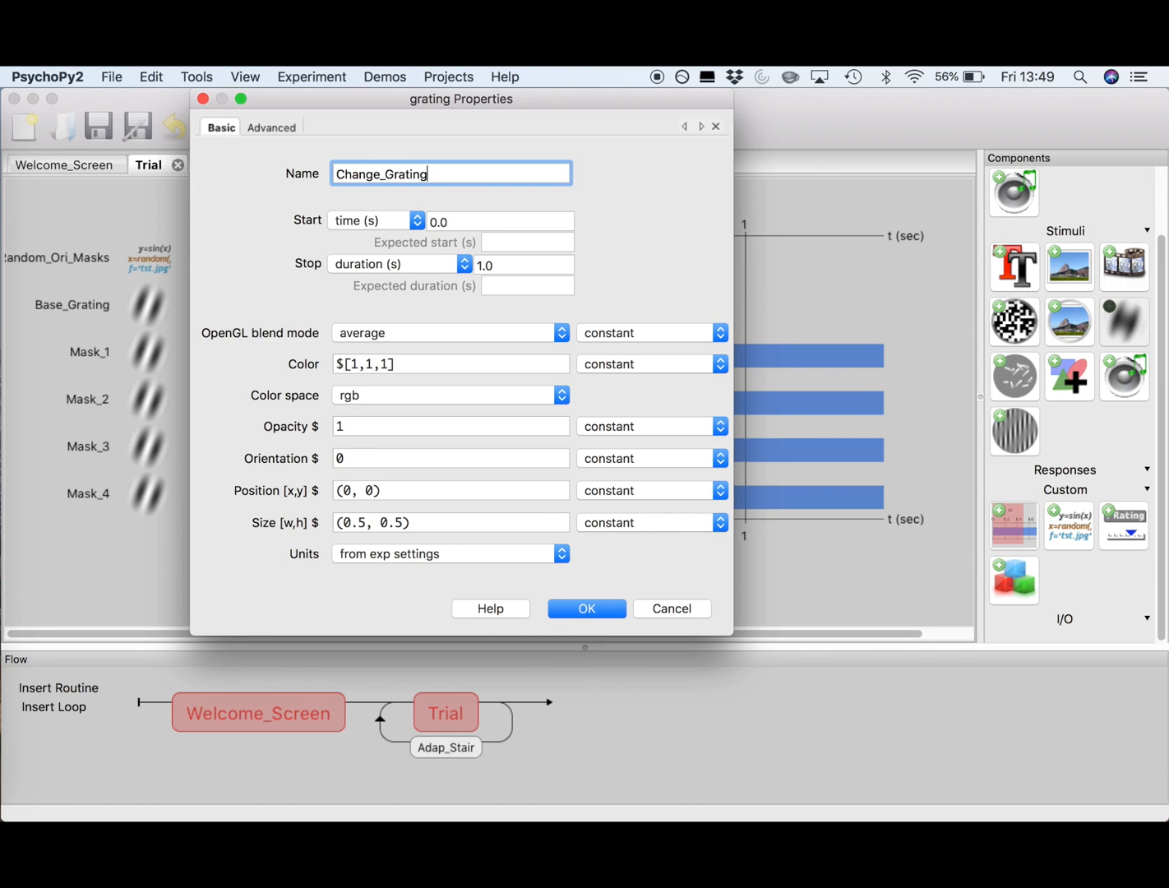
click(497, 220)
text(1.25)
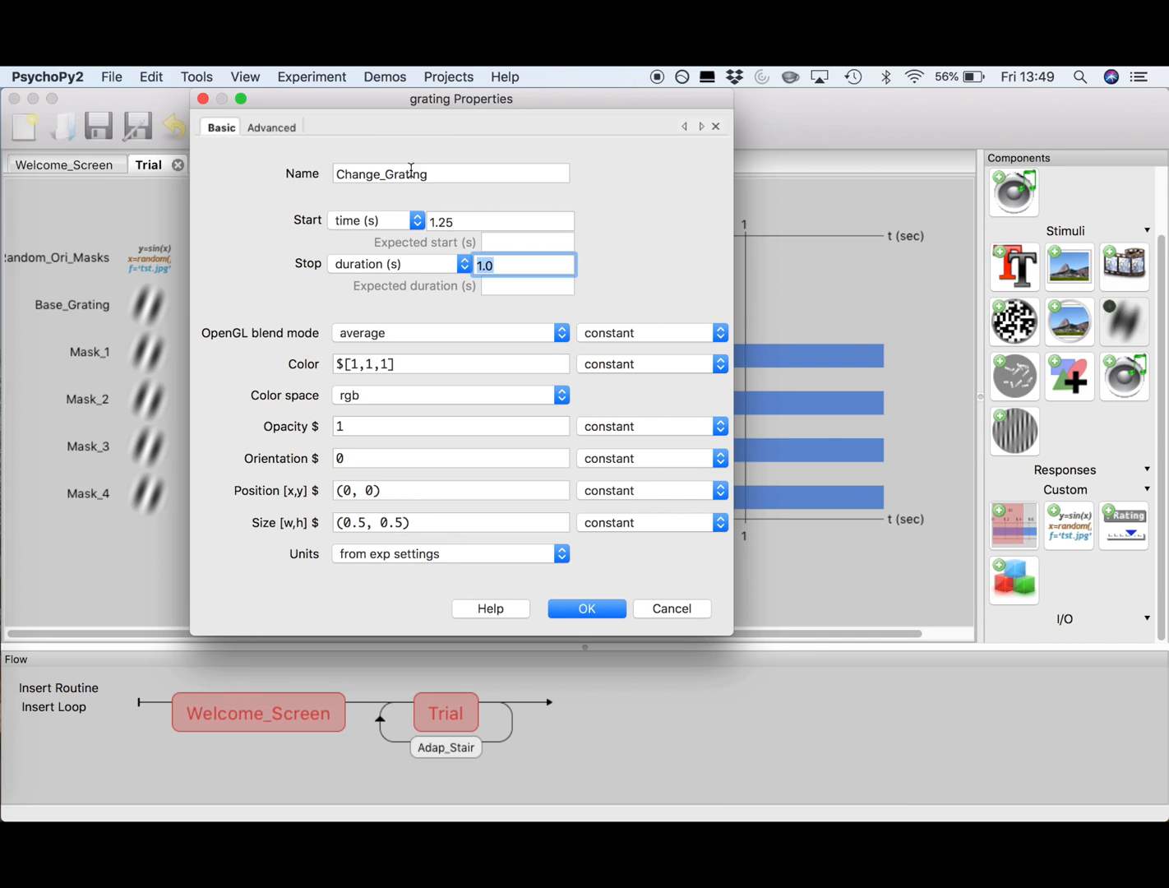
text(0.25)
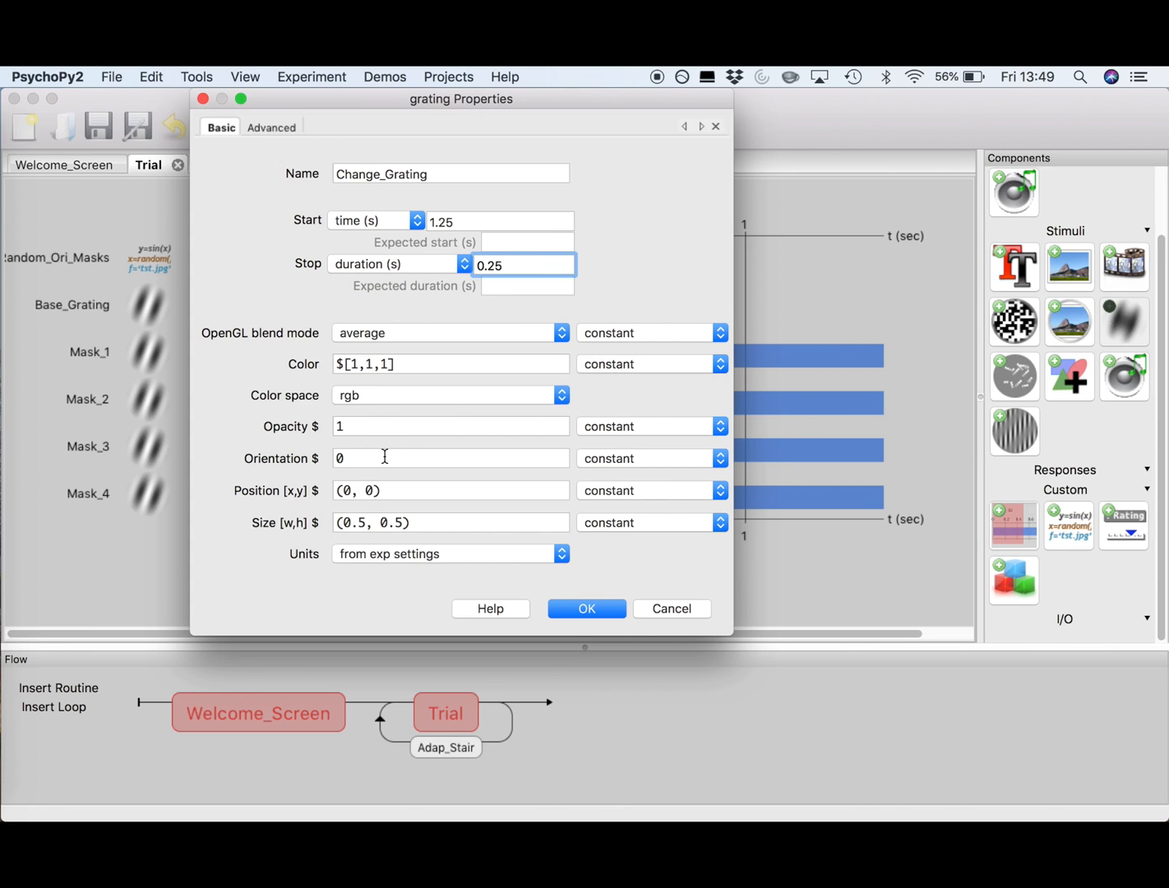
Clear the orientation, update it every repeat, and size the grating 4×4 in cm.
click(450, 457)
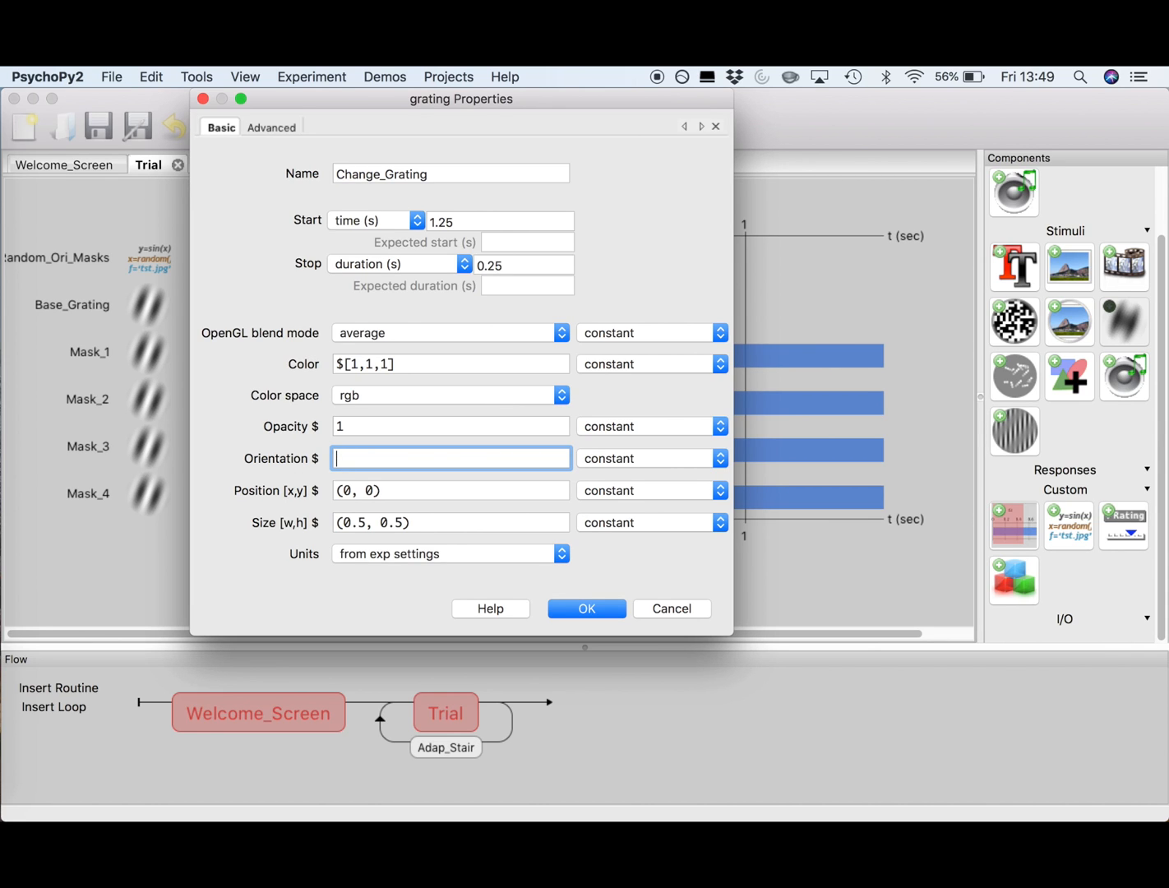
click(720, 457)
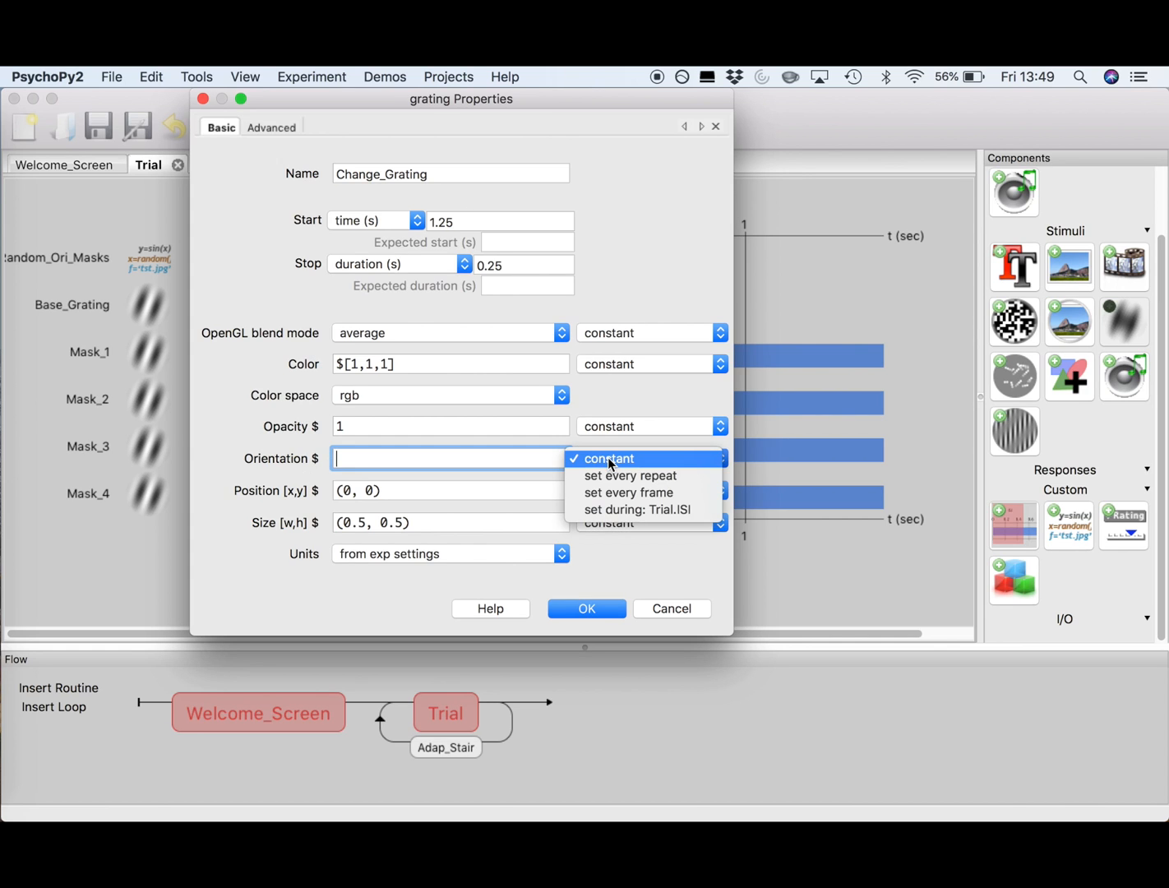
click(630, 475)
text((4, 4)
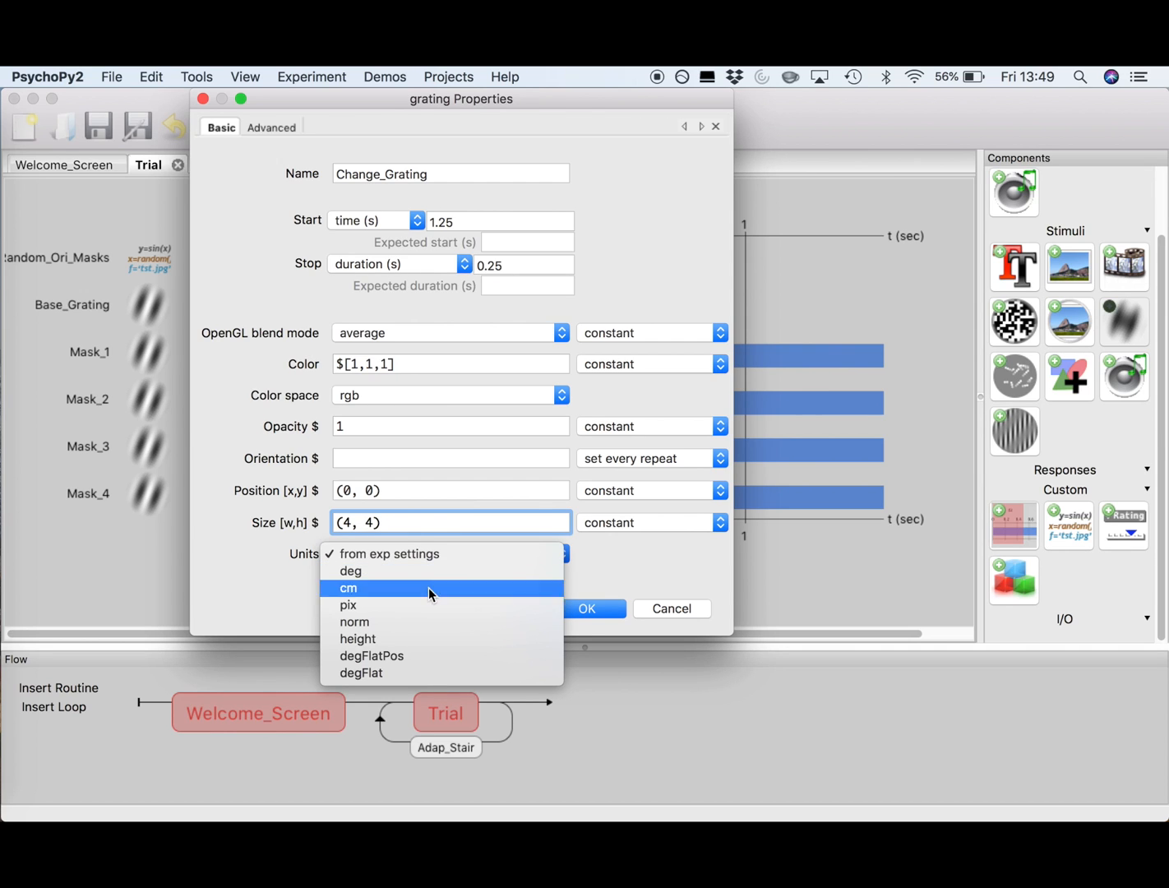
click(271, 128)
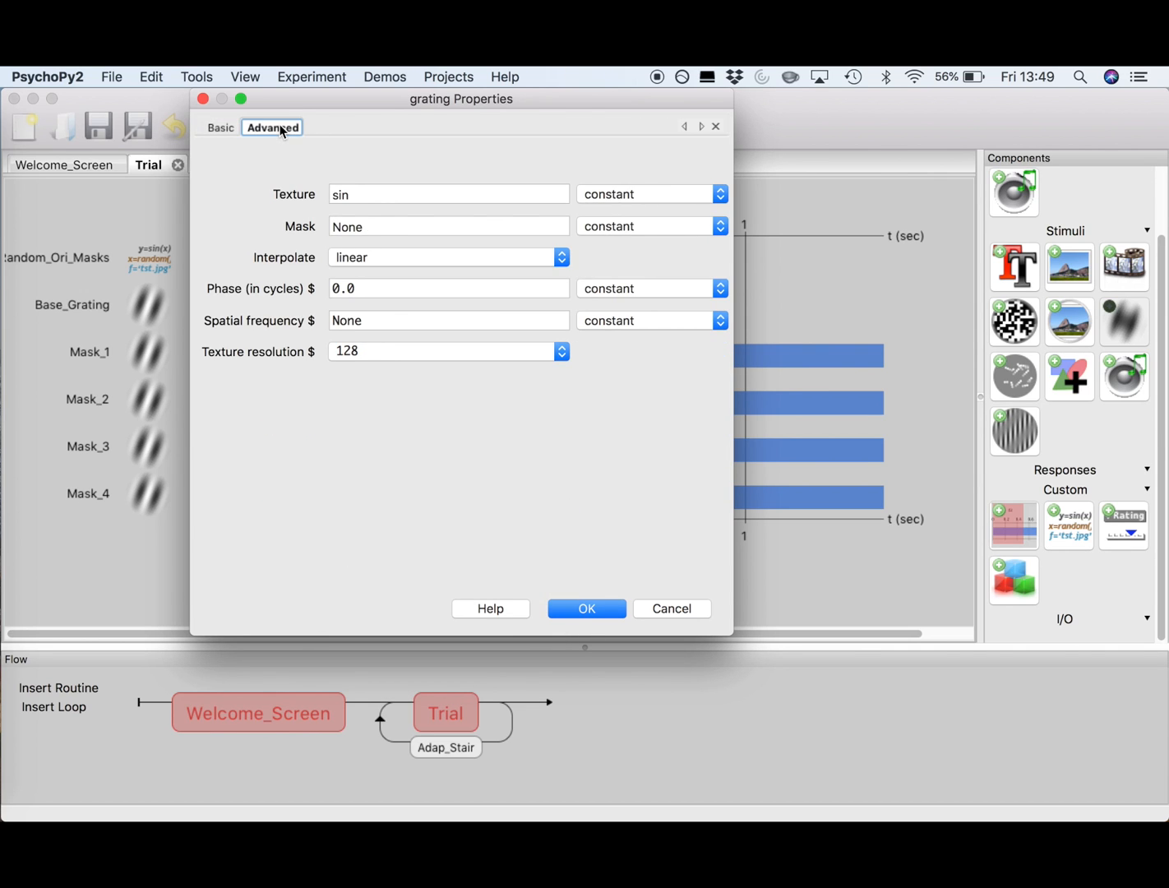
click(585, 608)
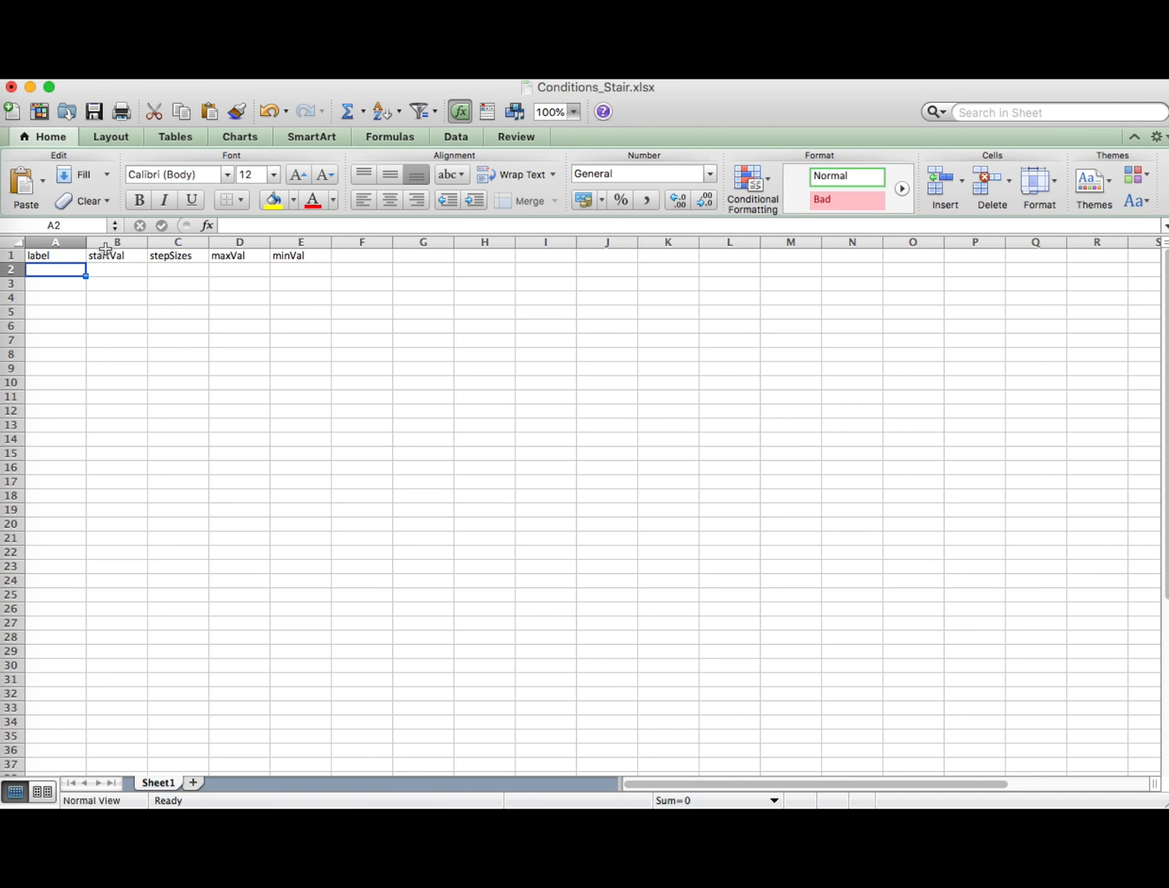
Fill the condition row: Vertical_High, startVal 10, stepSizes [4,2,2,1], maxVal 15, minVal 0.01.
text(Vertical_Bas)
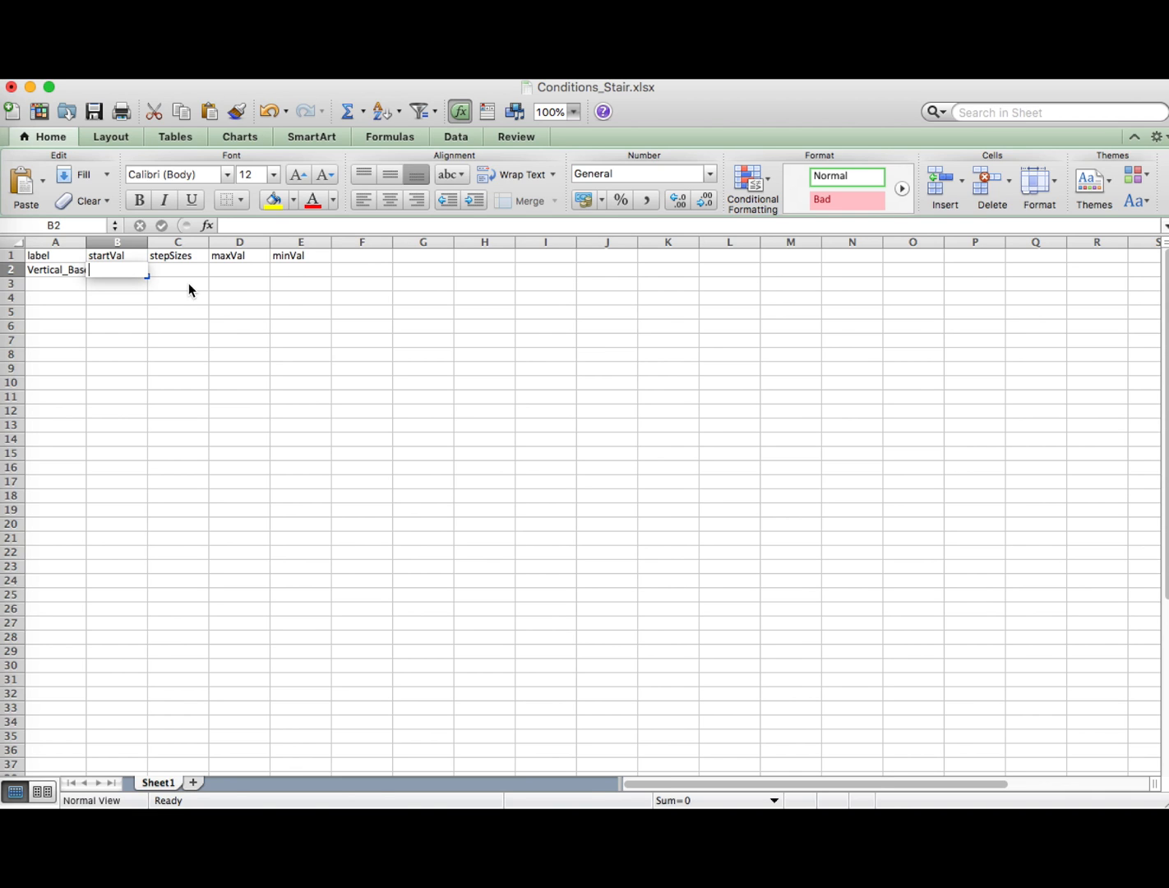
text(10)
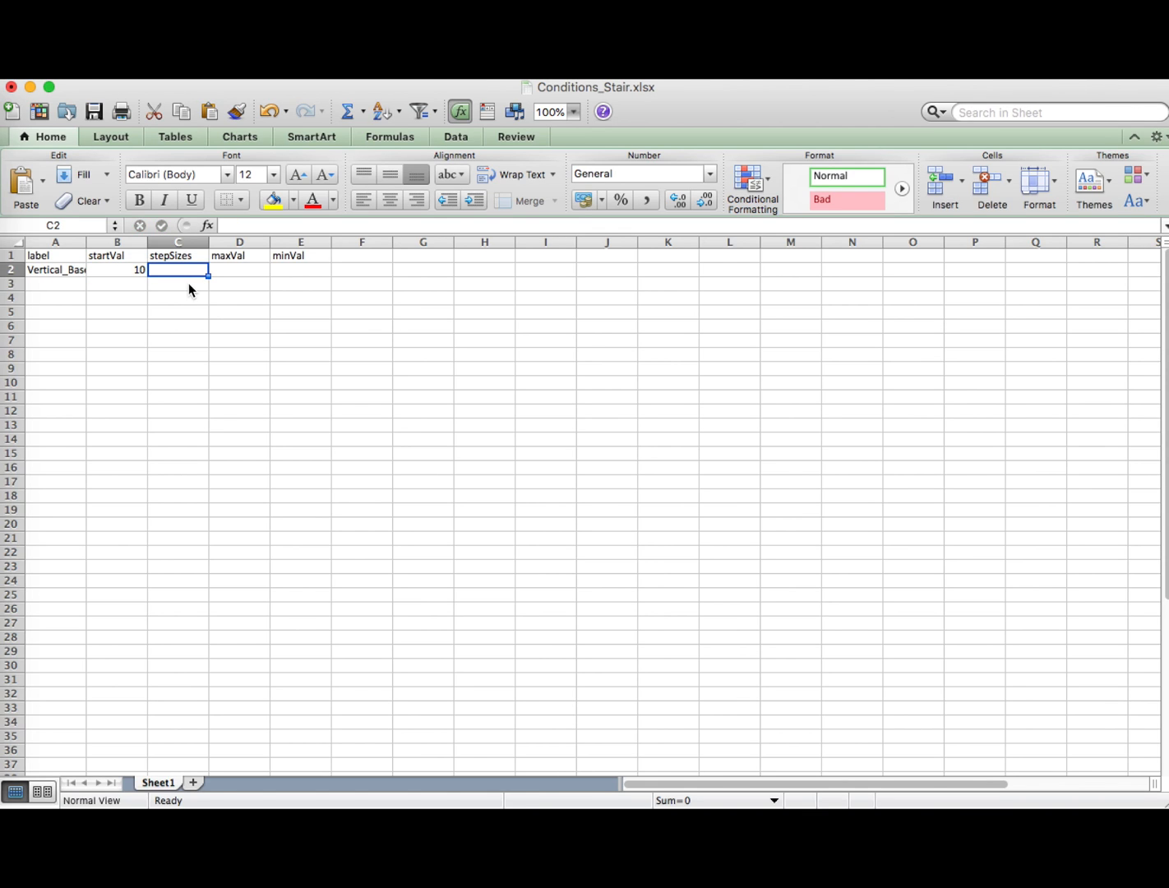
text([)
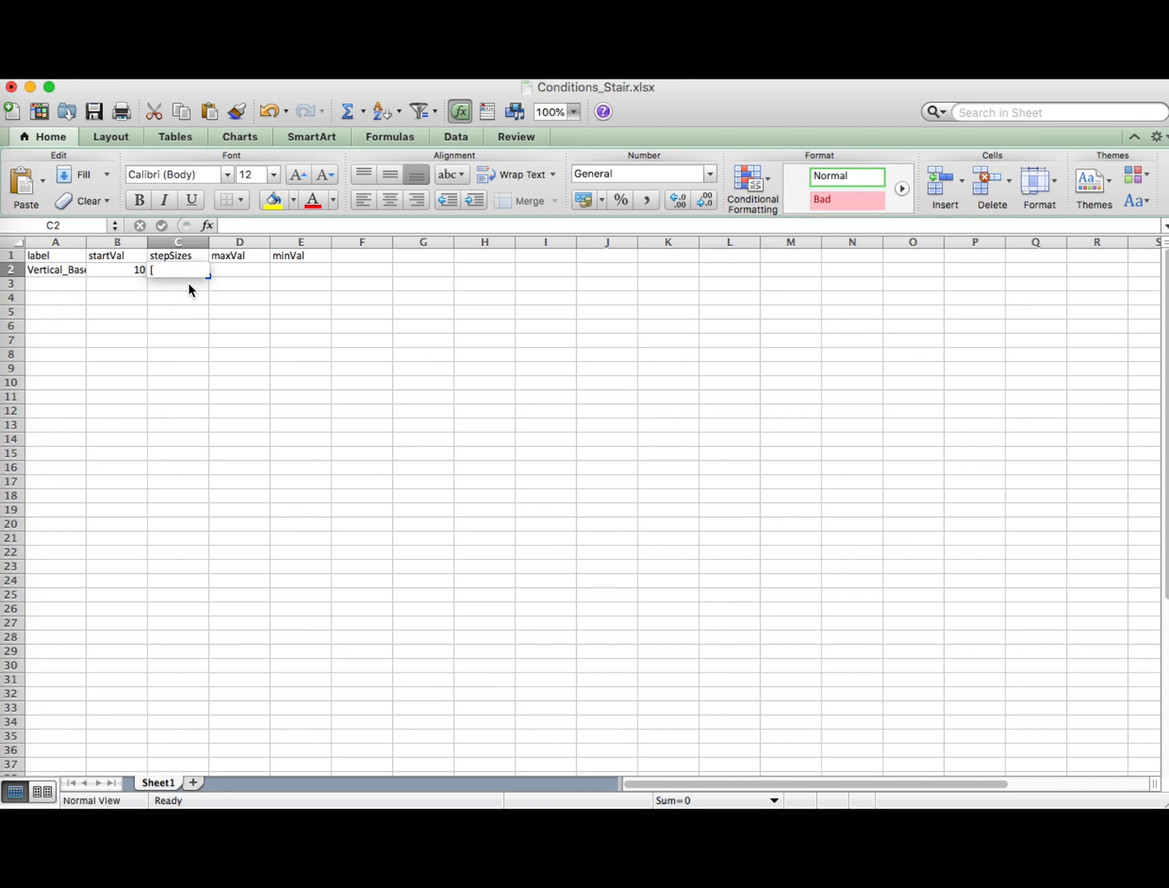
text(4,2,)
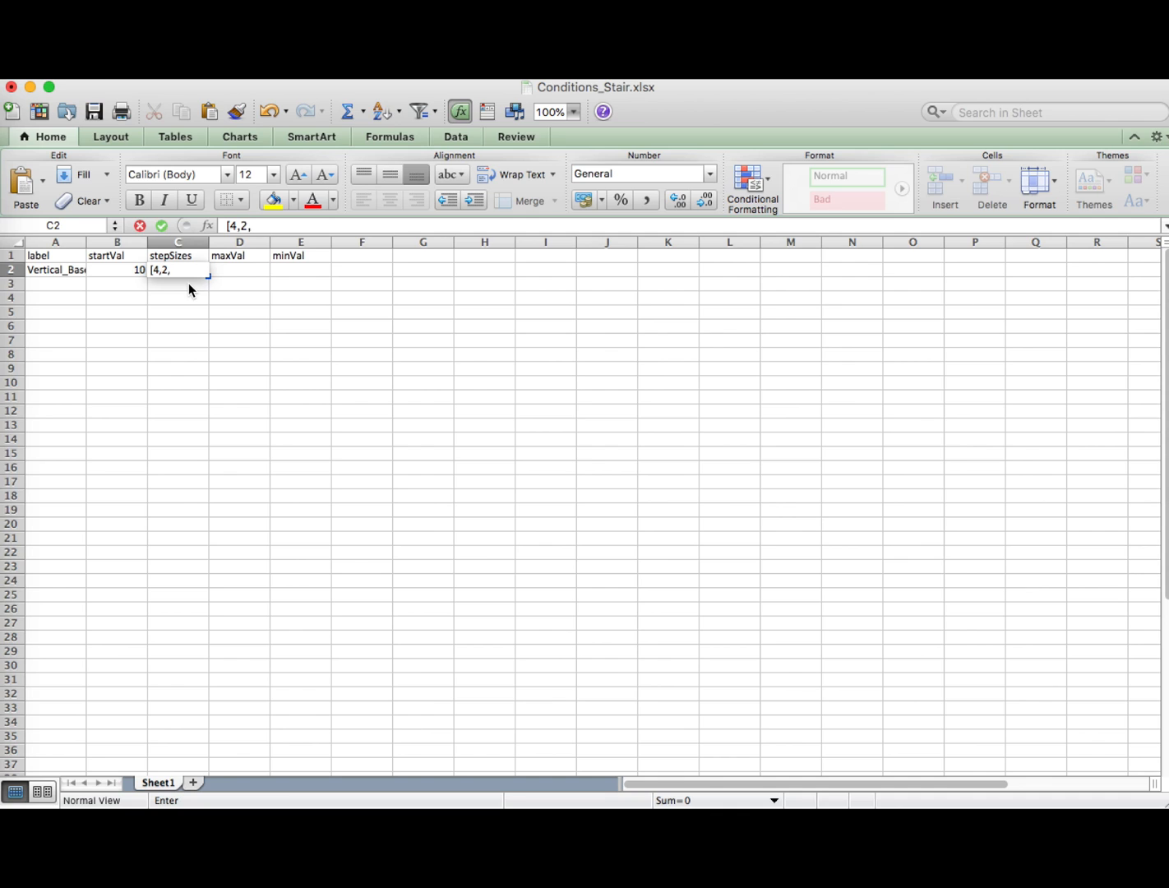
text(2,1)
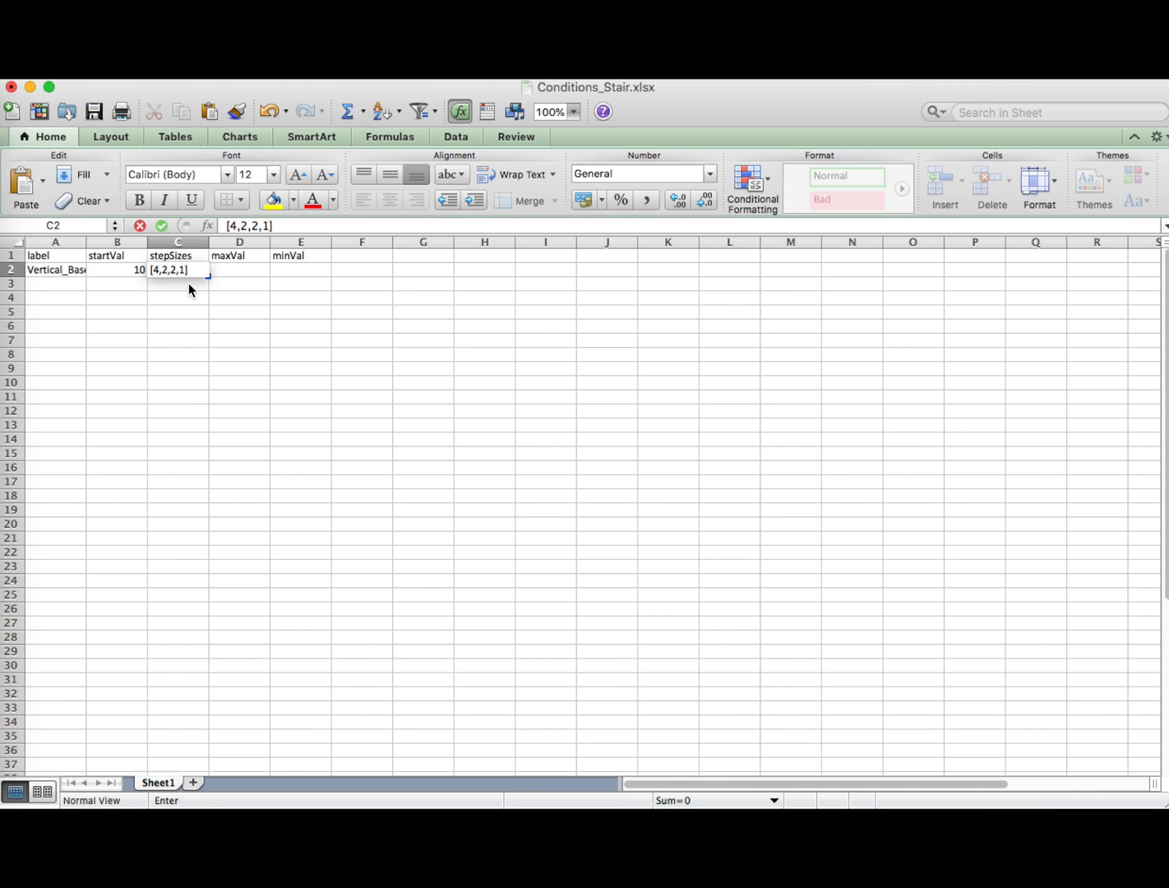
key(Tab)
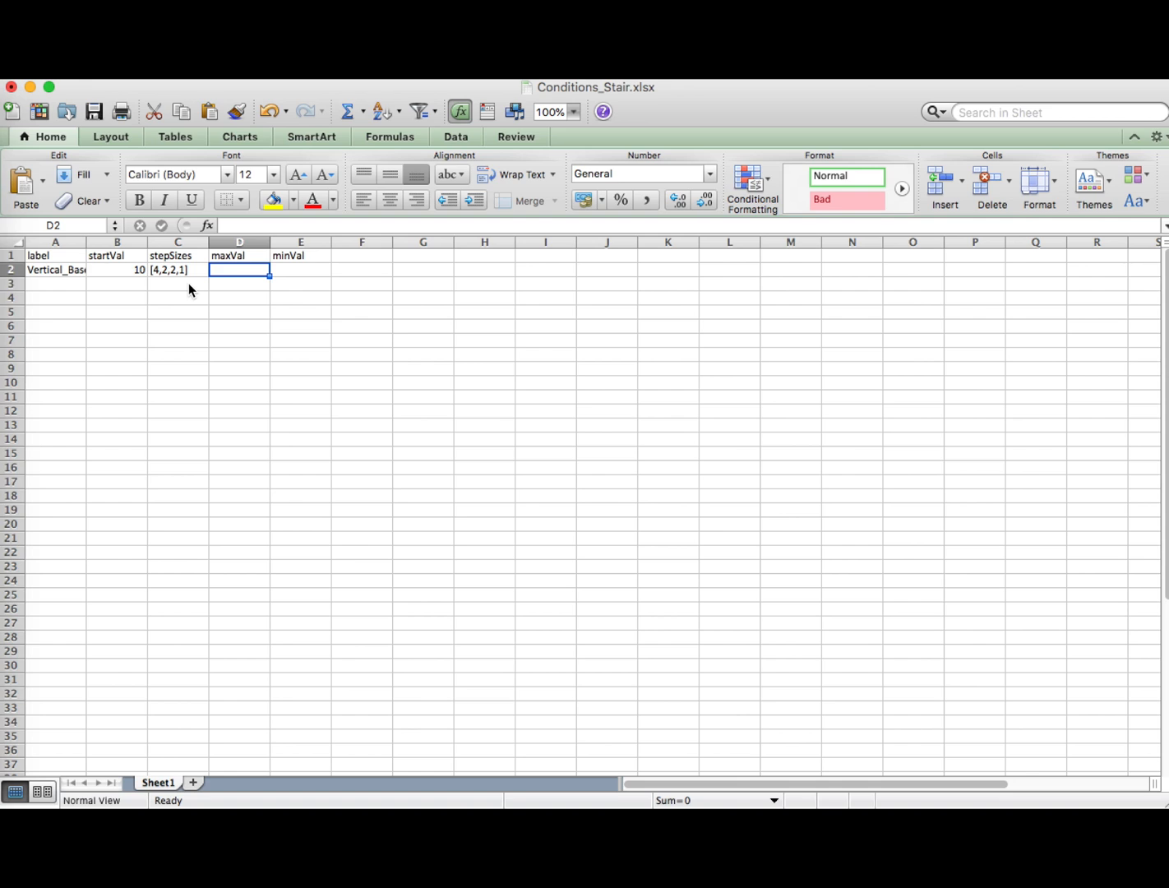
text(15)
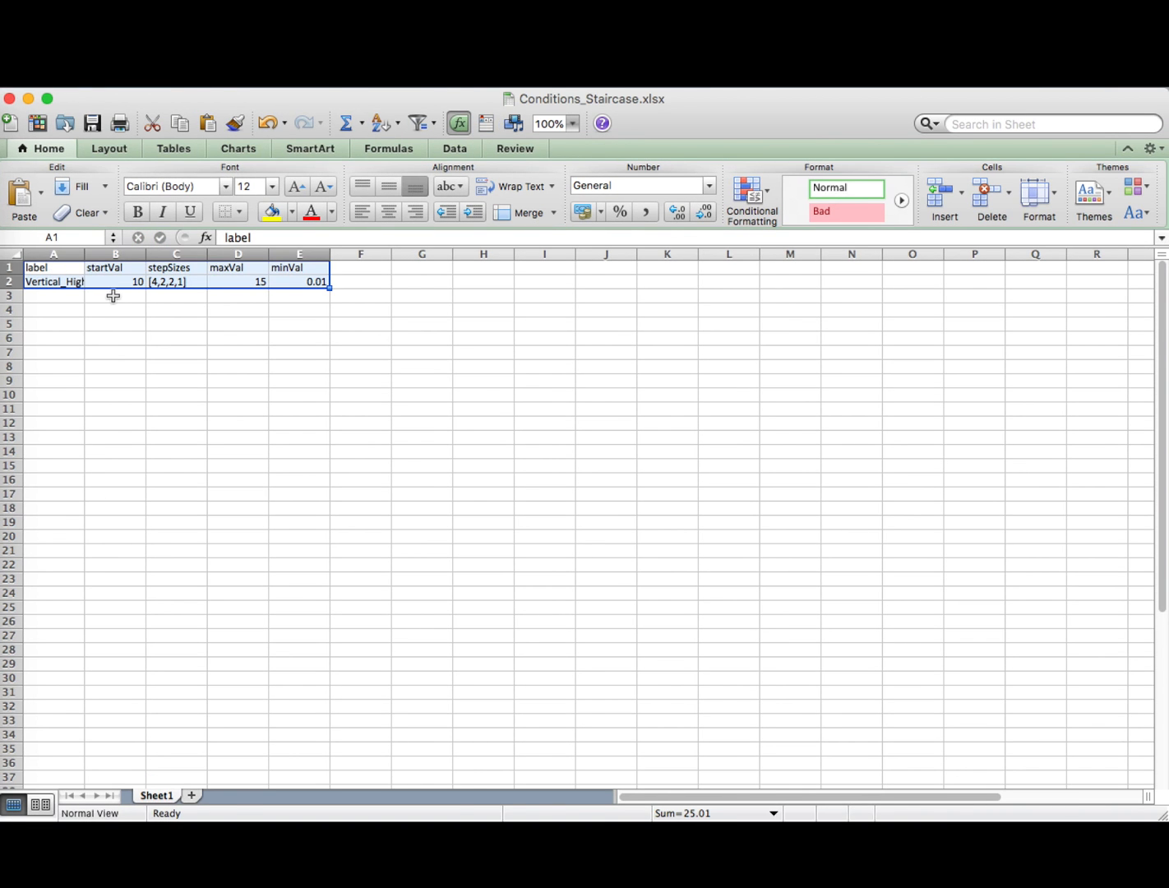
mouse_move(302, 309)
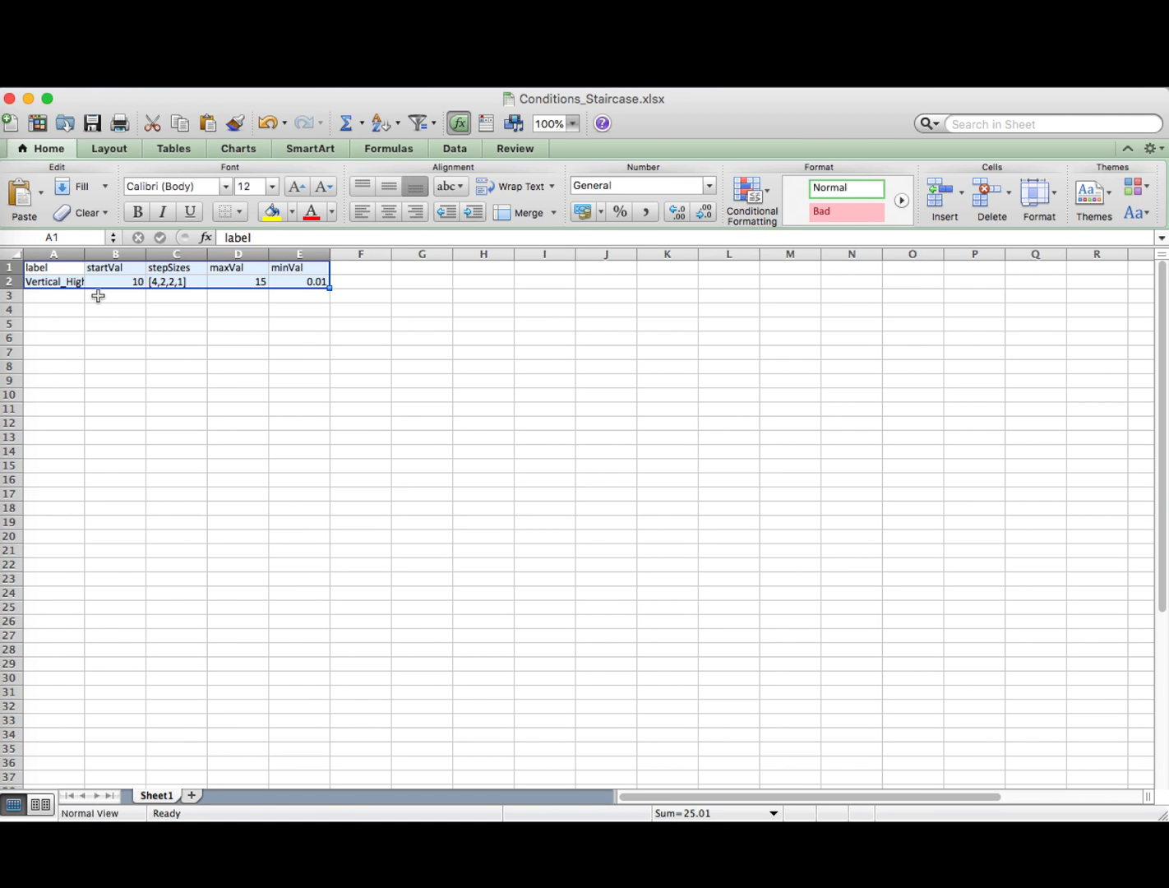
mouse_move(110, 294)
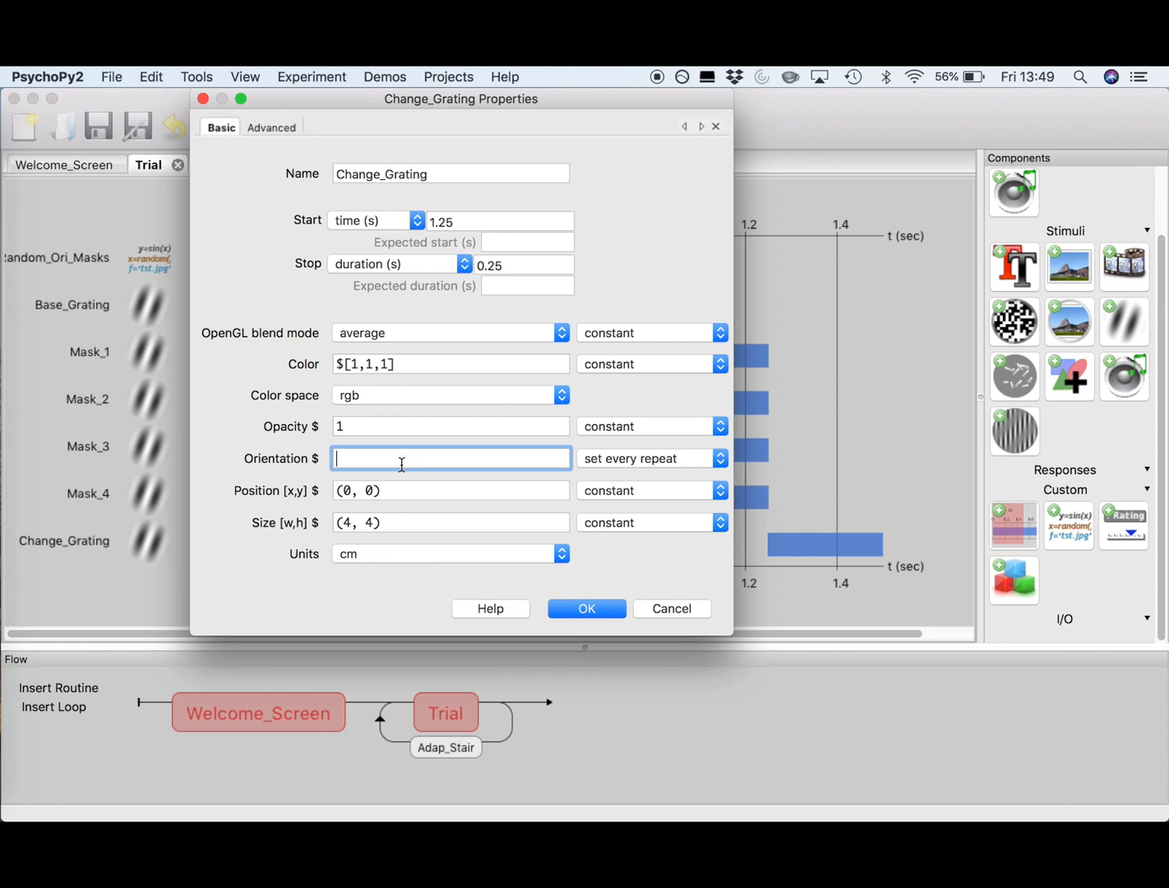
Set Change_Grating's orientation to level and confirm its settings.
text(level)
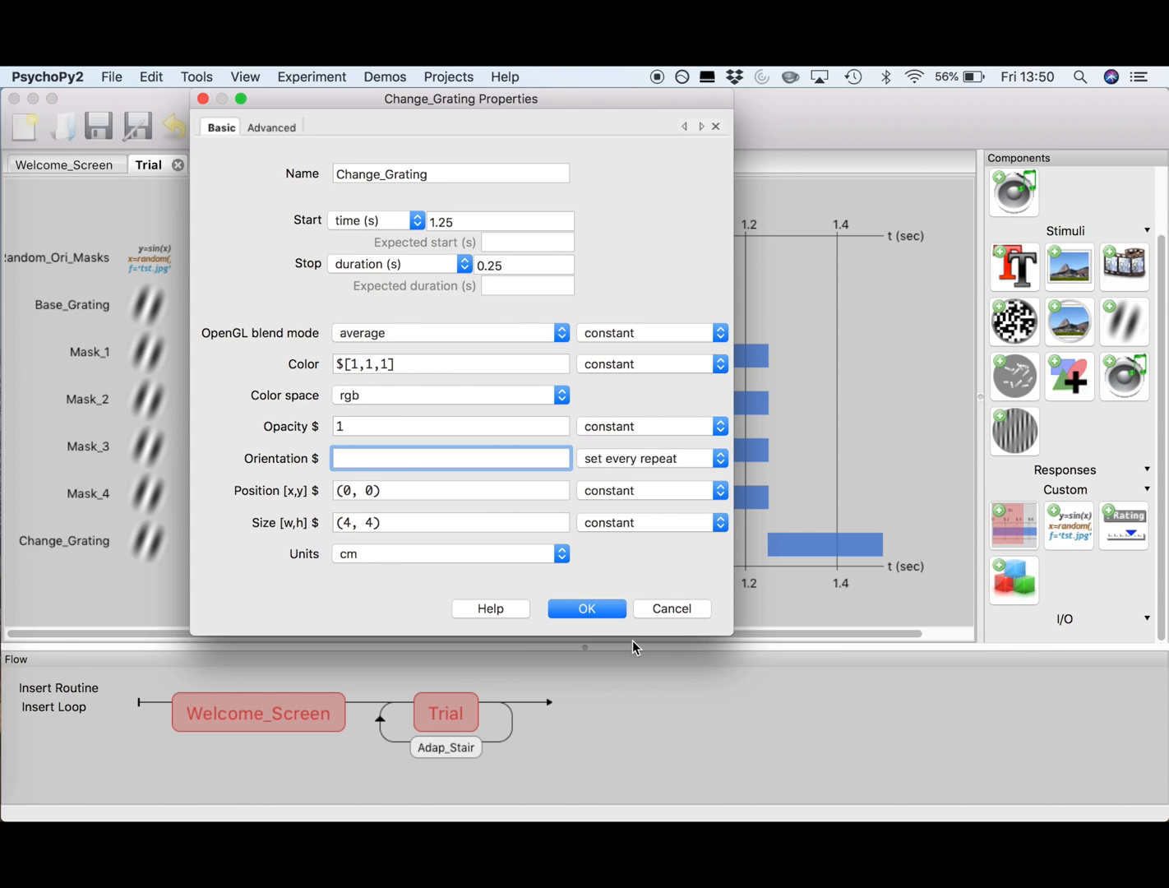
click(585, 608)
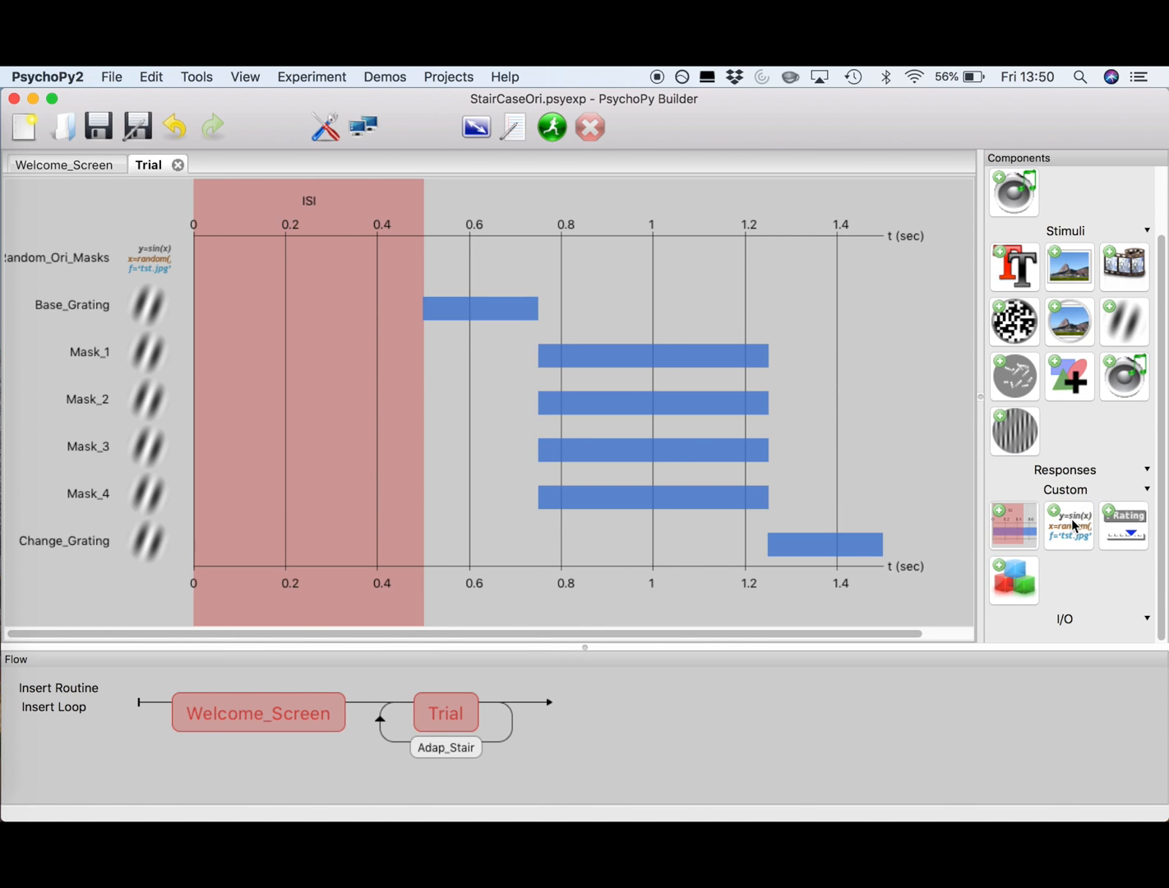
Add a Code component to the Trial routine.
click(1069, 523)
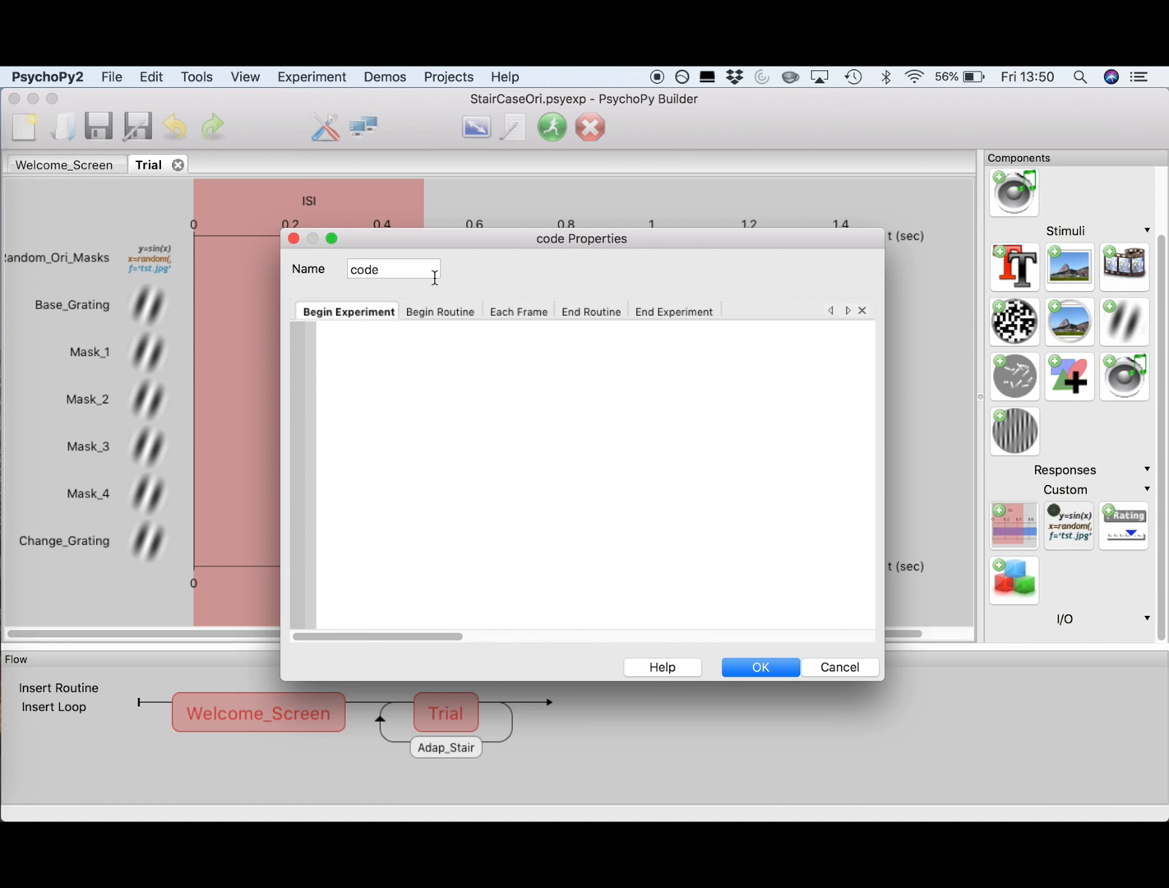
Name the code component Set_CW_CCW and go to its Begin Routine code.
triple_click(392, 268)
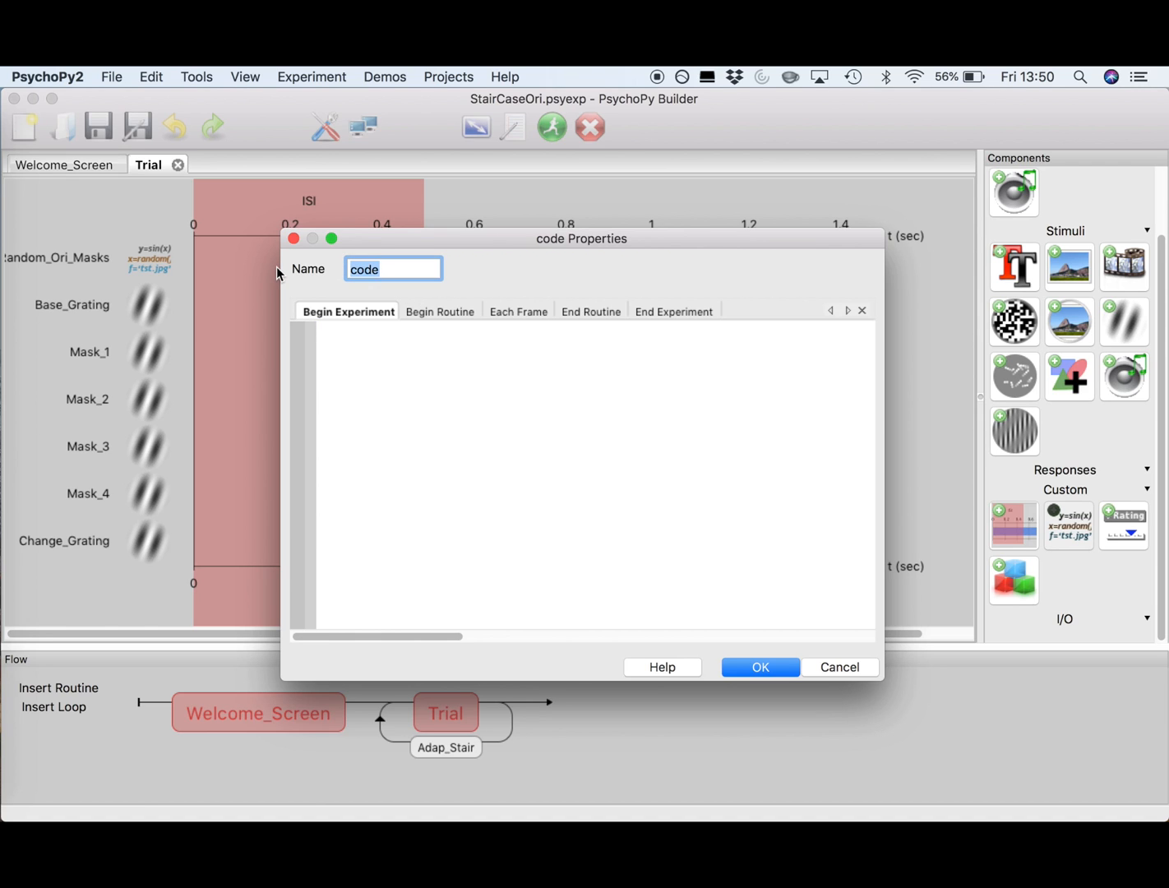
text(Set_CW_CCW)
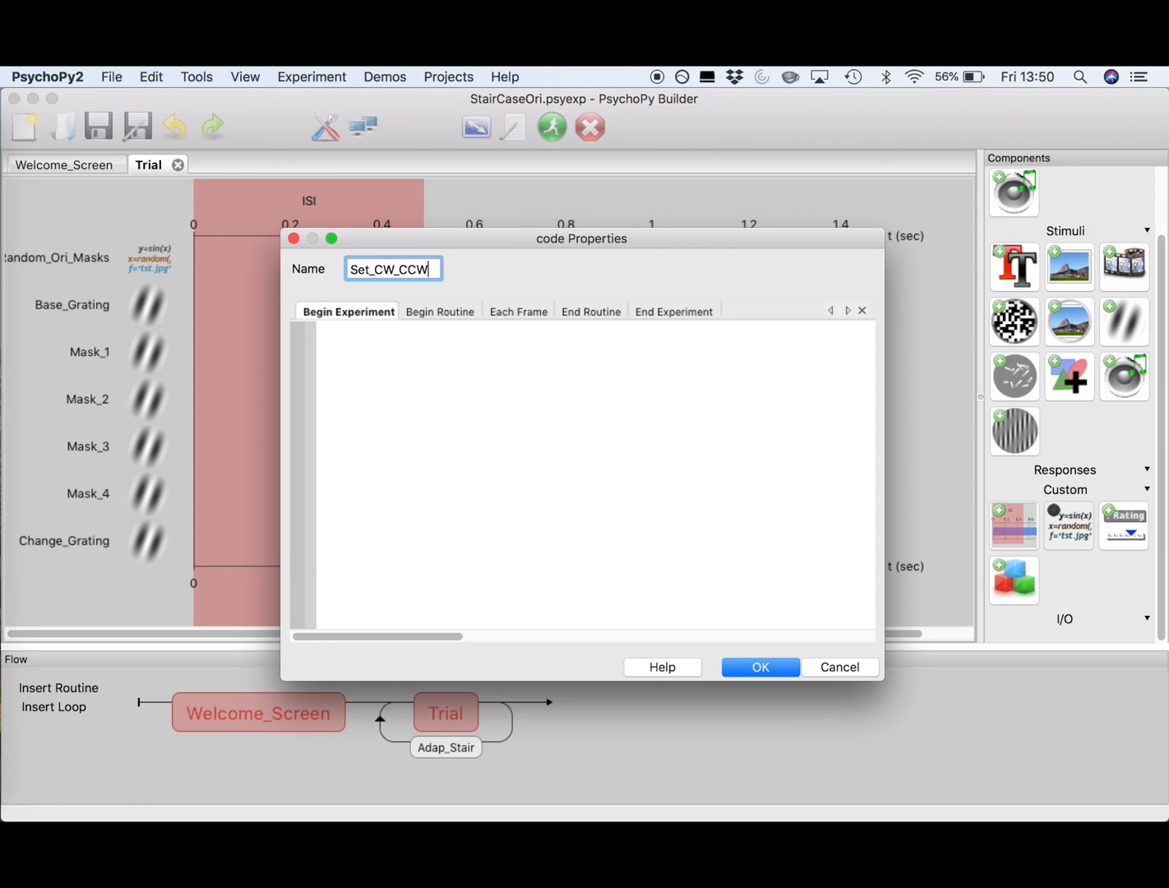
click(440, 311)
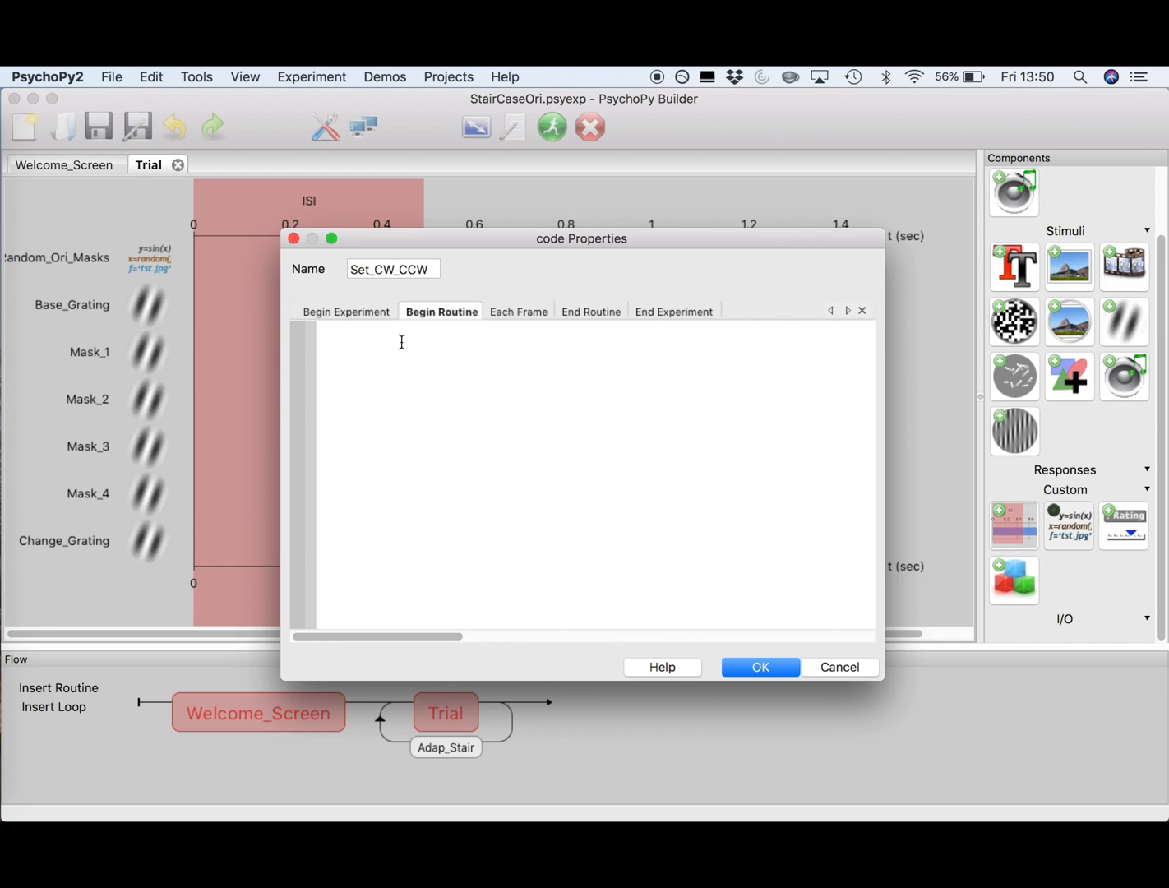
Write the if random() > 0.5 branch: Ori_Grat = level, CorrectAns = 'right'.
text(if random())
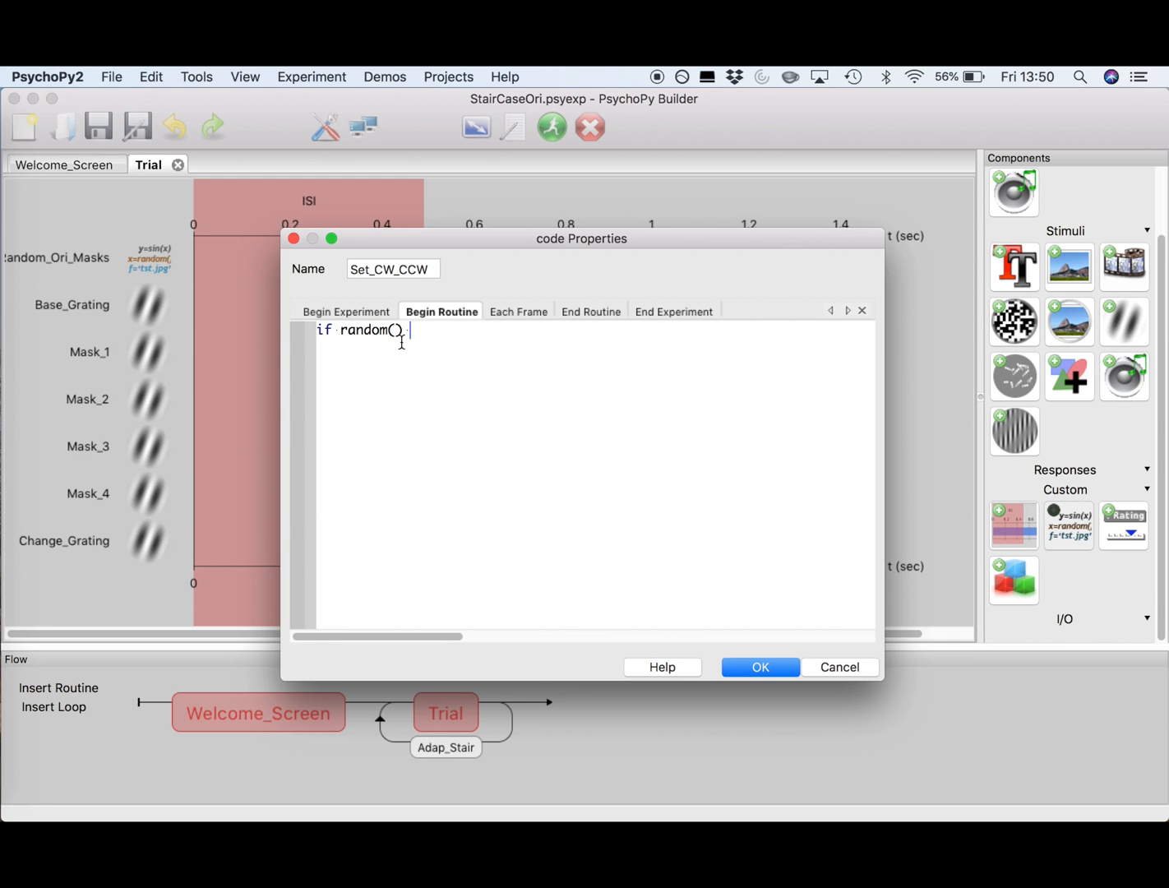
text(> 0.5:)
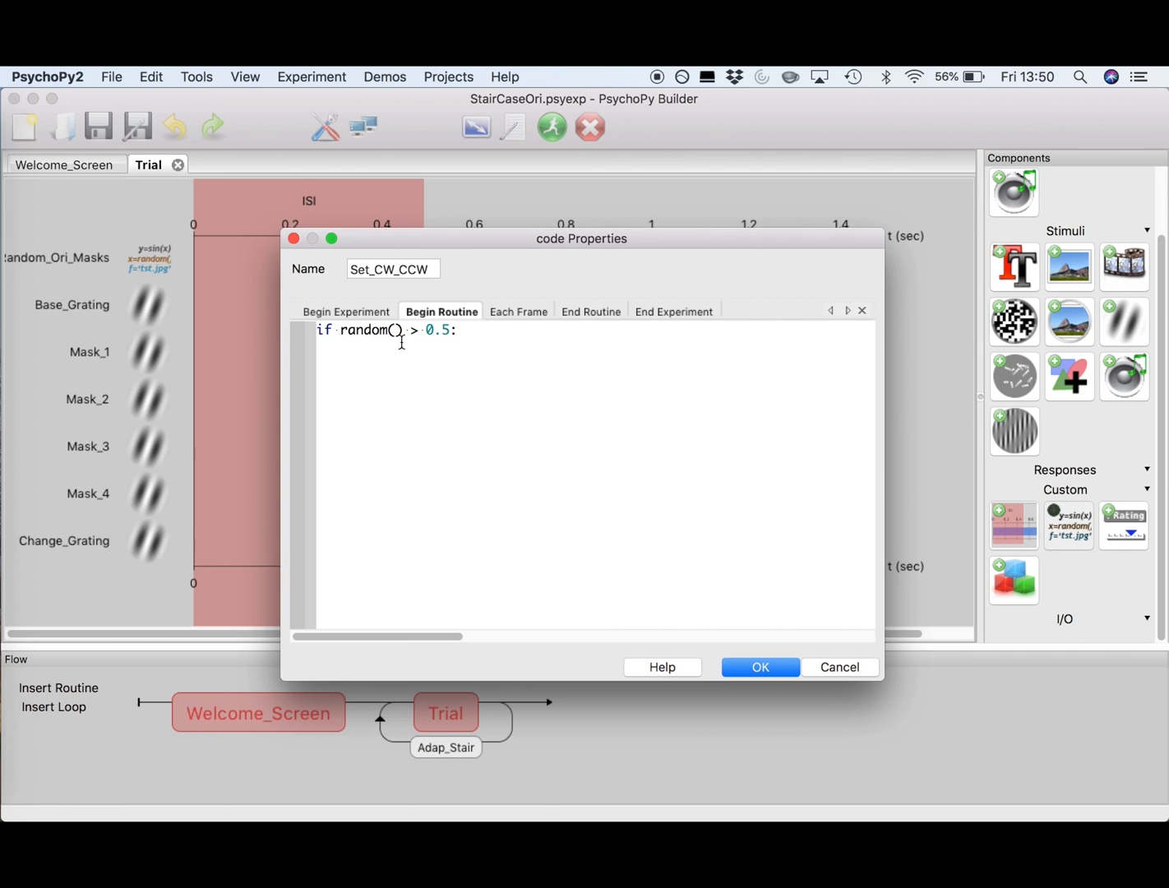
text(Ori)
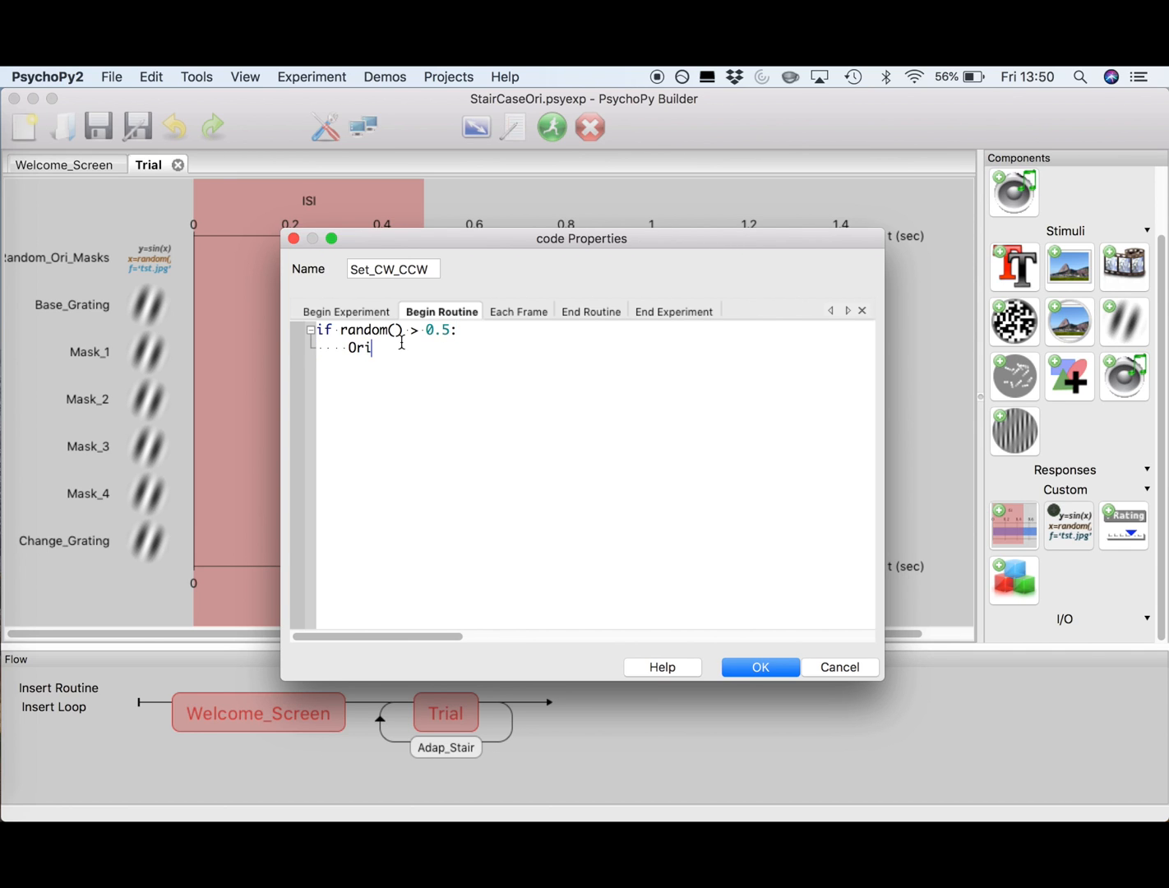
text(_Grat)
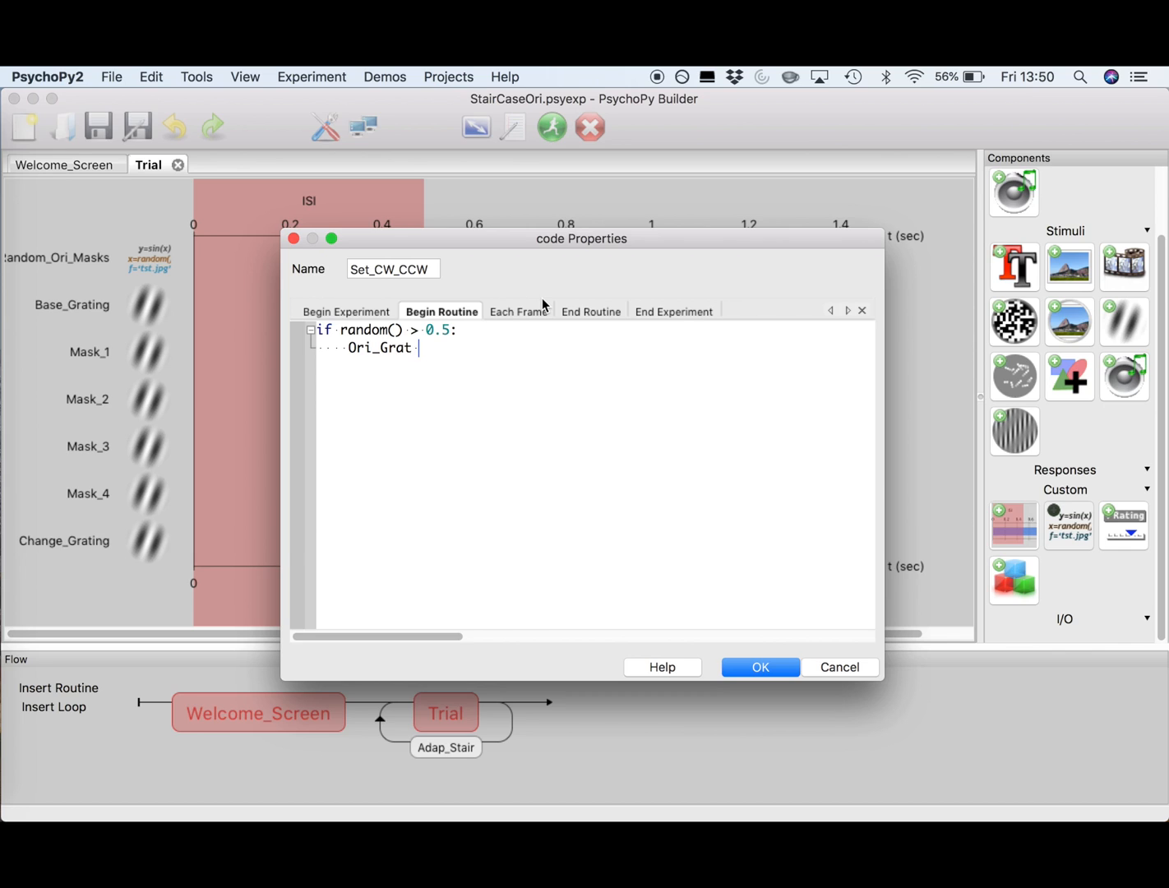
text(= level #)
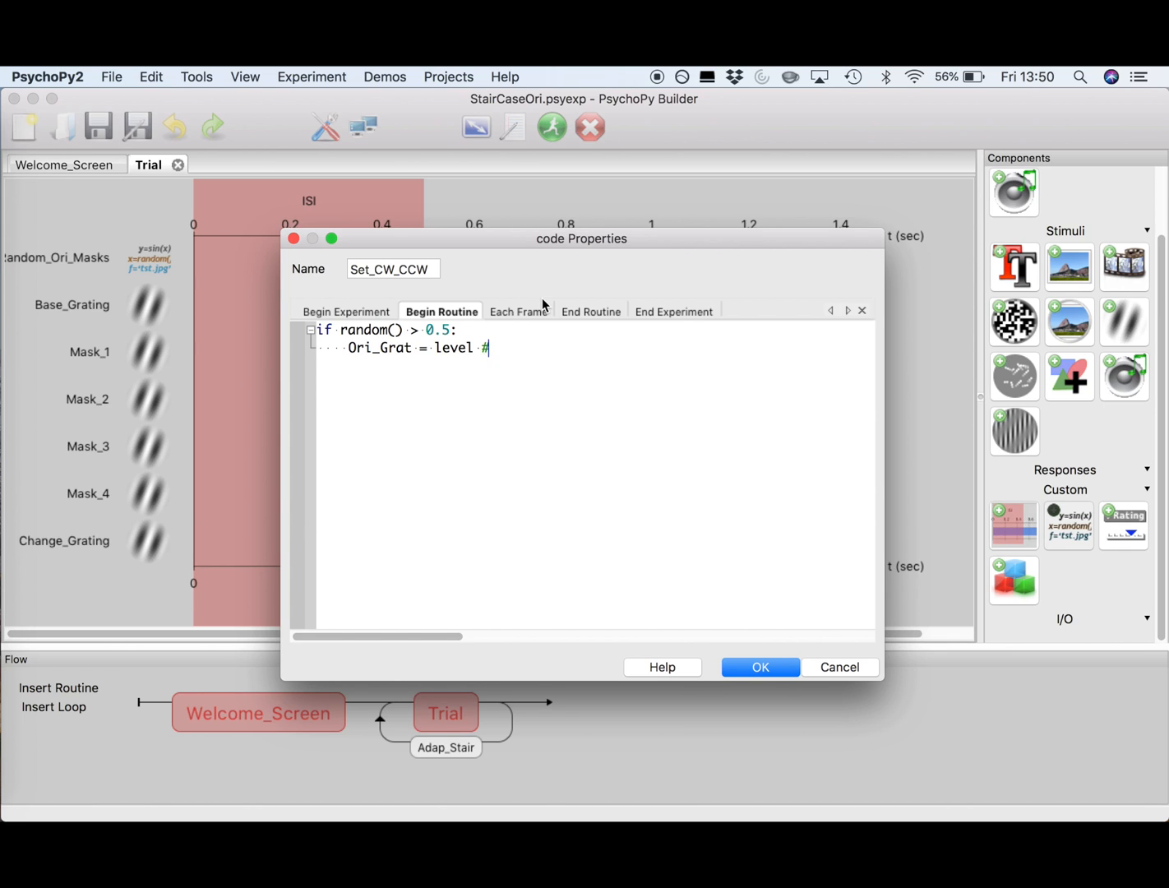
text(Positive, so CW)
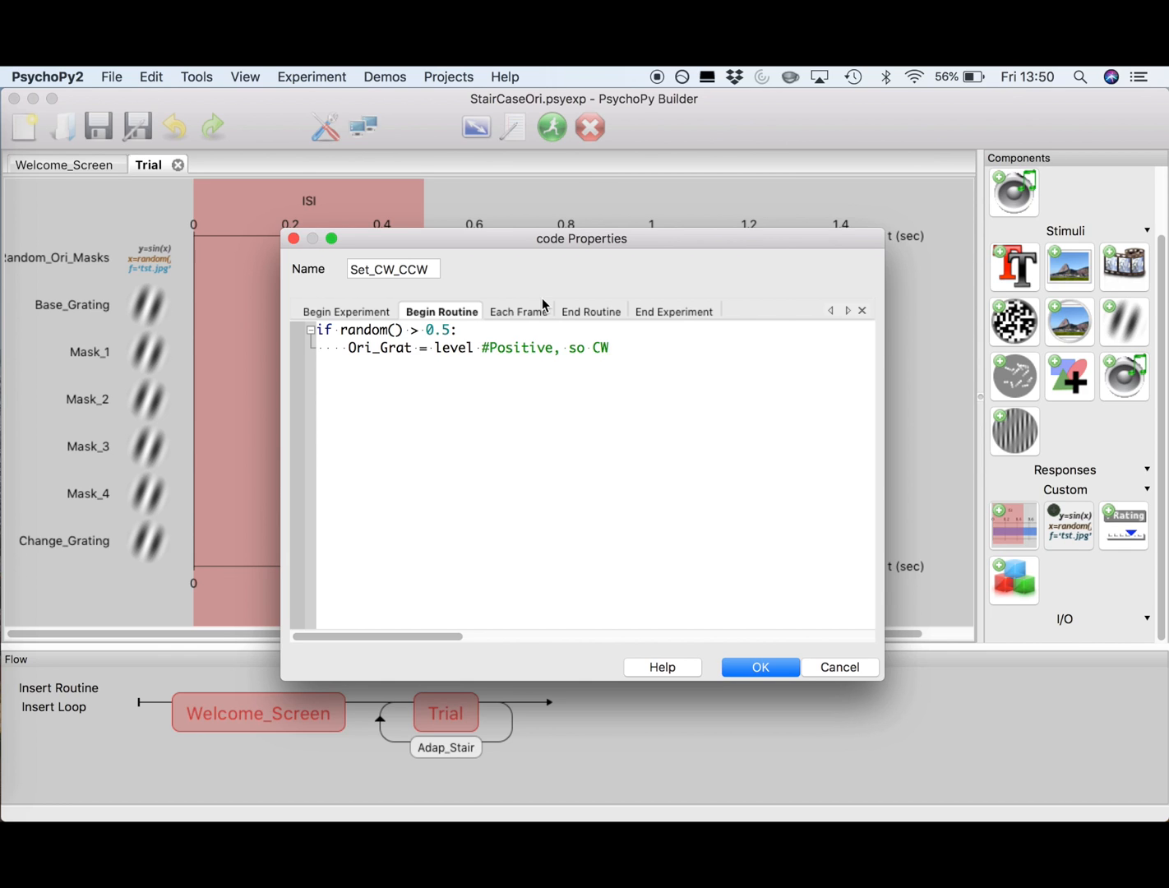
text(CorrectA)
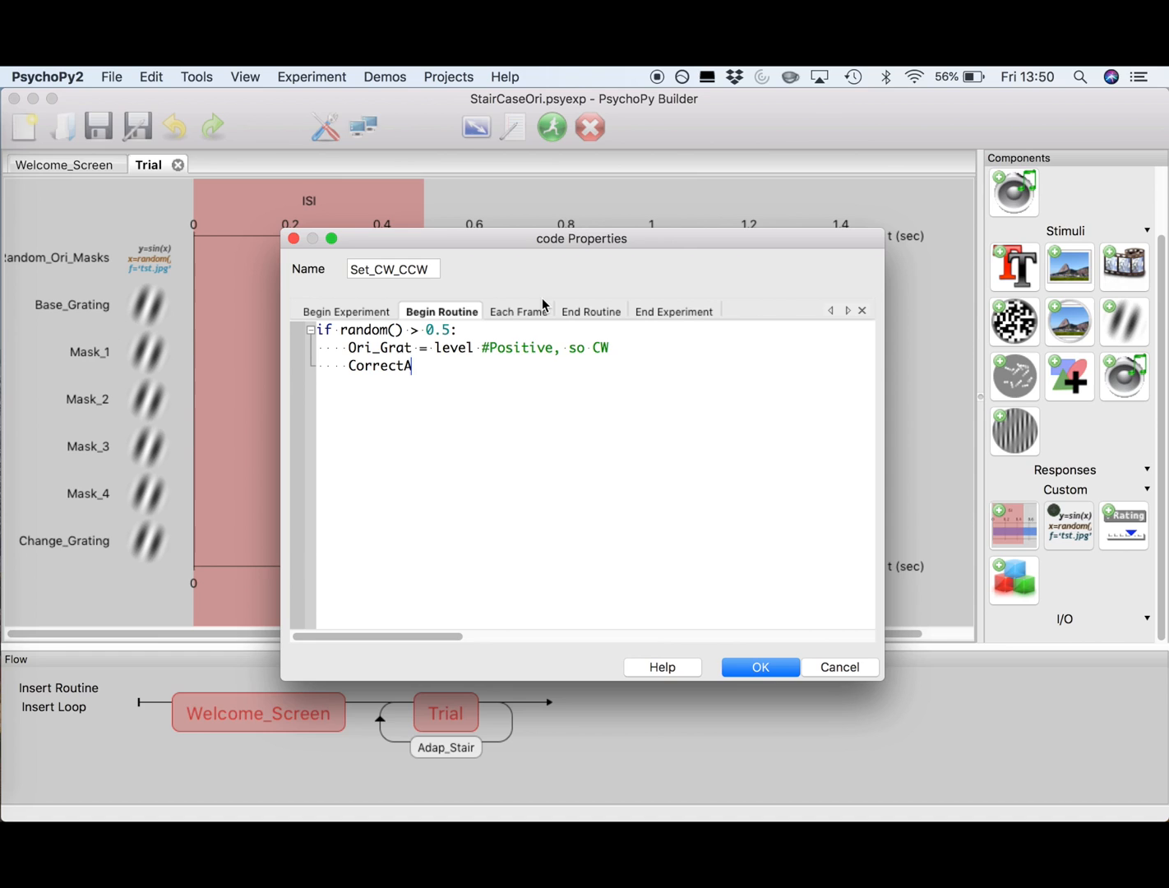
text(ns =)
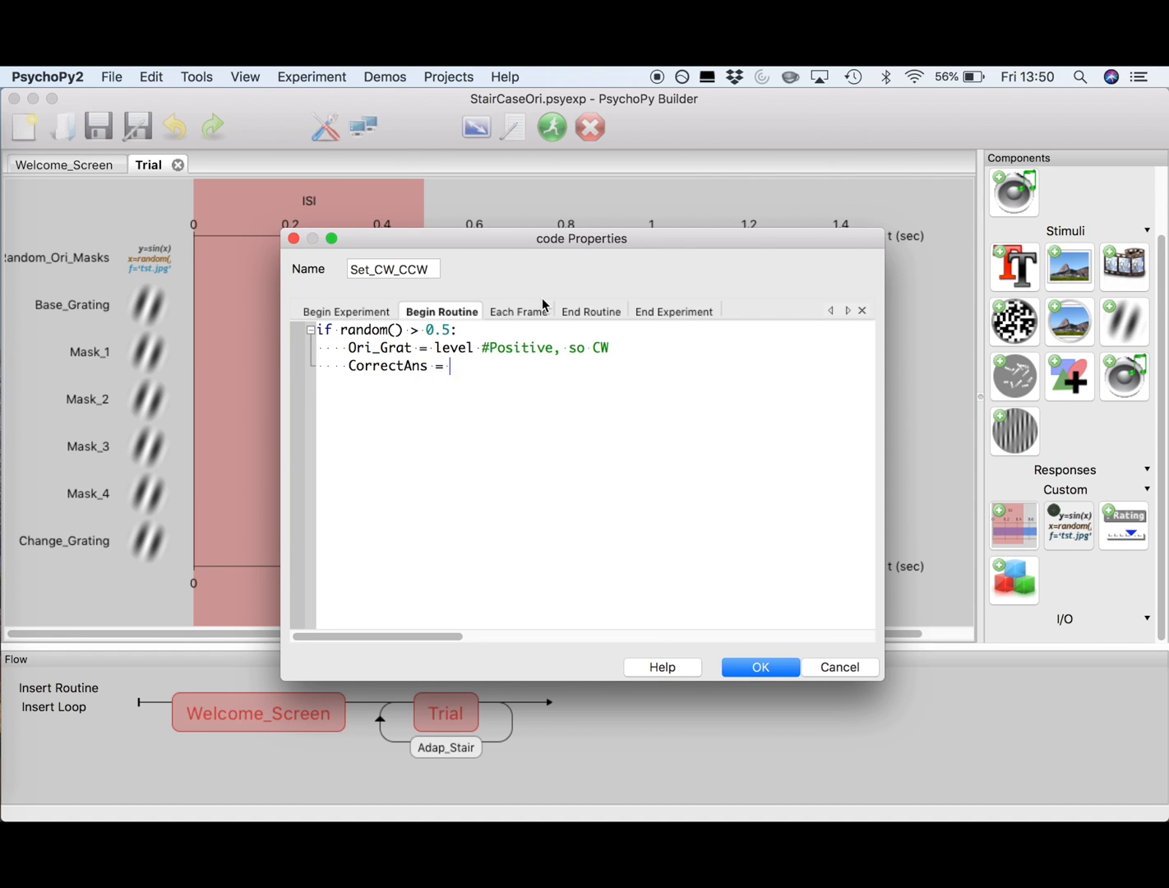
text('right')
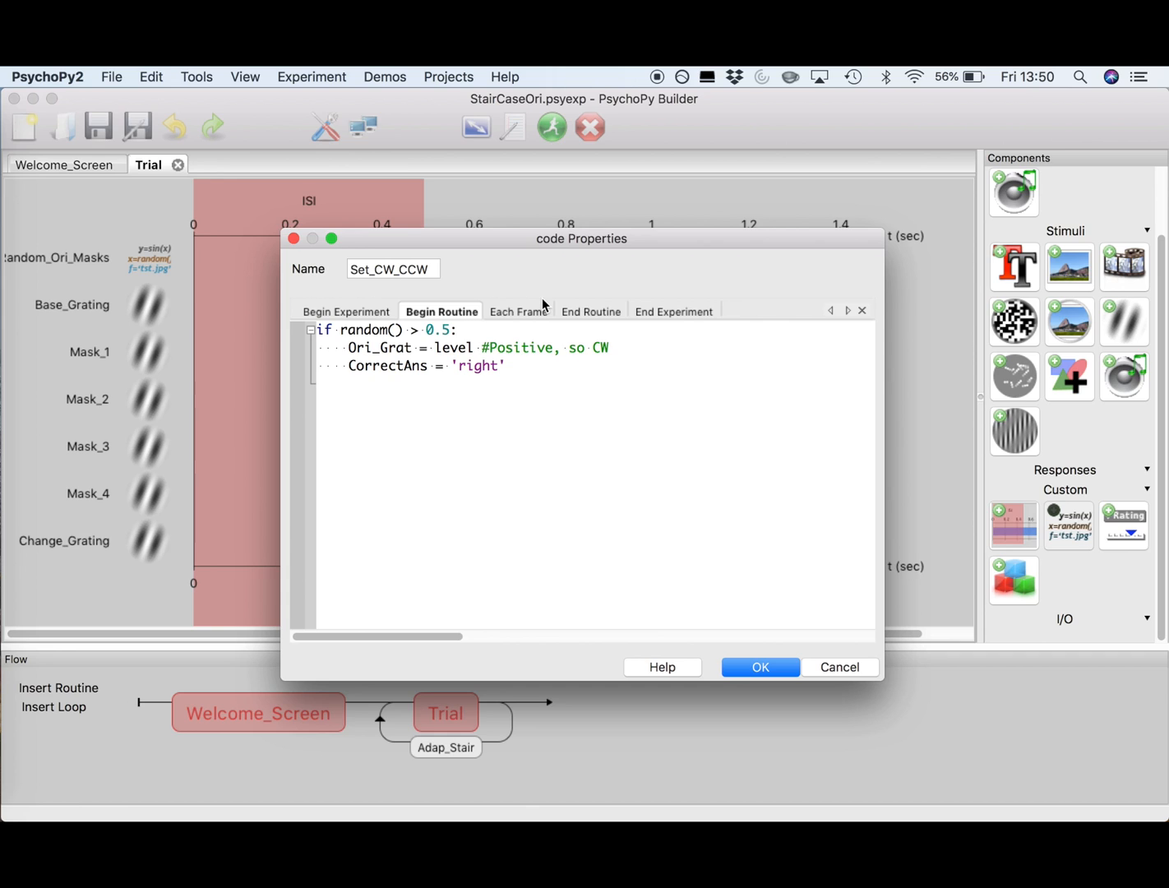
Write the else branch: Ori_Grat = -level, CorrectAns = 'left', and tidy the variable names.
text(el)
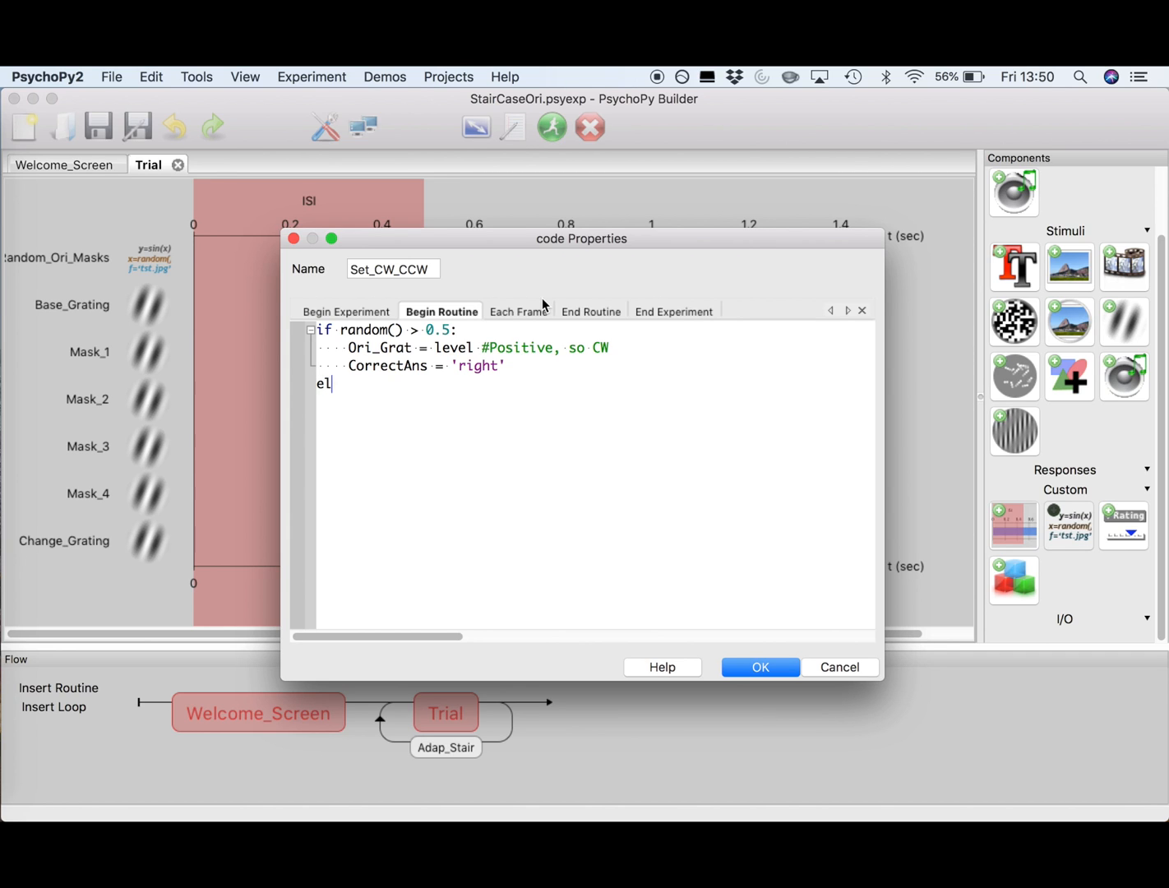
text(se:)
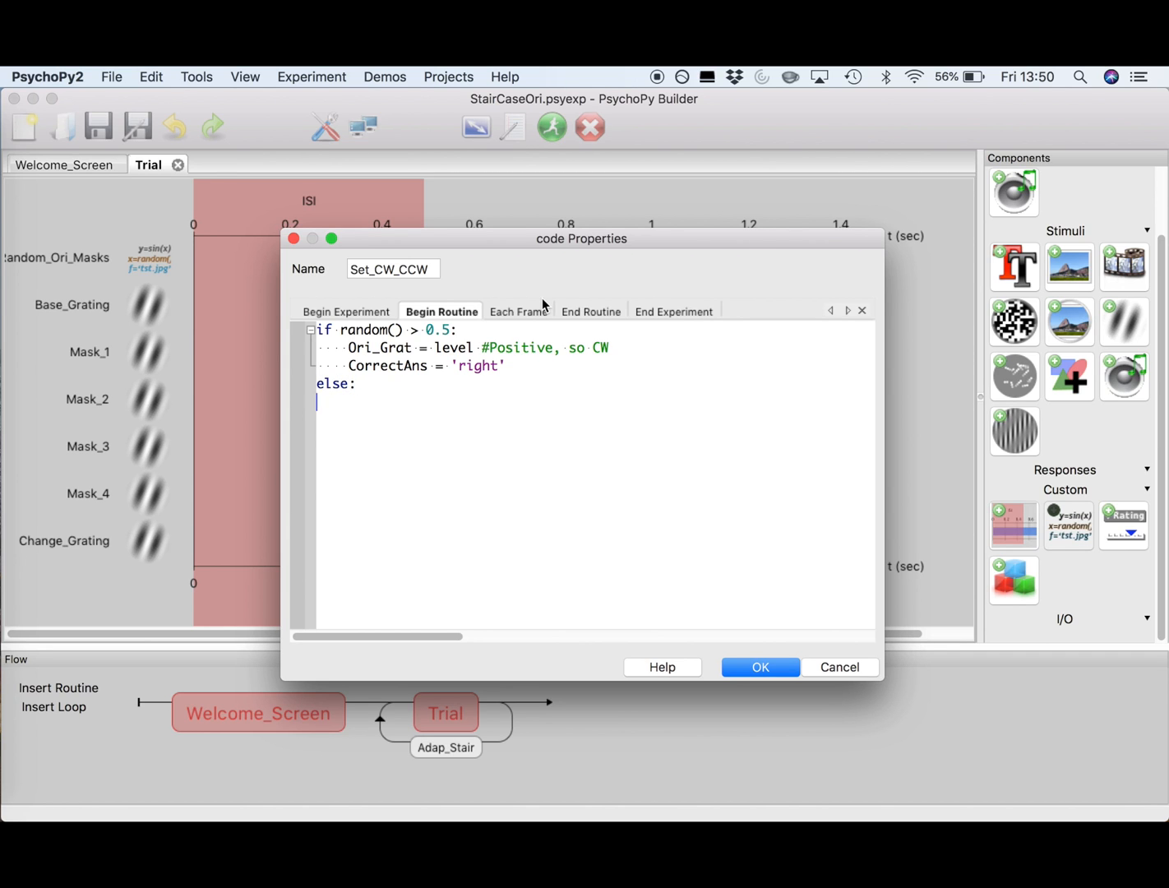
text(Ori_)
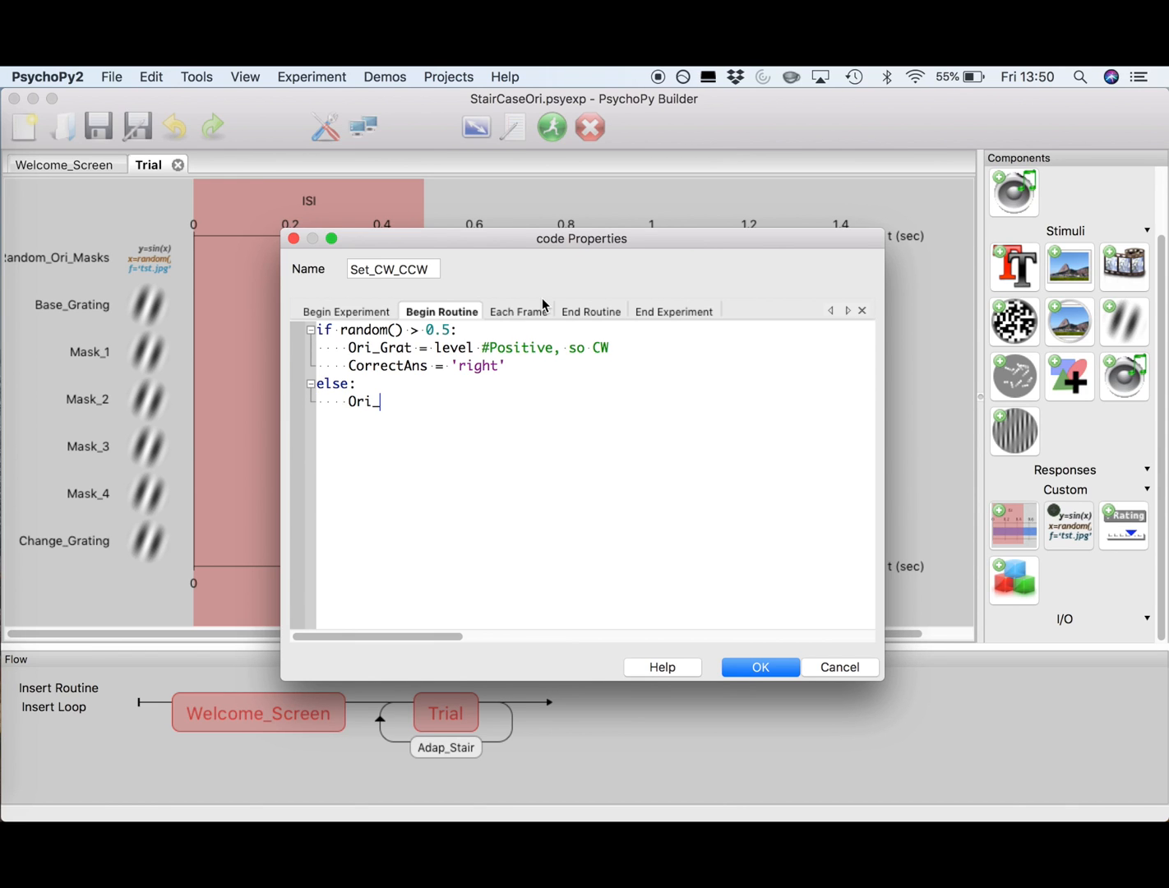
text(Grat =)
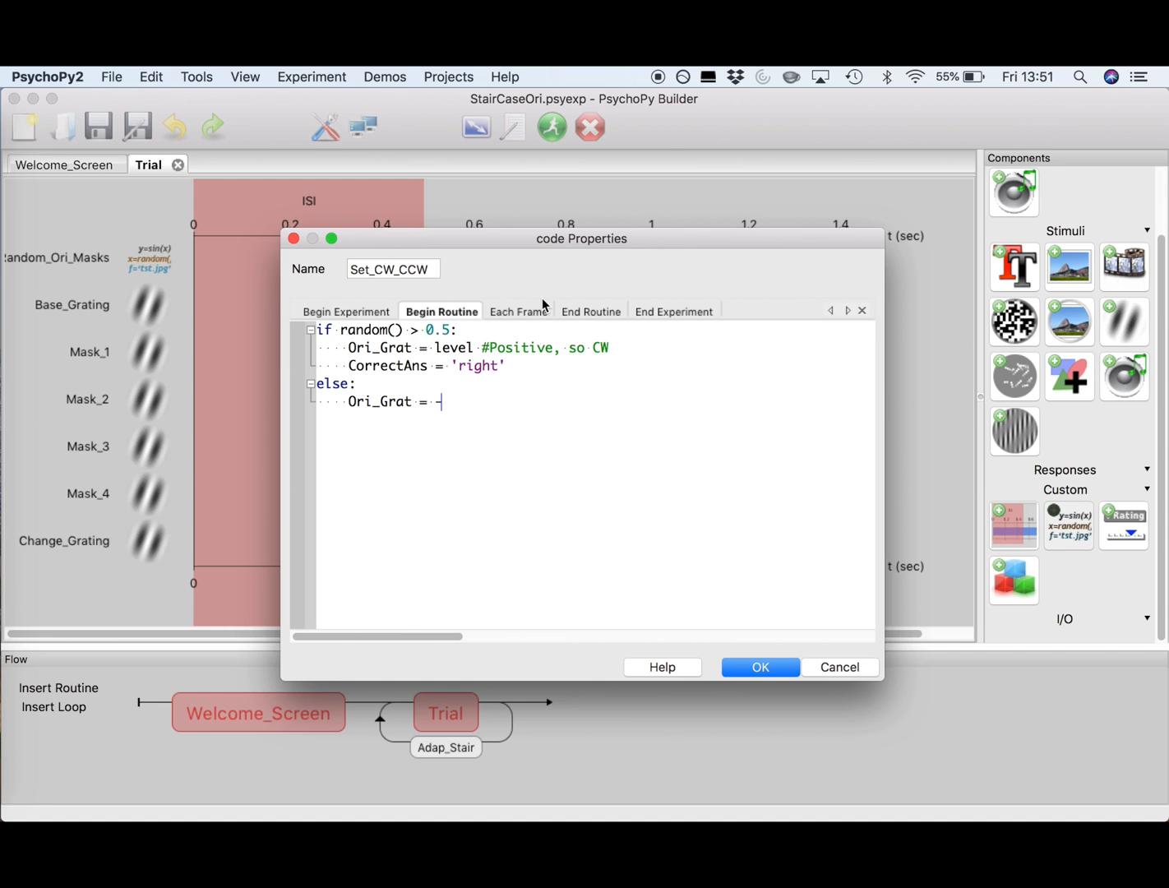
text(level)
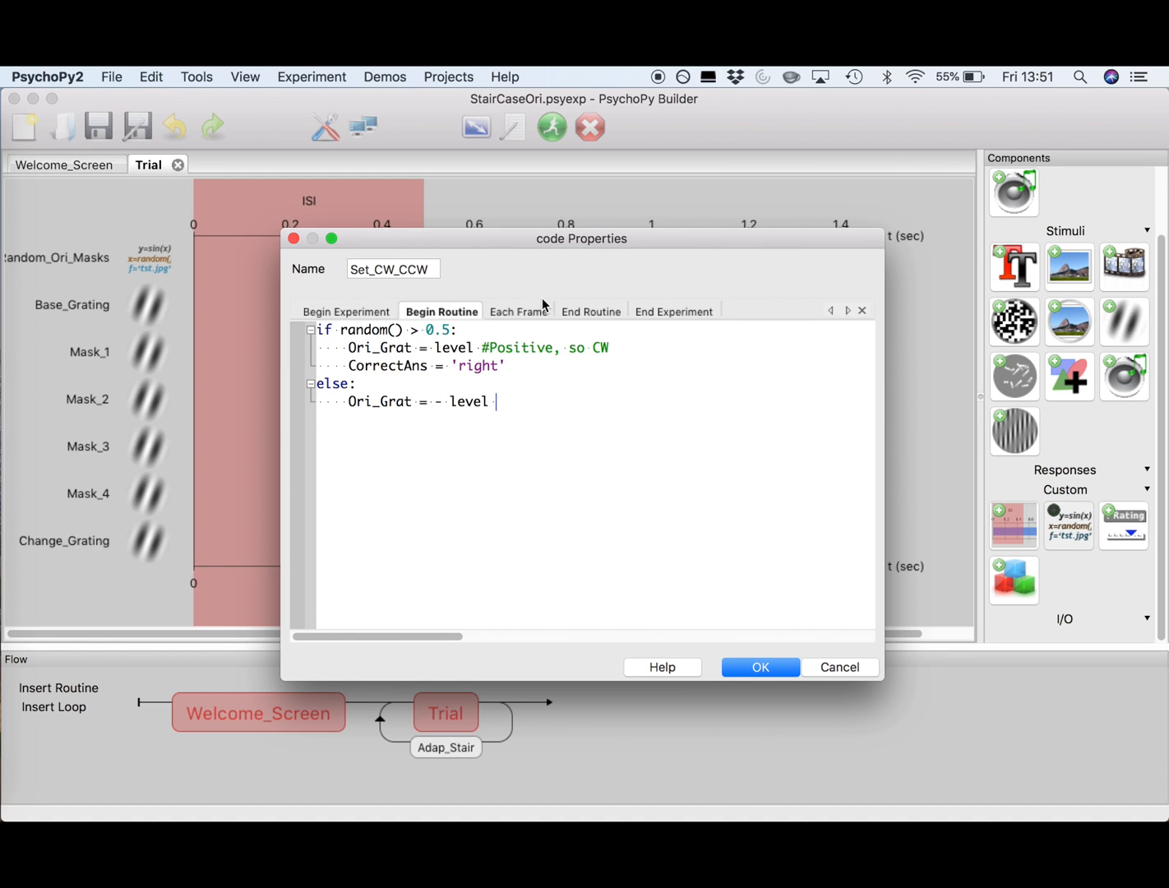
text(#Negati)
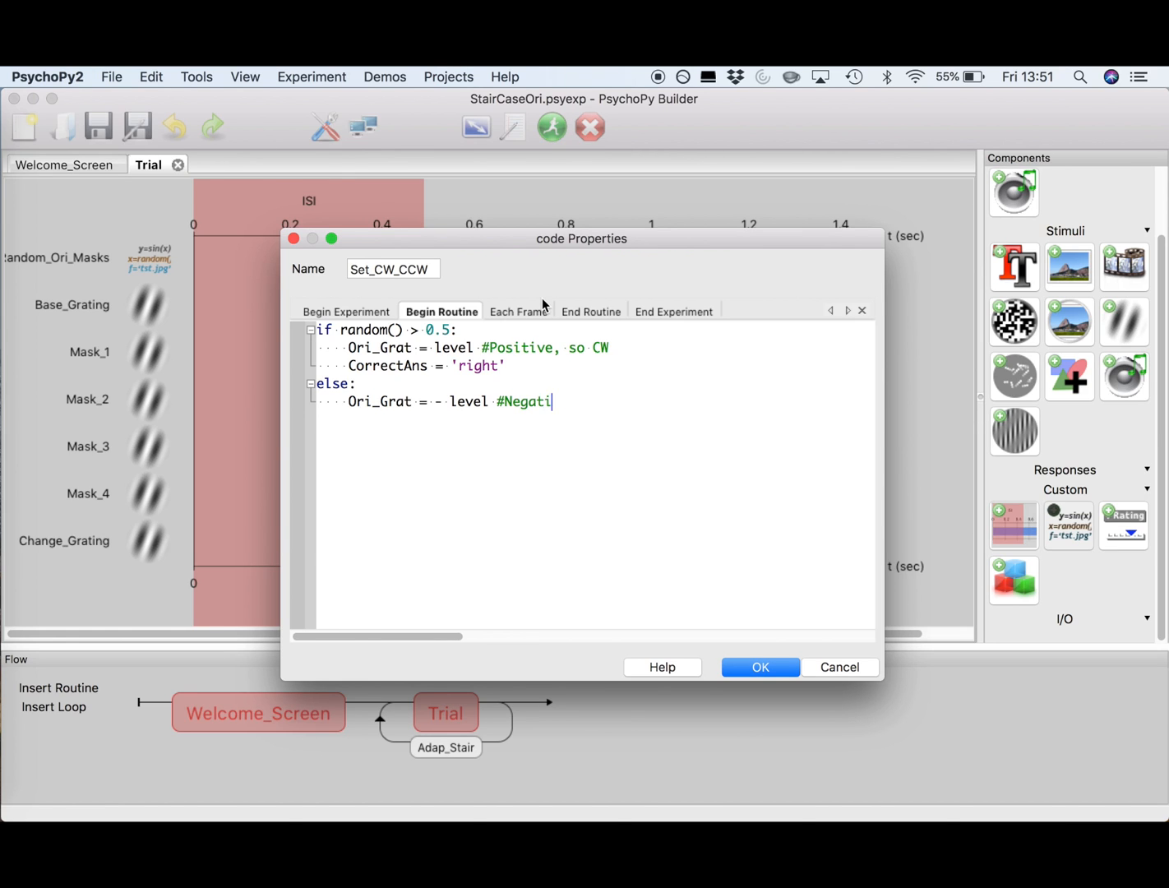
text(ve so CCW)
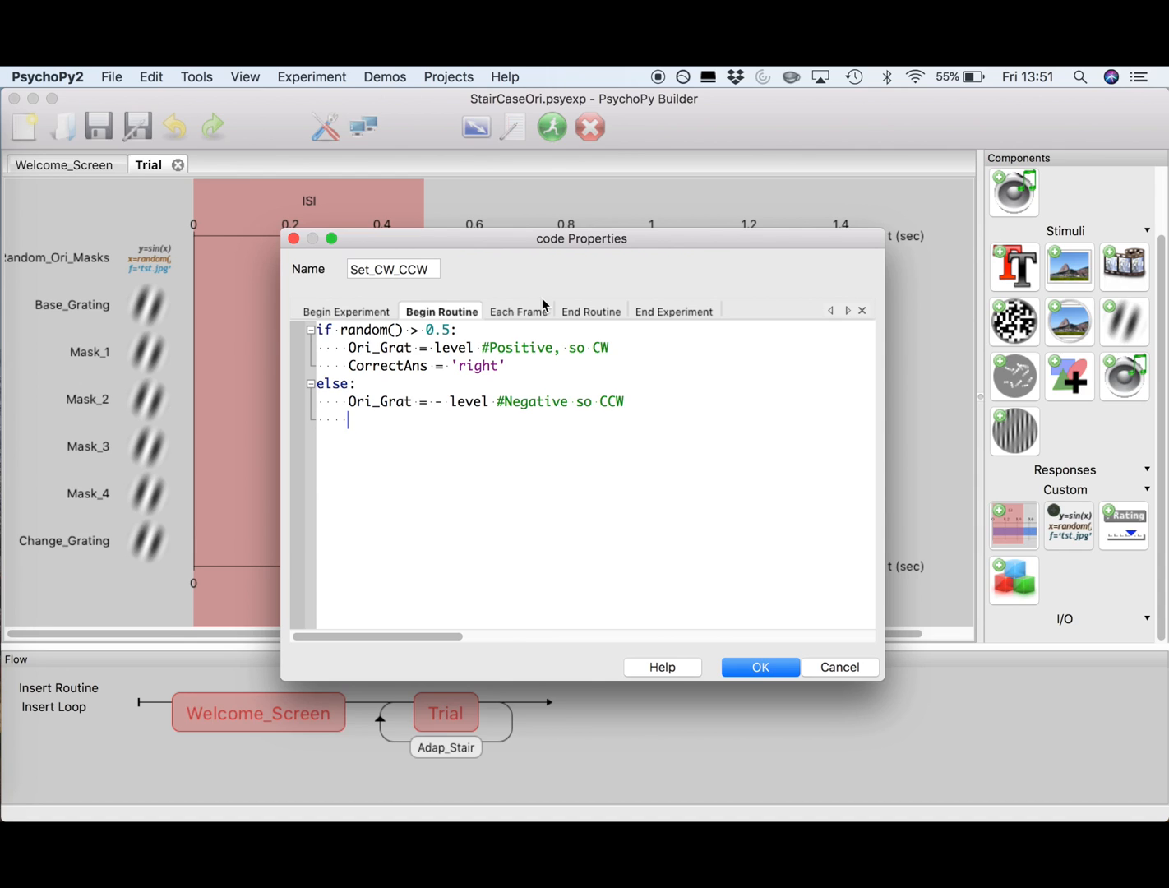
text(CorrectAns =)
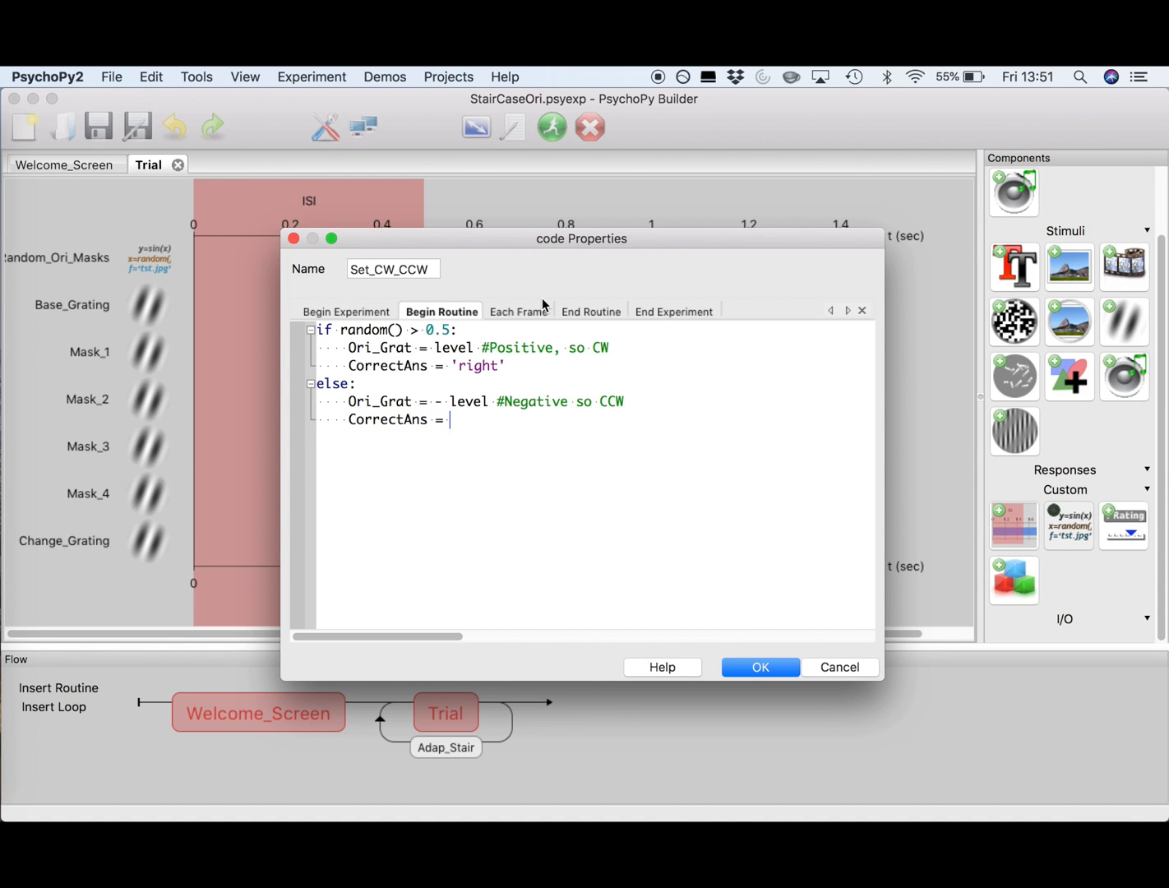
text('left)
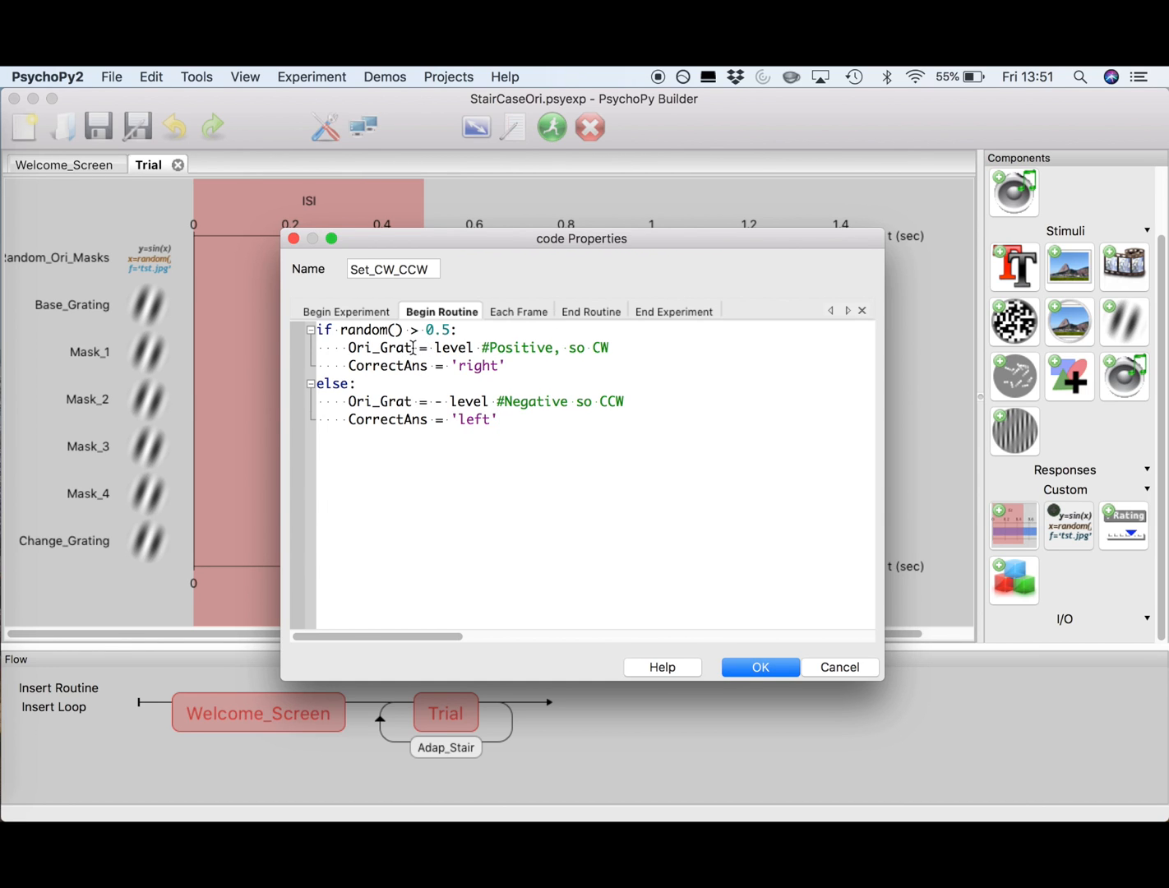
double_click(378, 347)
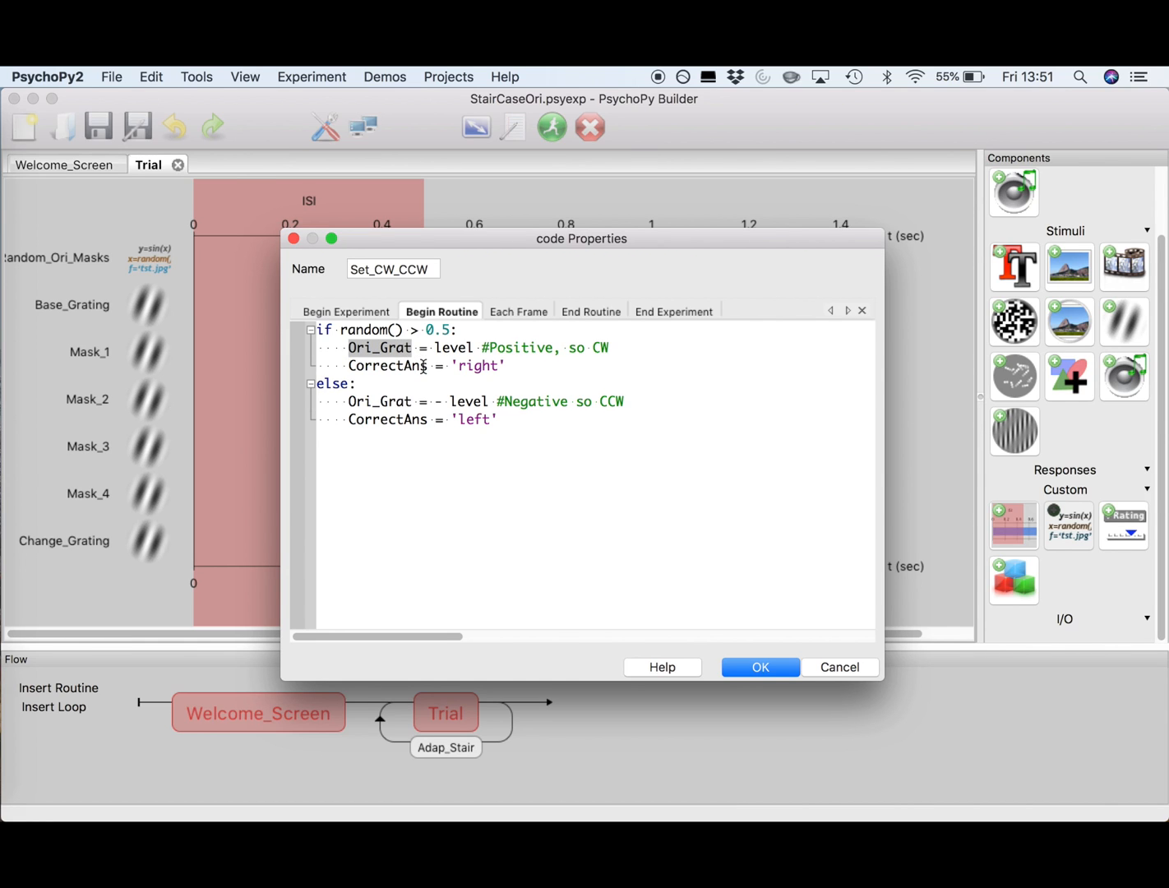
click(420, 365)
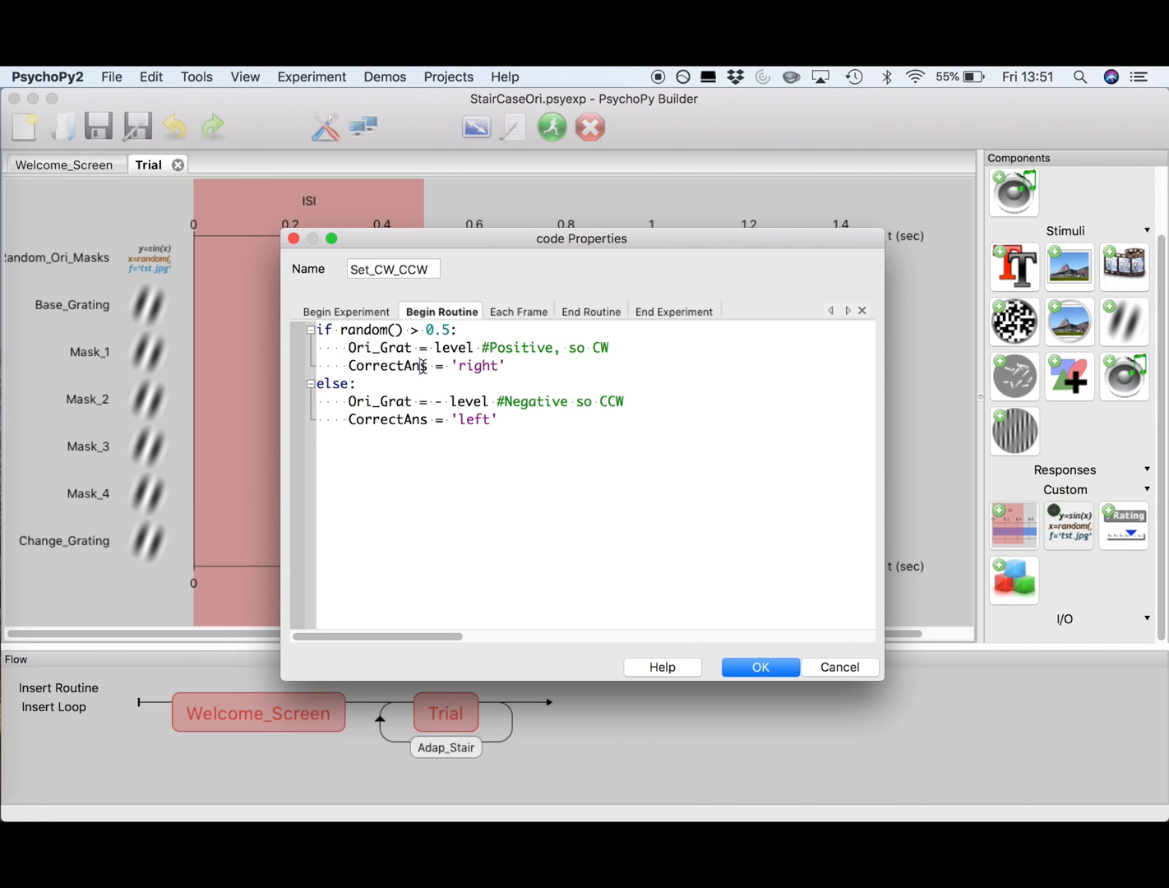
double_click(386, 365)
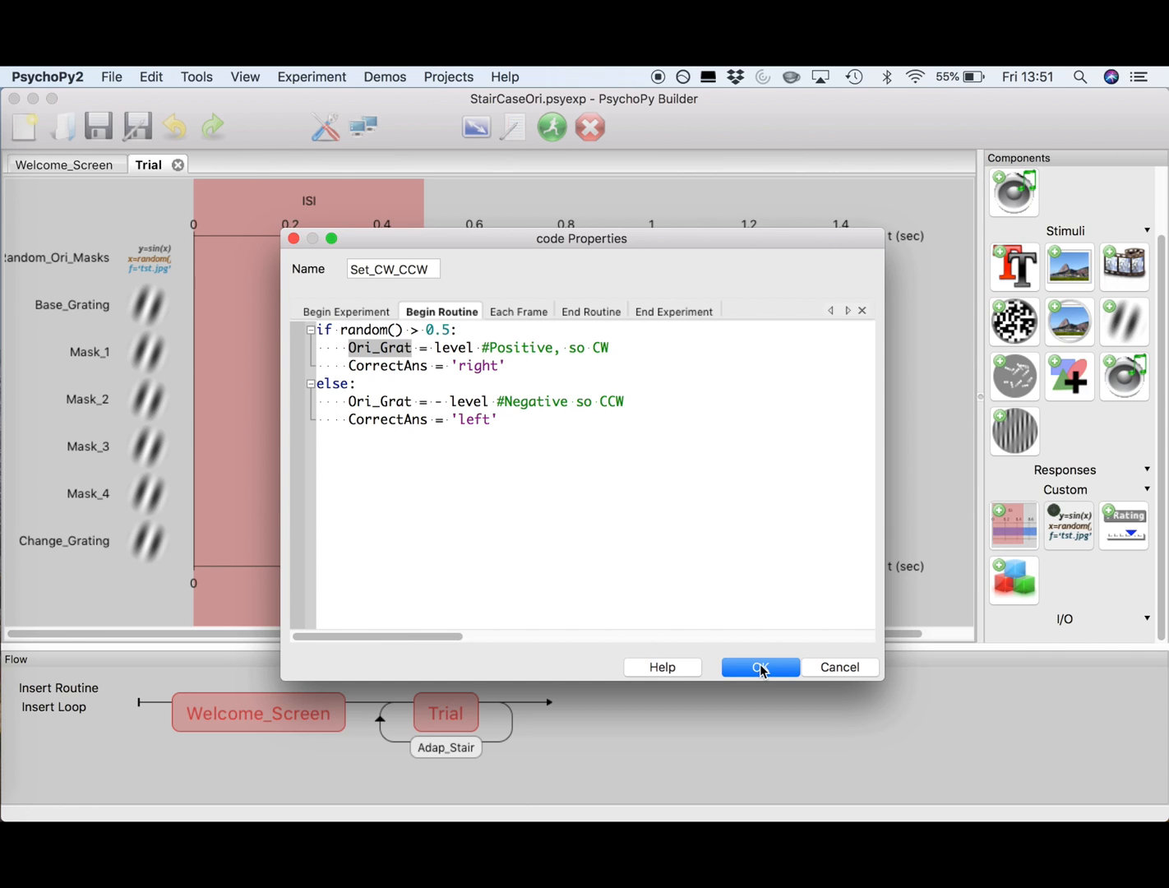
Move Set_CW_CCW to the top of Trial and set Change_Grating's orientation to Ori_Grat.
click(760, 668)
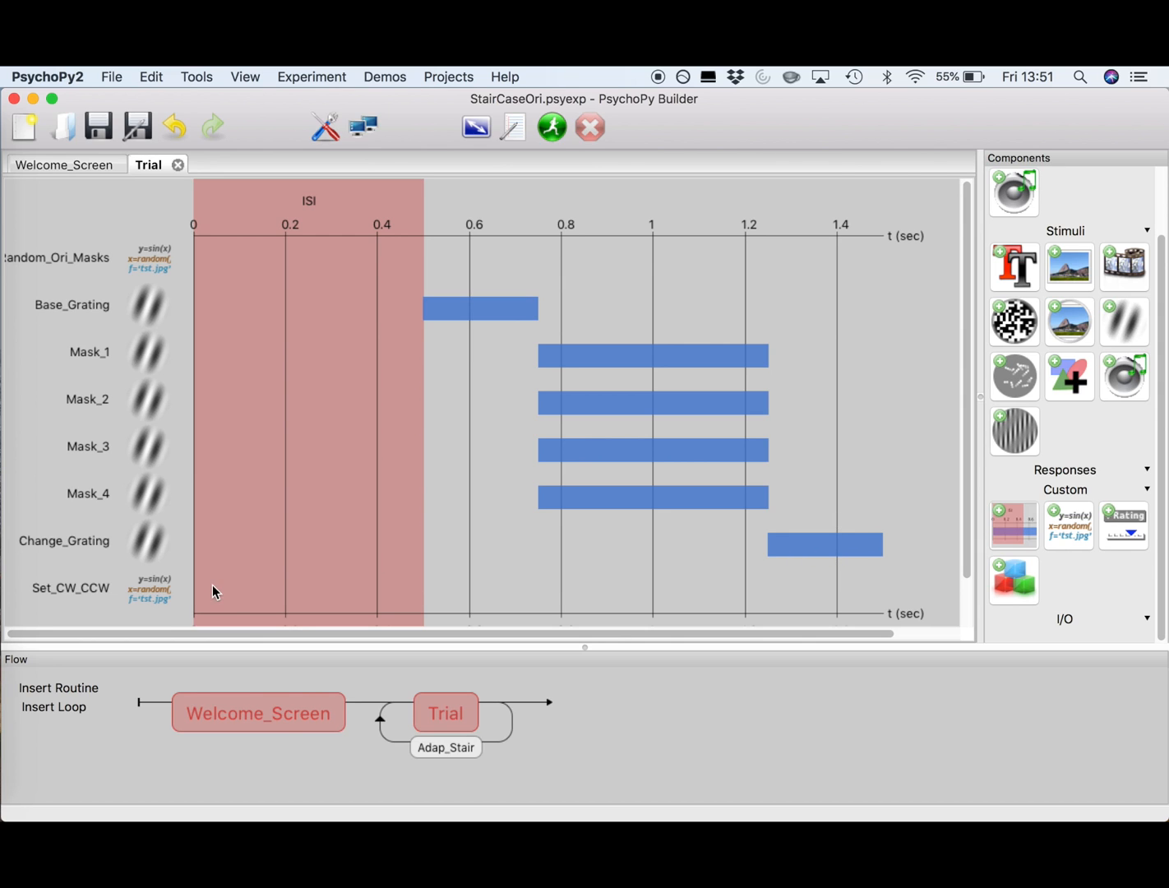
right_click(148, 588)
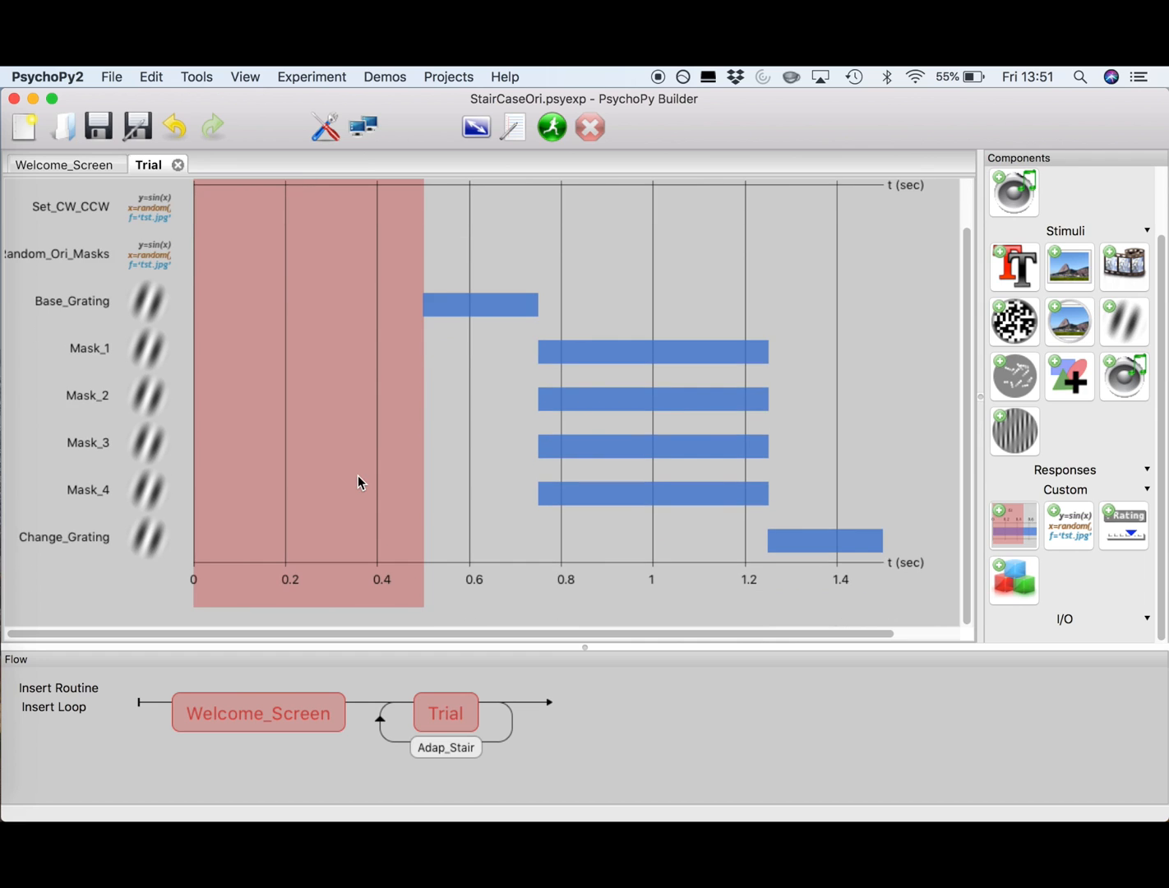
mouse_move(809, 549)
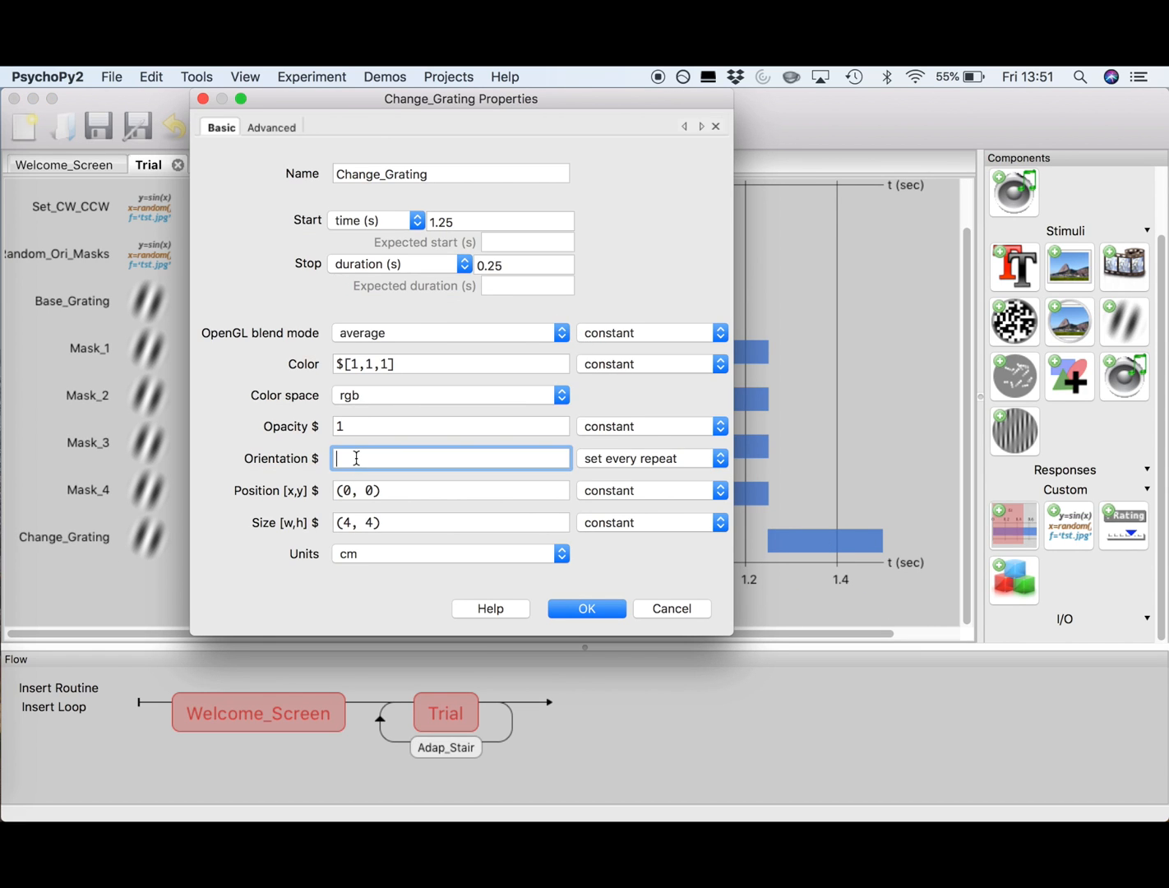
text(Ori_Grat)
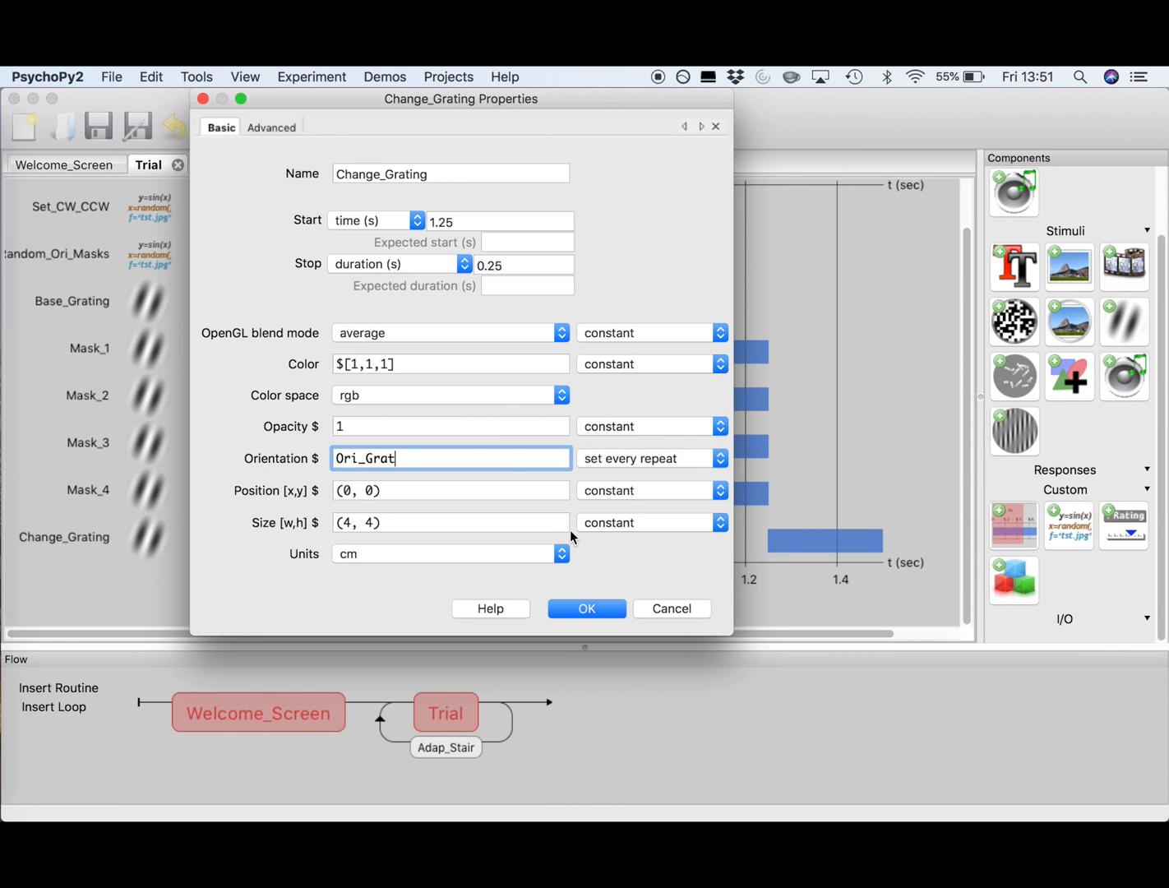
click(586, 608)
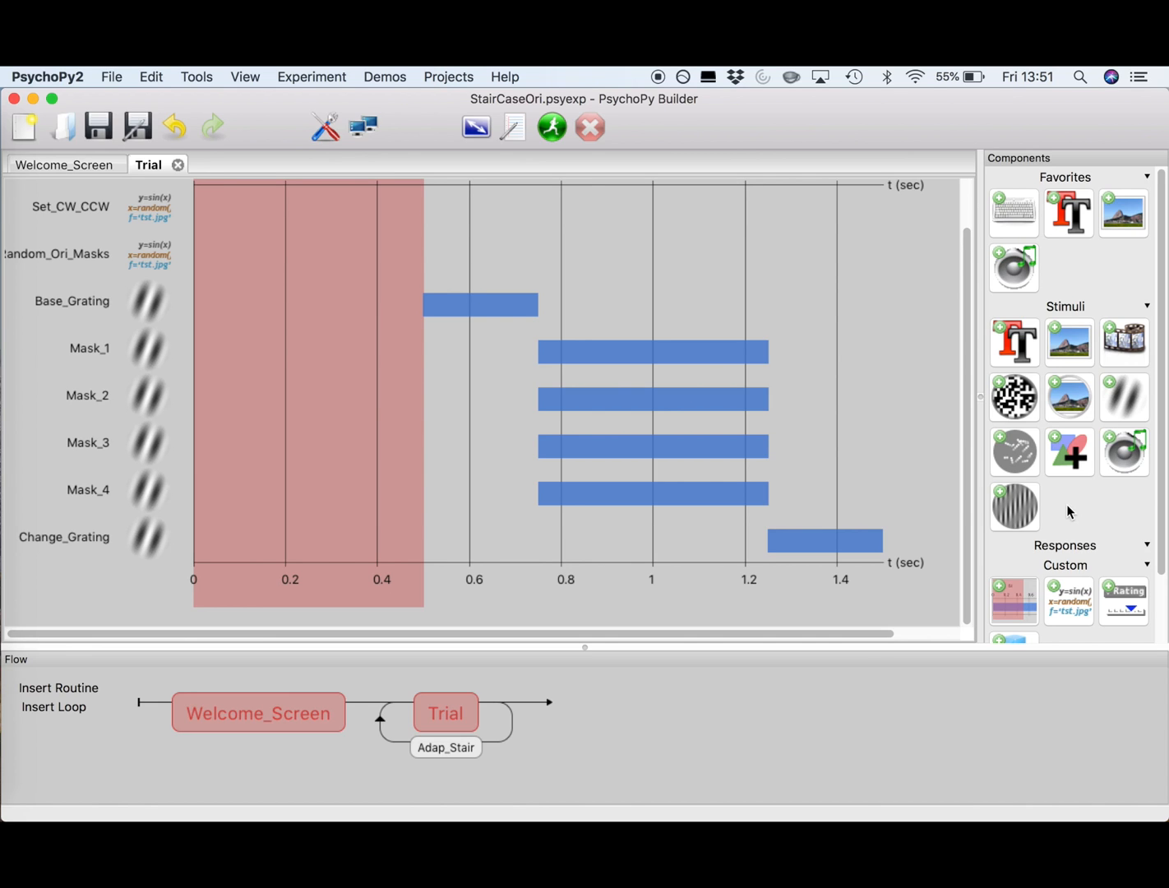
mouse_move(1013, 212)
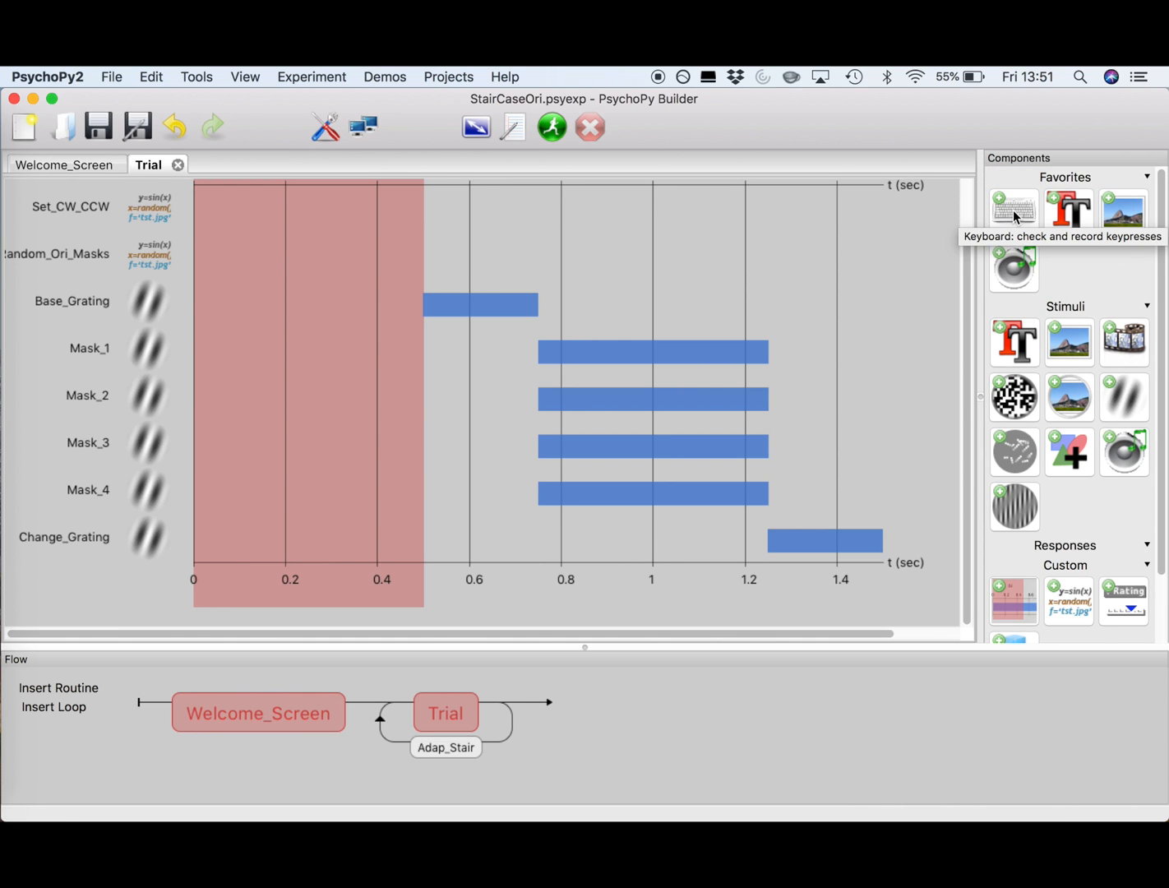
Add keyboard response Trial_Resp from 1.5 s, allowed keys 'left','right', storing last key.
click(1013, 211)
text(Trial_Resp)
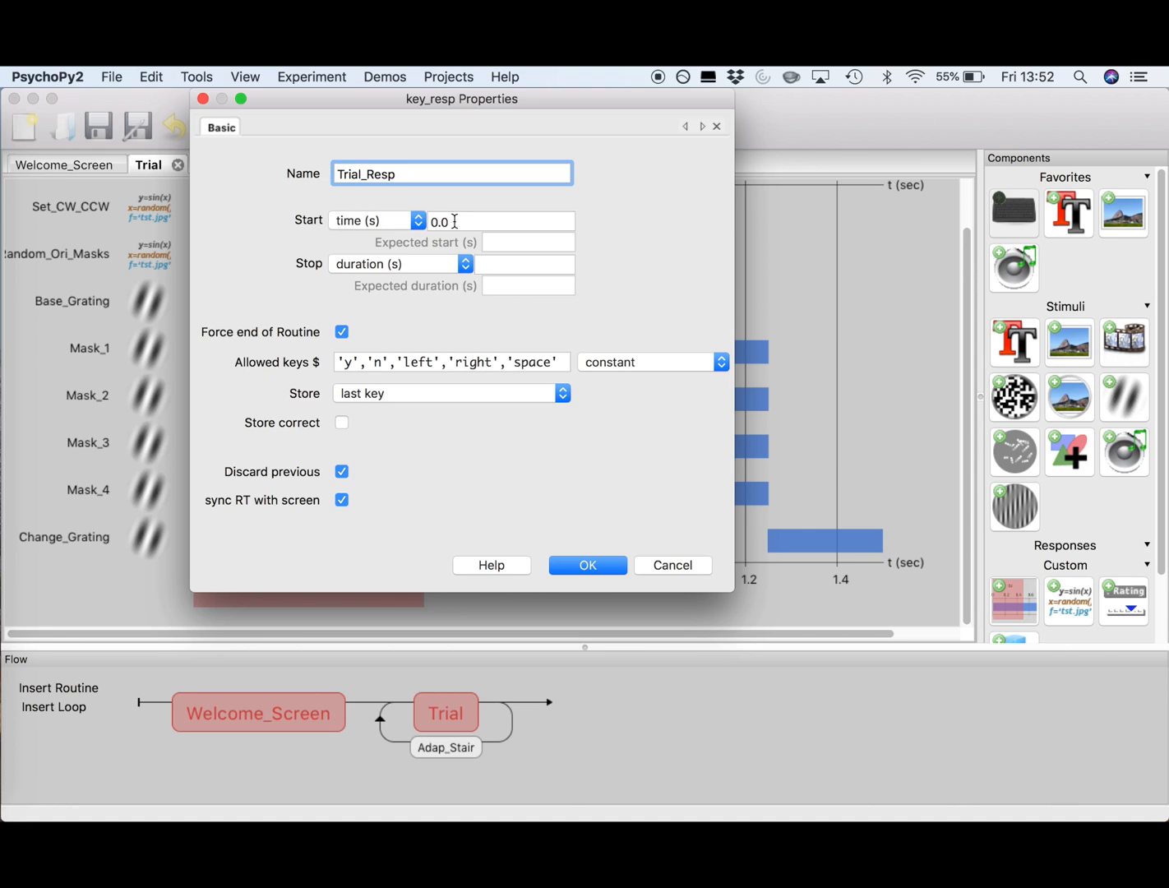
click(501, 220)
text(1.5)
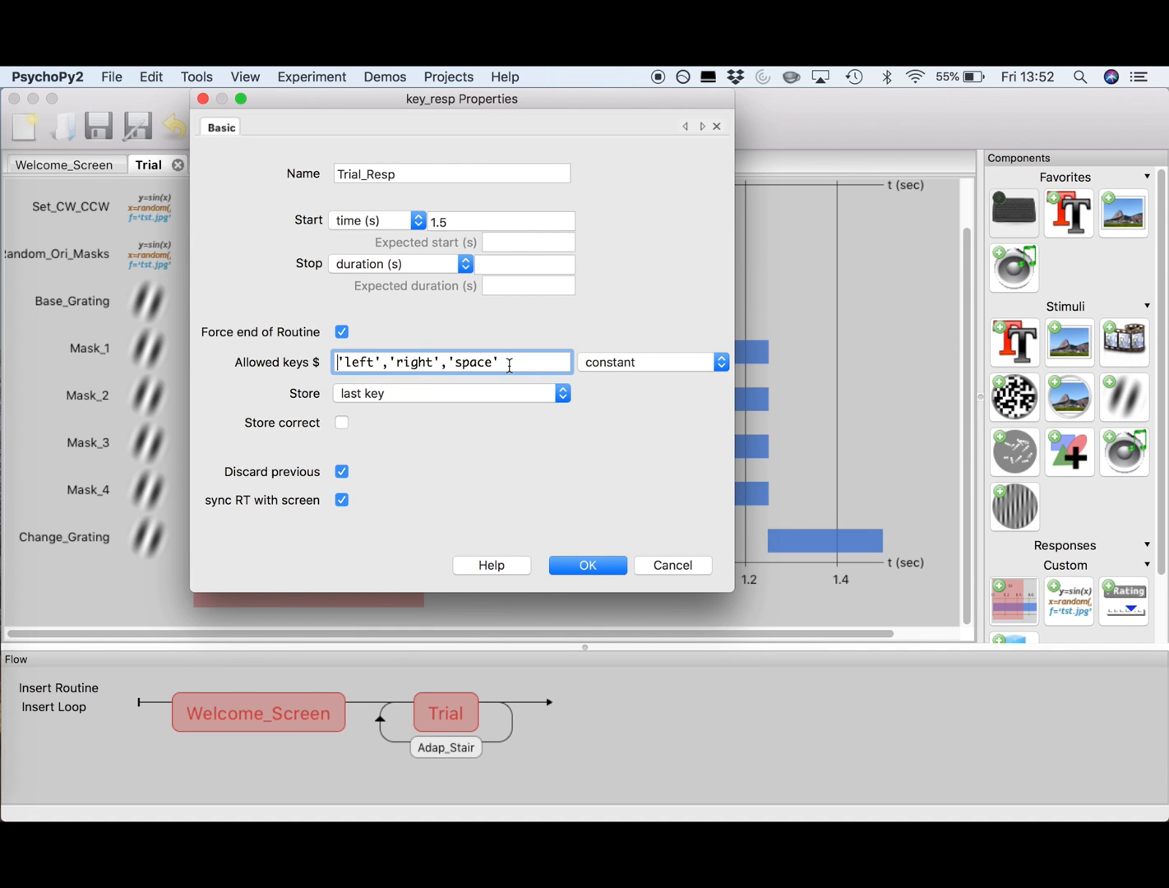
key(Backspace)
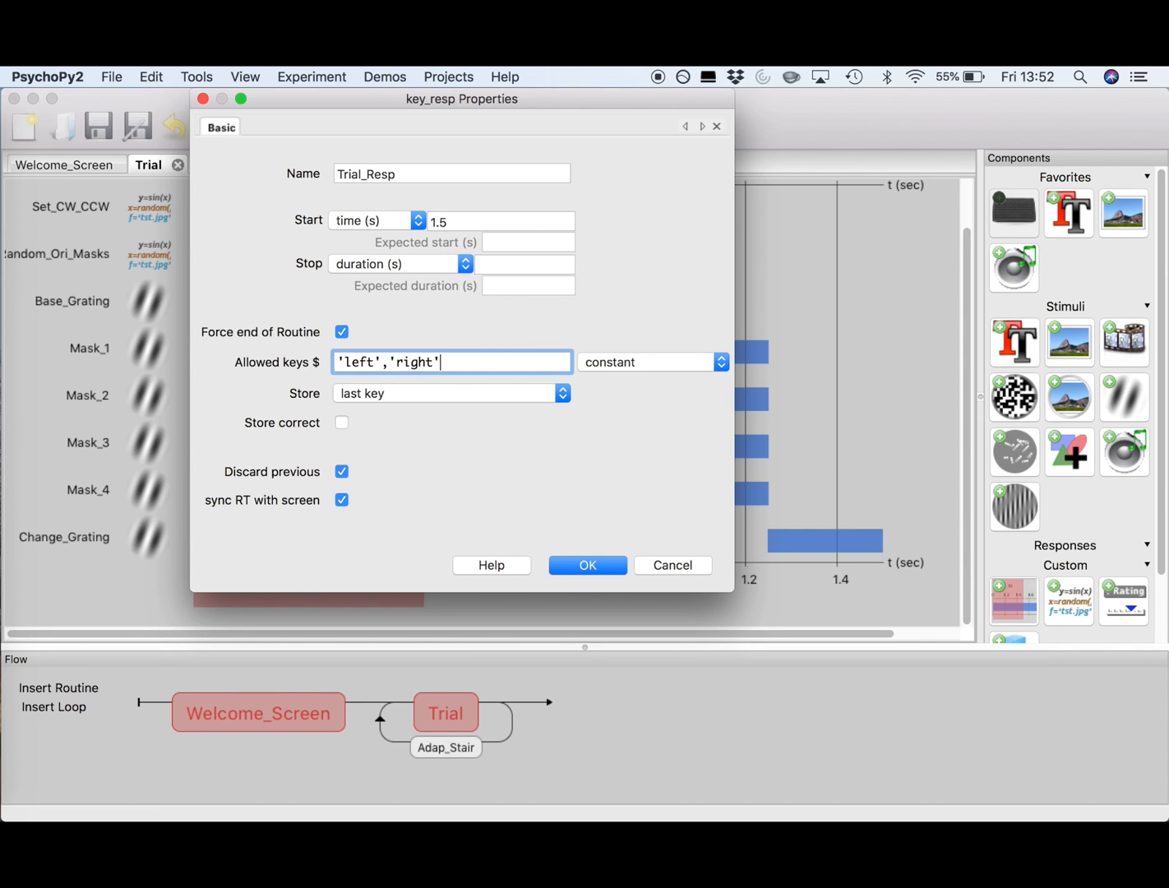
click(450, 392)
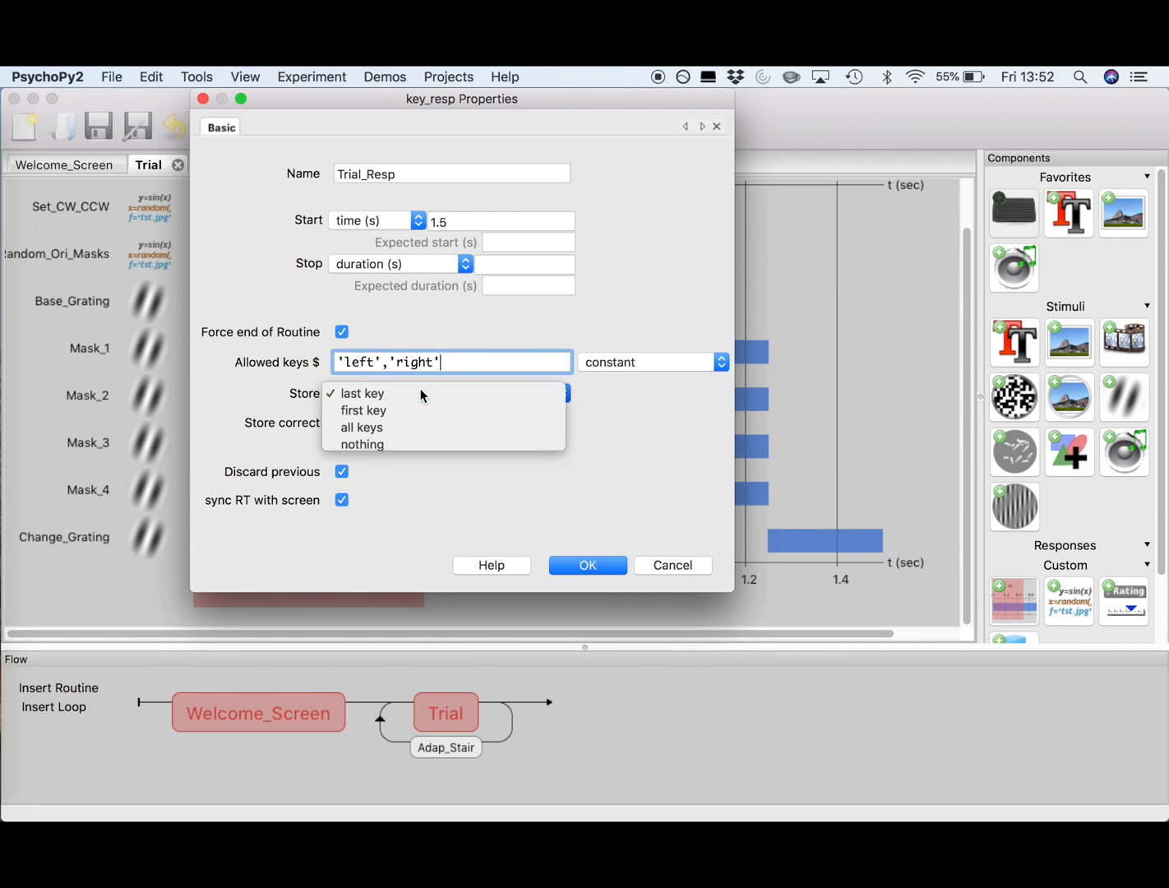
click(362, 393)
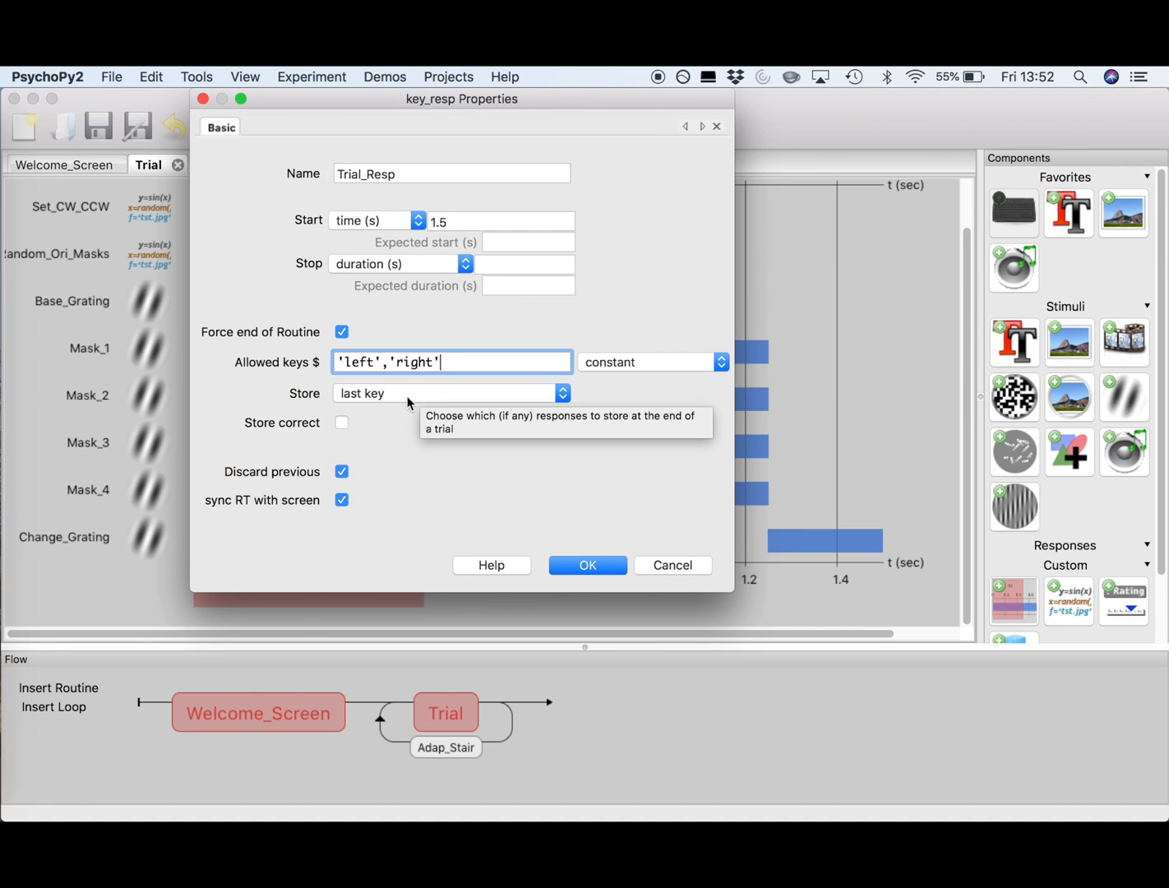
Enable Store correct with correct answer $CorrectAns and confirm Trial_Resp.
click(342, 421)
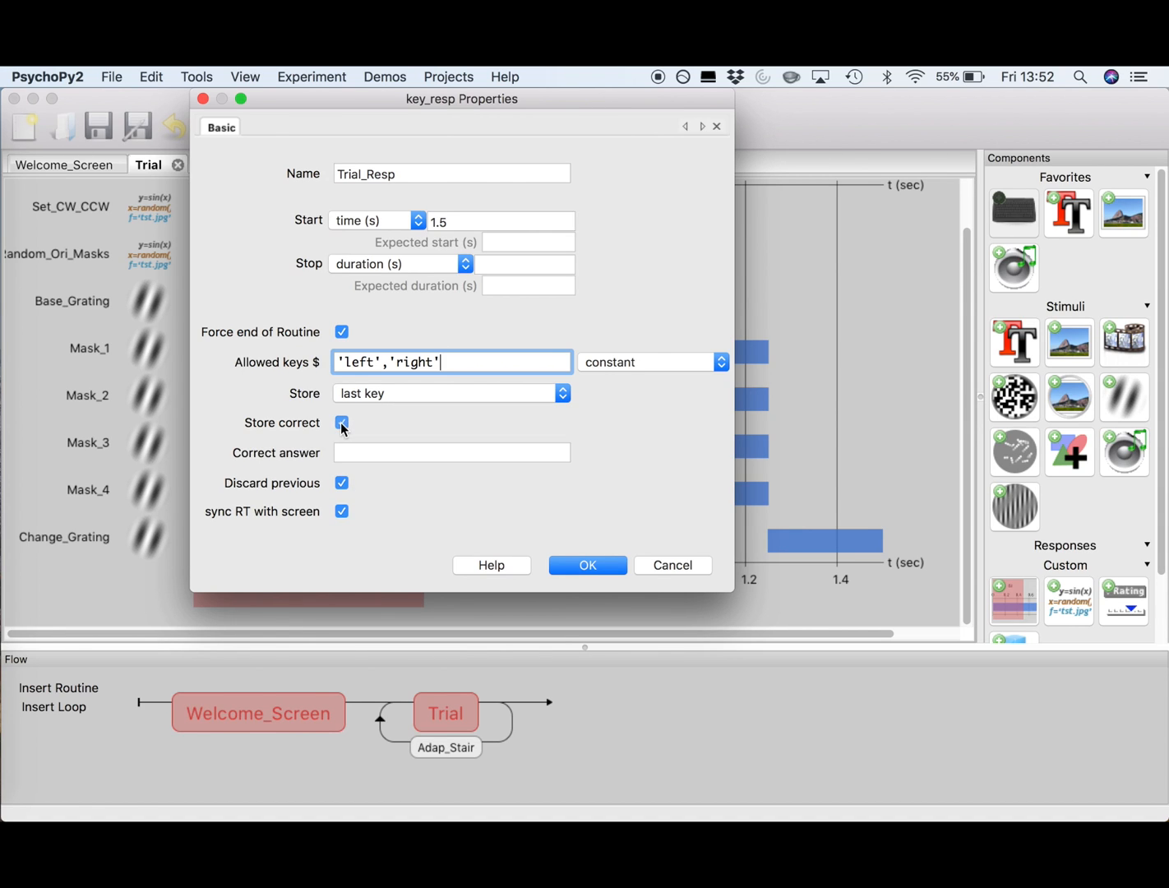
click(450, 452)
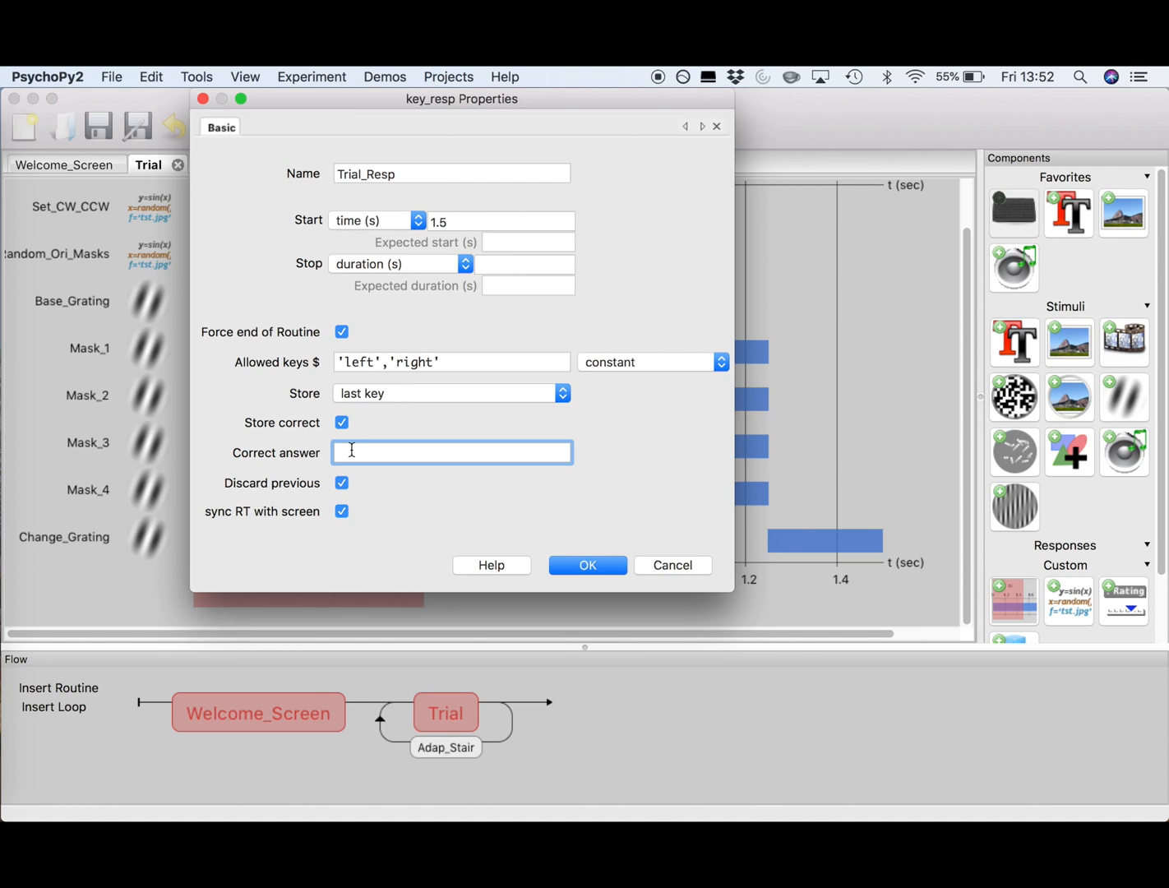
text(CorrectAns)
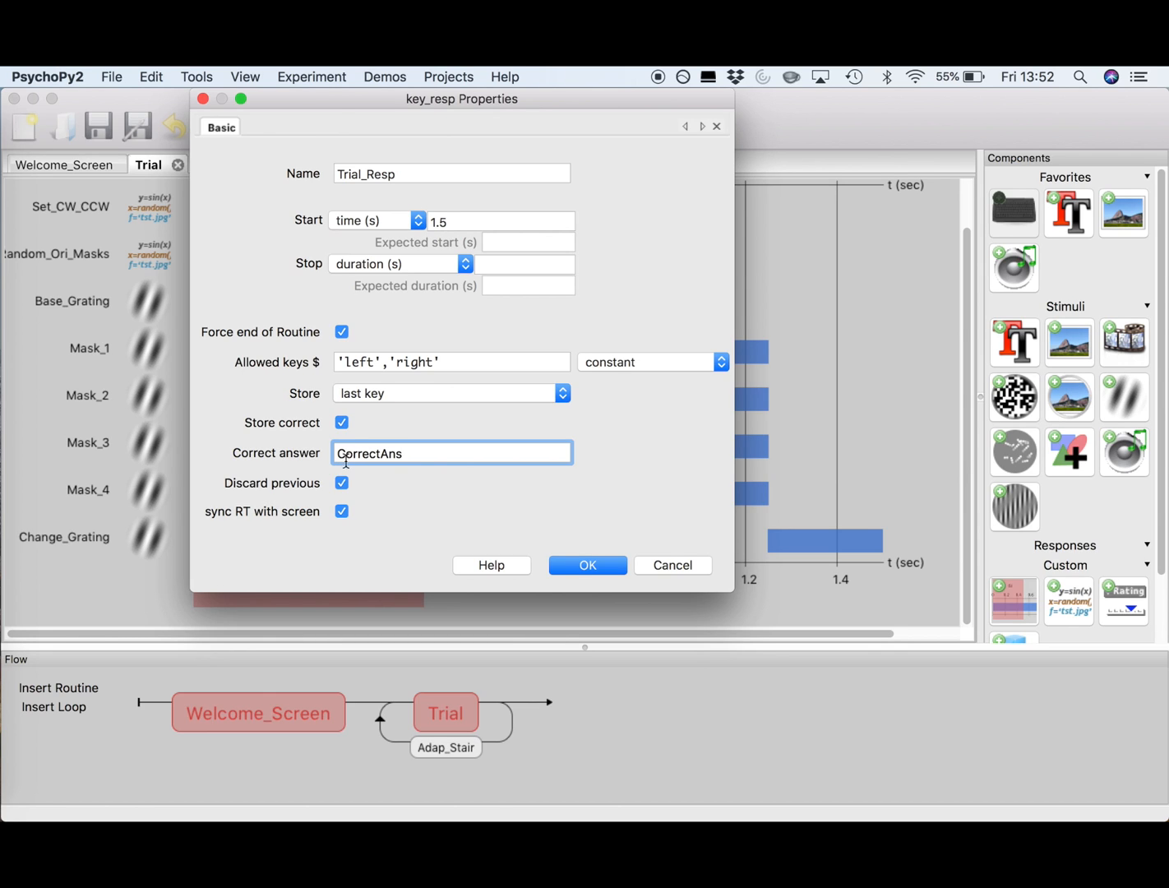
double_click(368, 454)
text($)
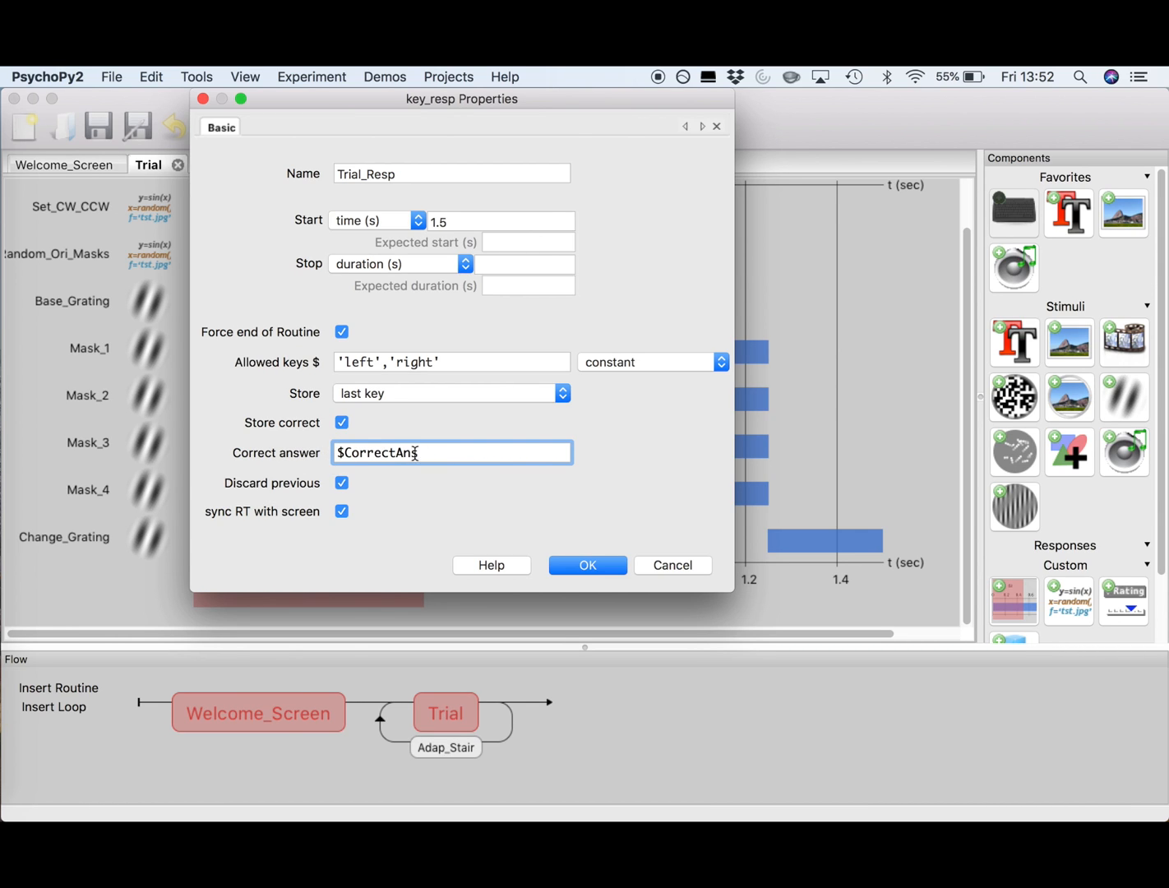
click(587, 565)
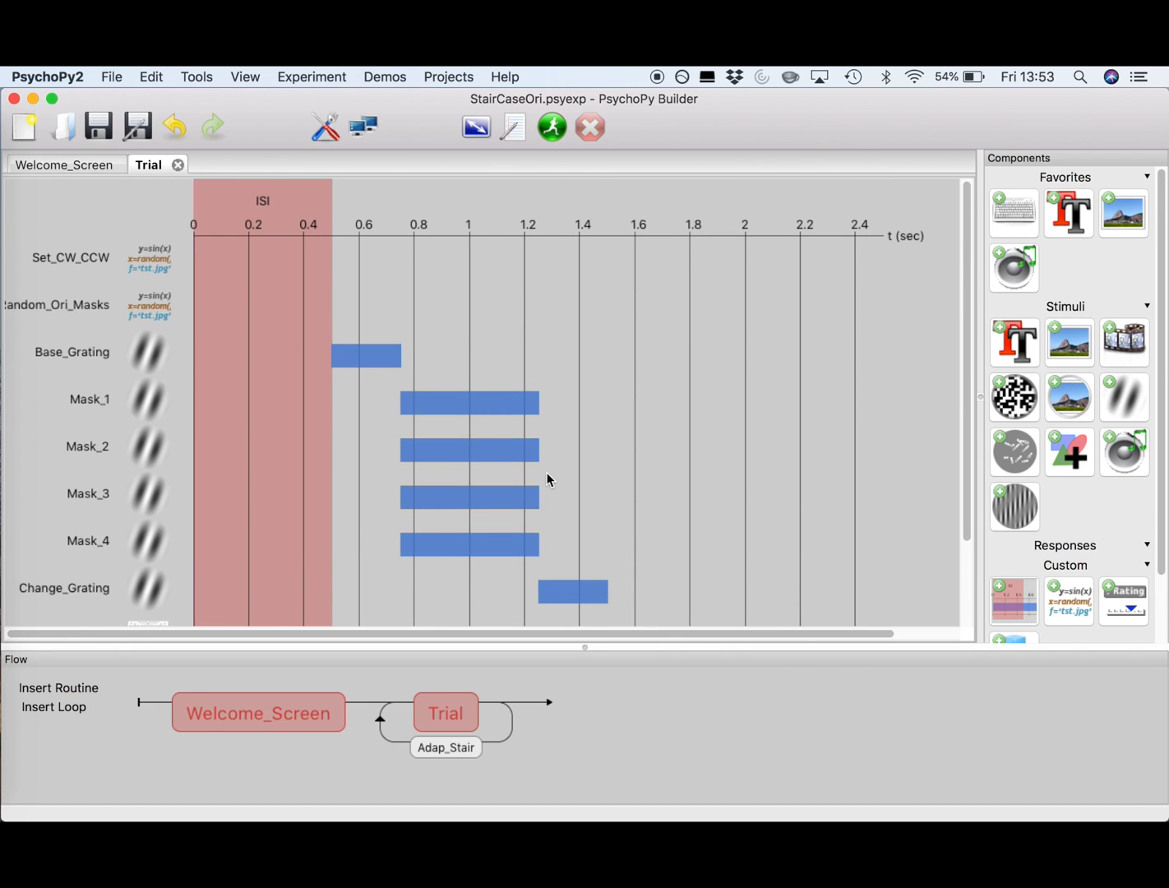
Insert a new routine Thanks_Screen after the Adap_Stair loop.
scroll(down, 3)
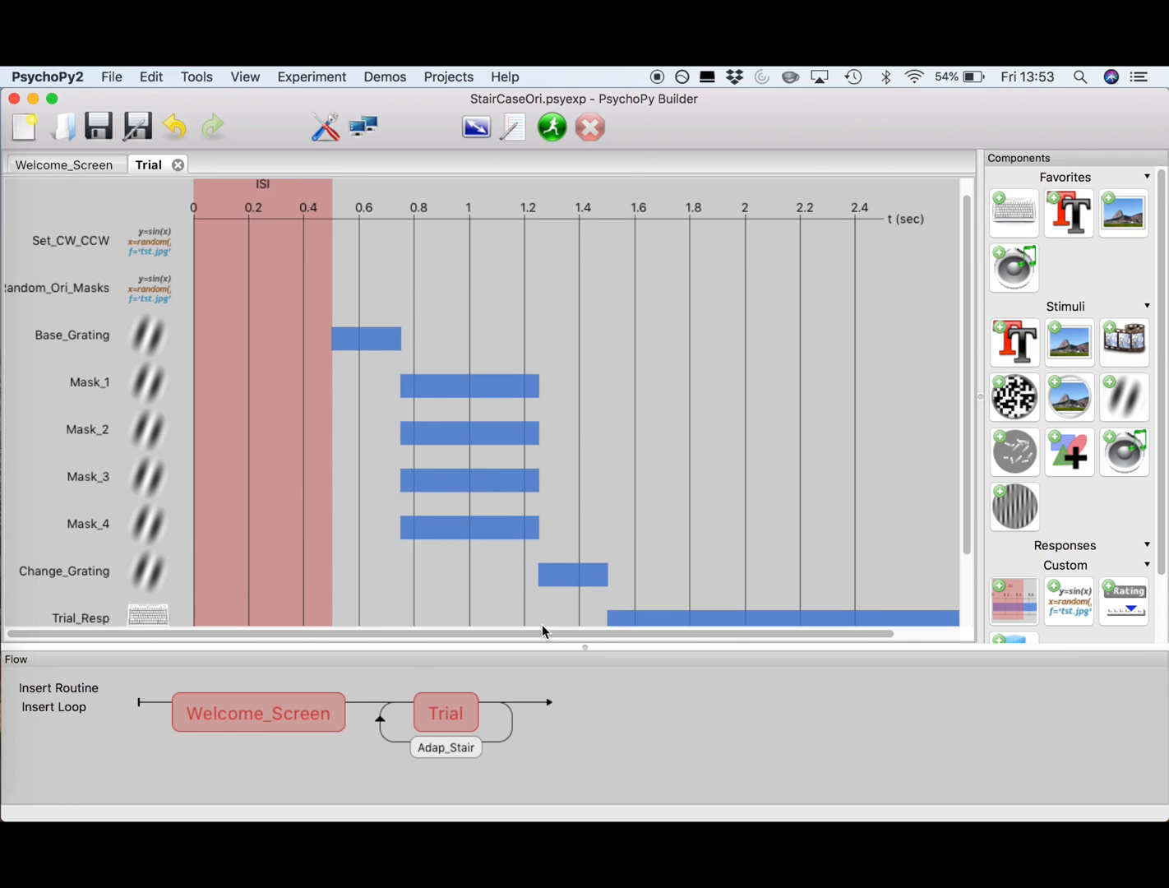
mouse_move(59, 687)
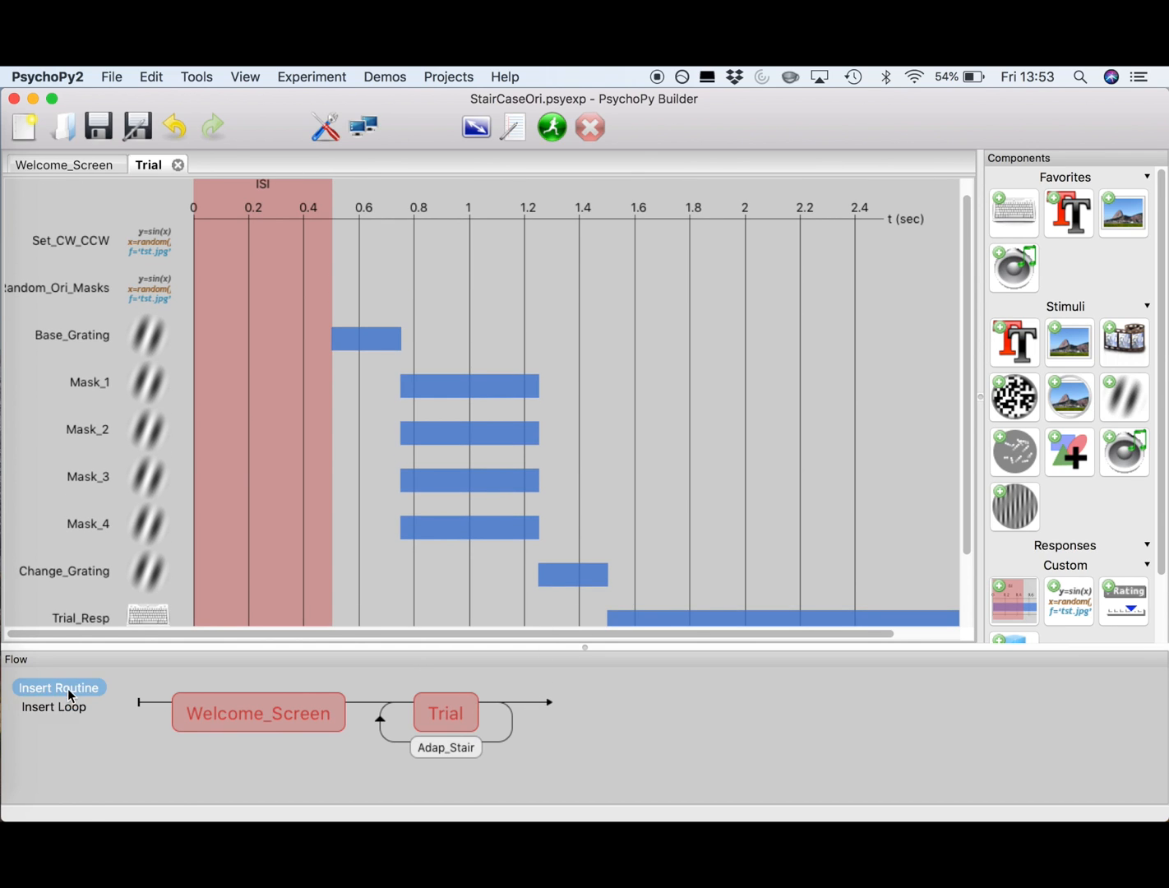
click(57, 687)
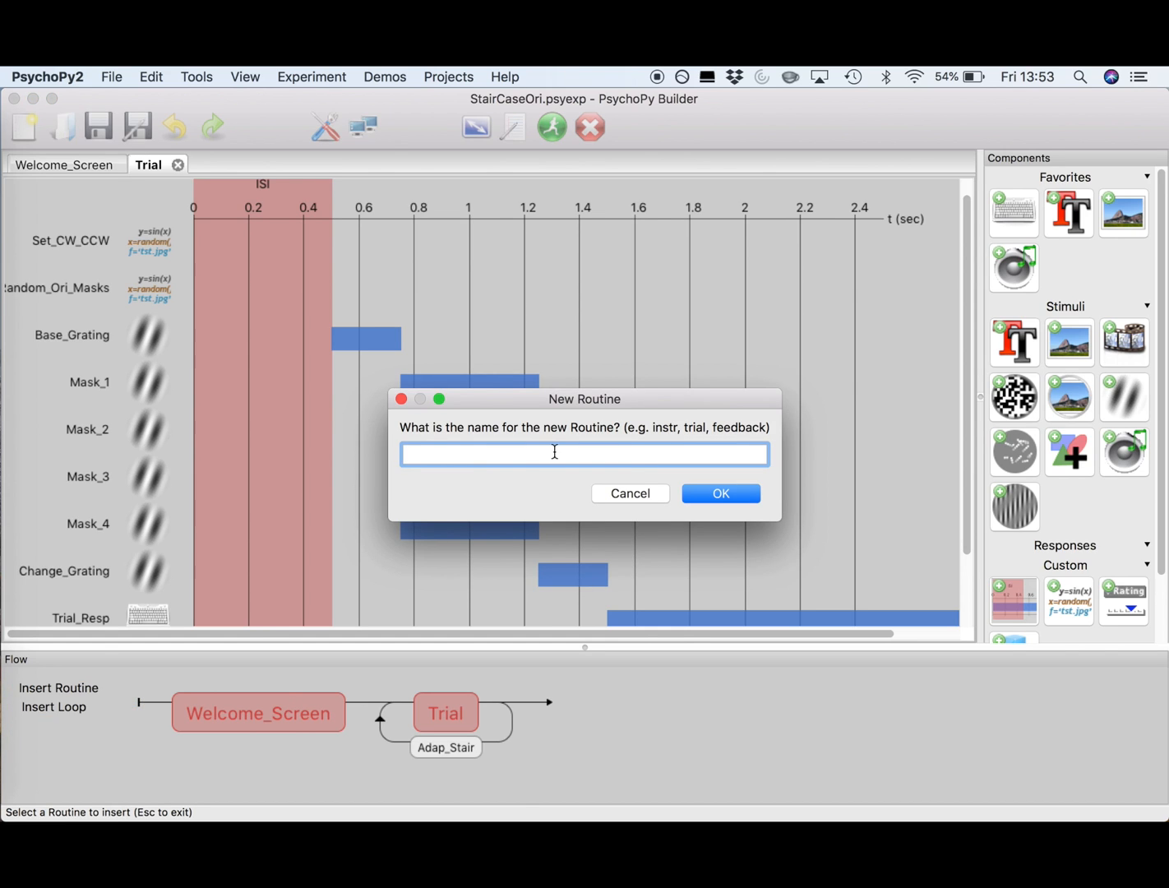
text(Thanks)
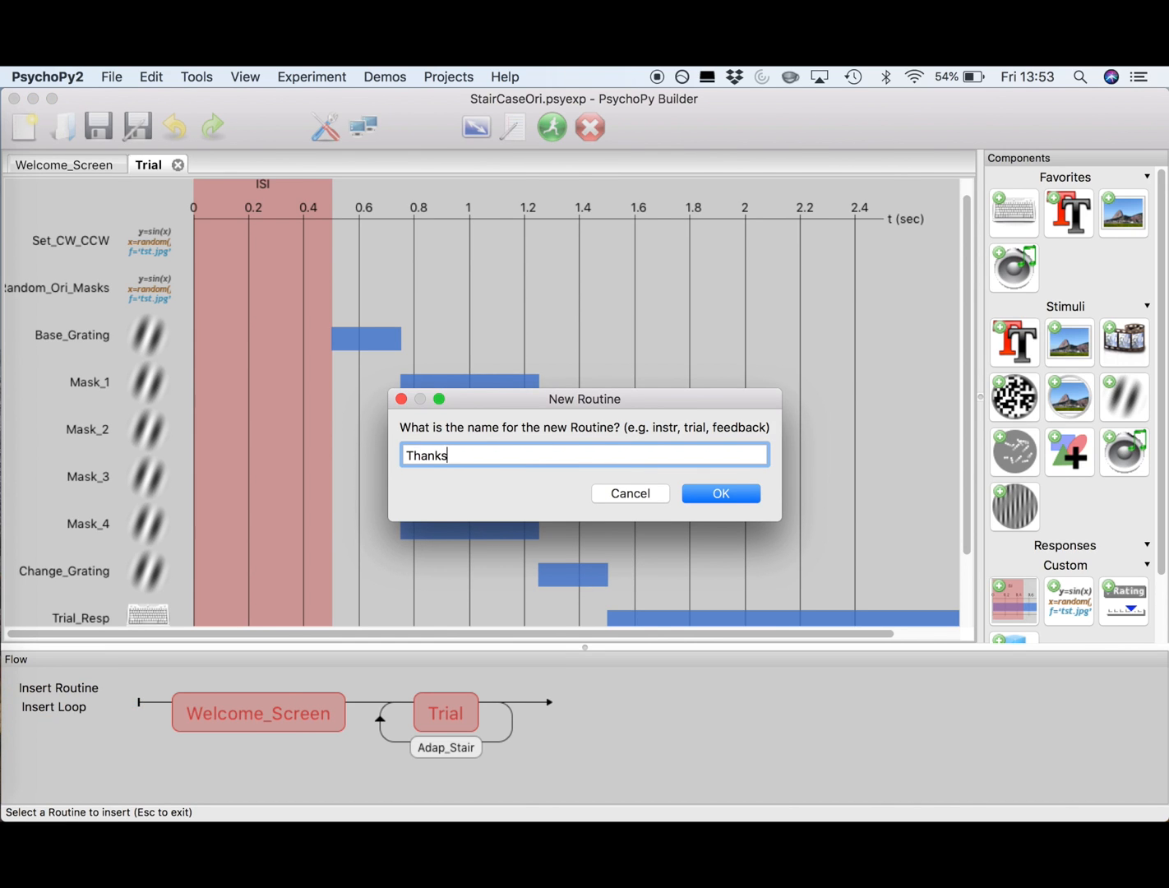
click(720, 493)
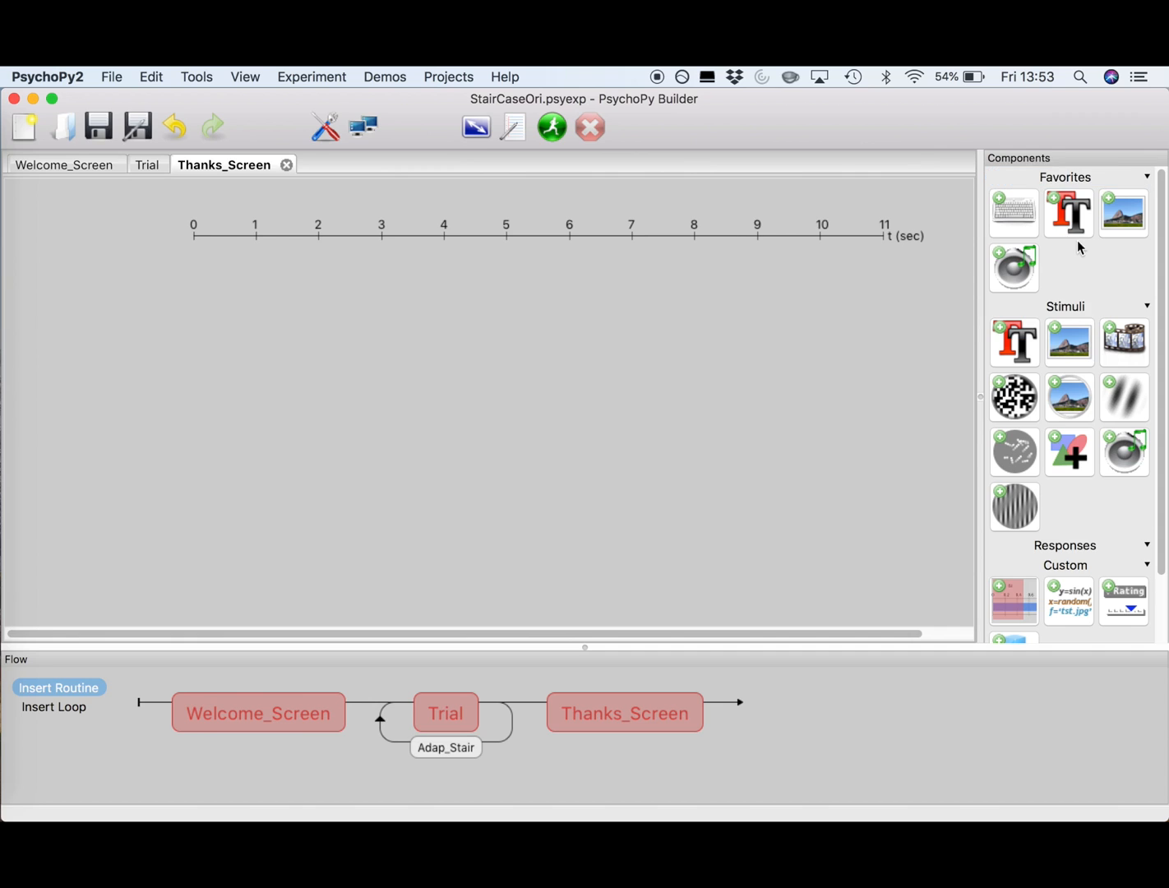
Add Thanks_Text lasting 10.0 s reading 'Thank you for participating!'.
click(1068, 214)
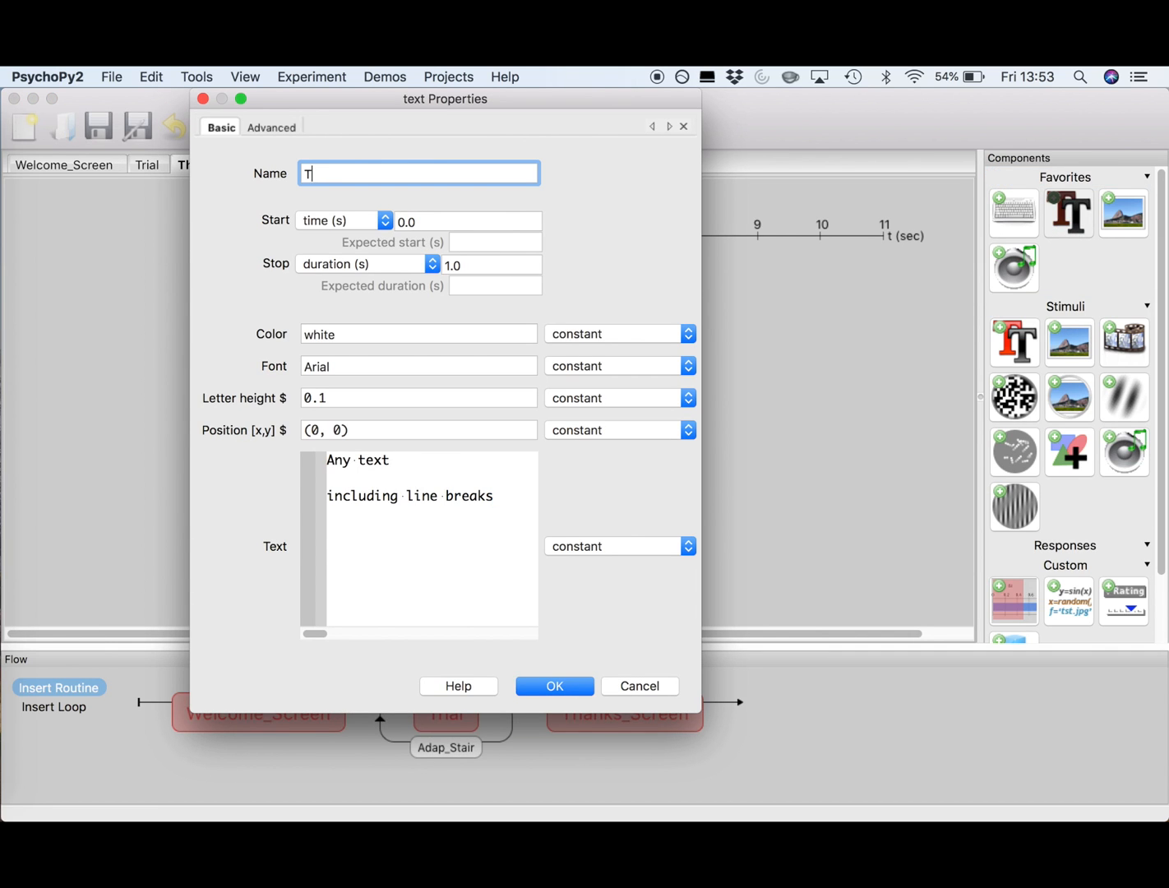
text(hanks_Text)
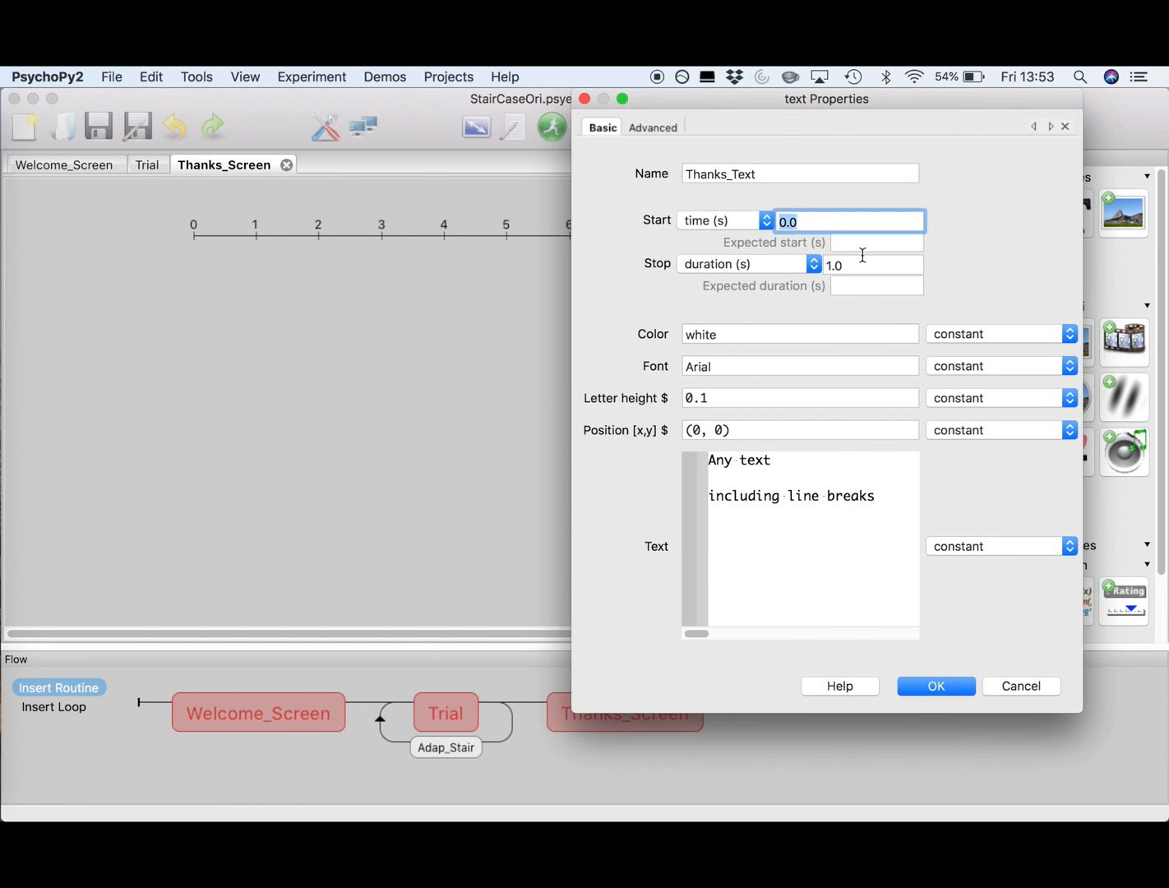
text(10.0)
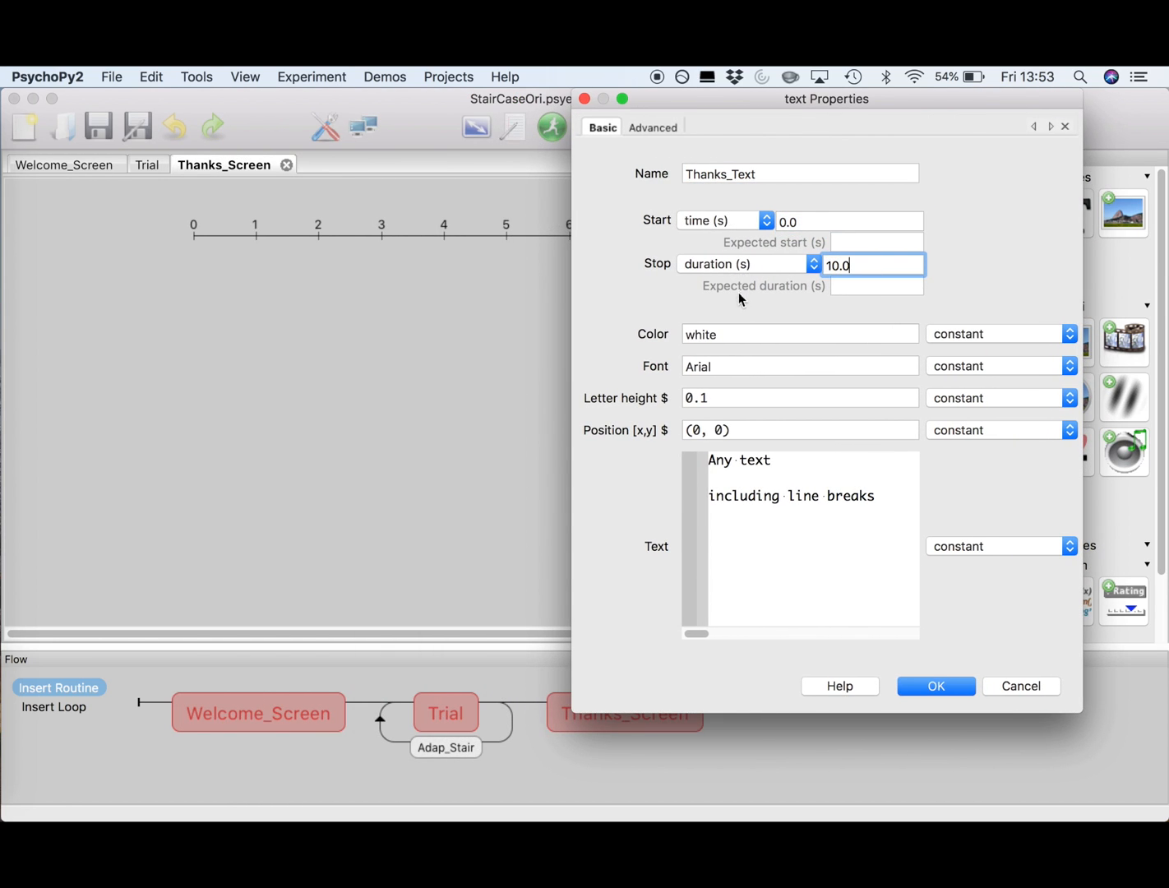
mouse_move(746, 366)
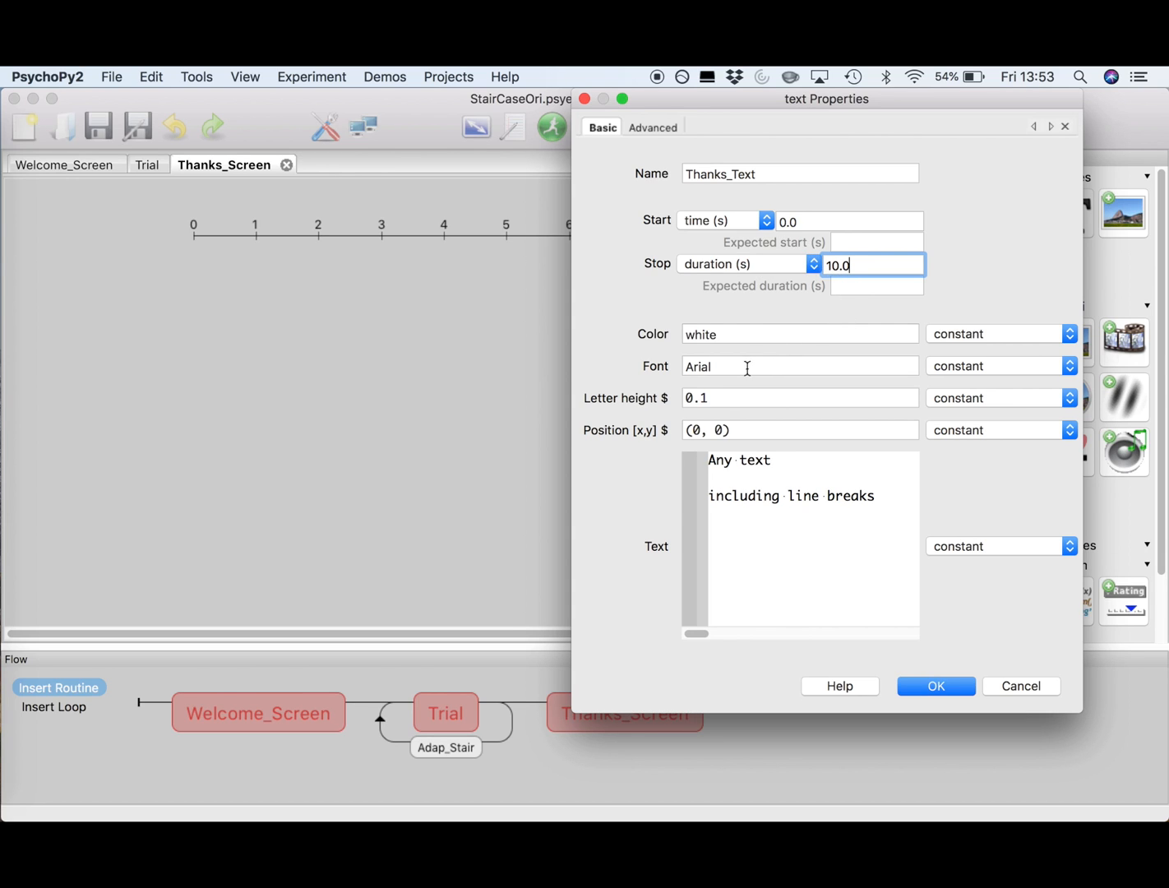
mouse_move(730, 359)
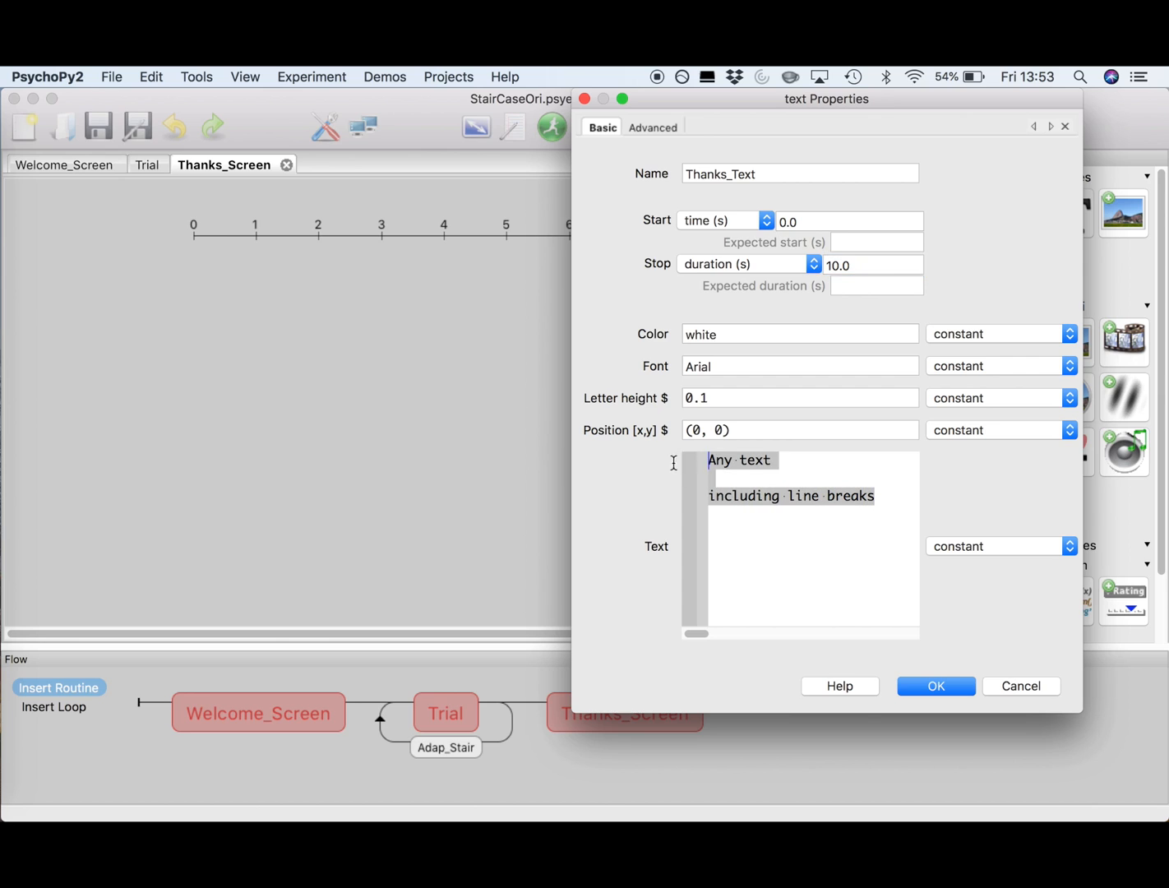
text(Thank you)
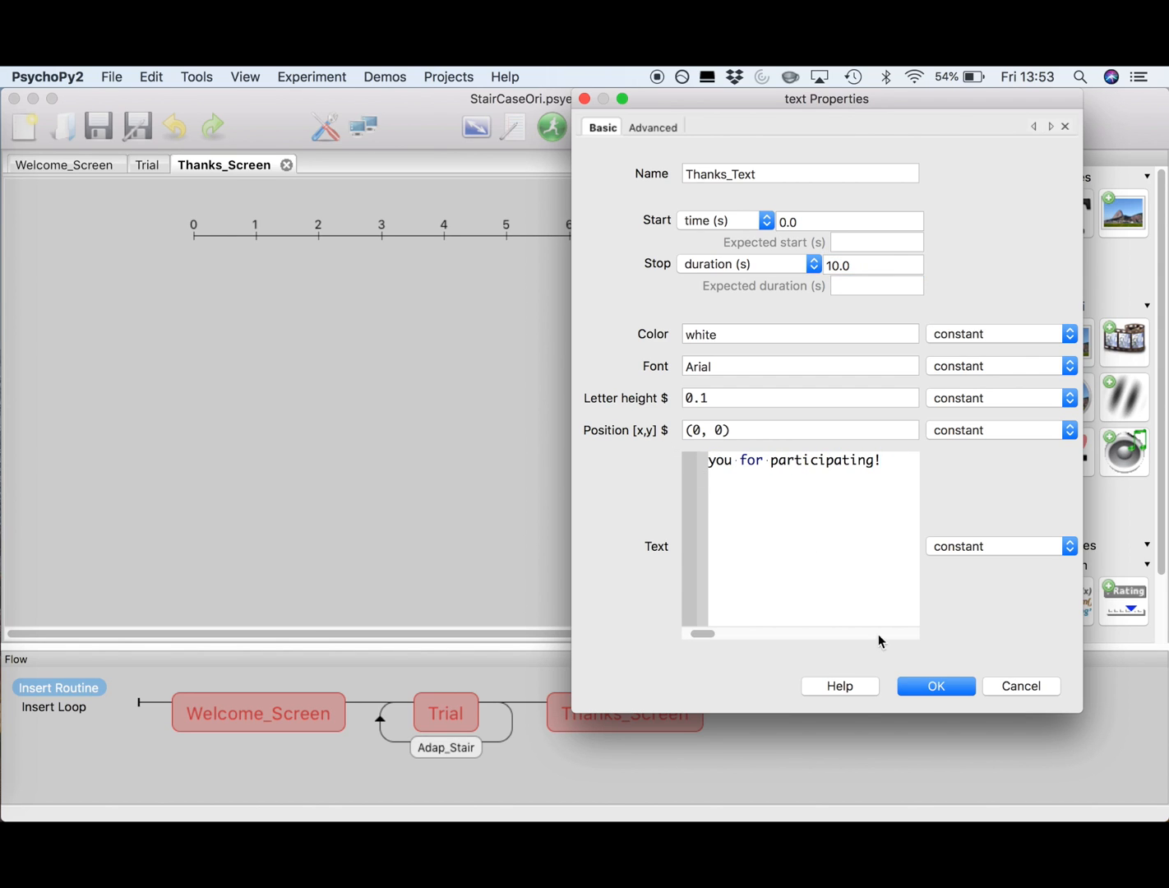
click(934, 686)
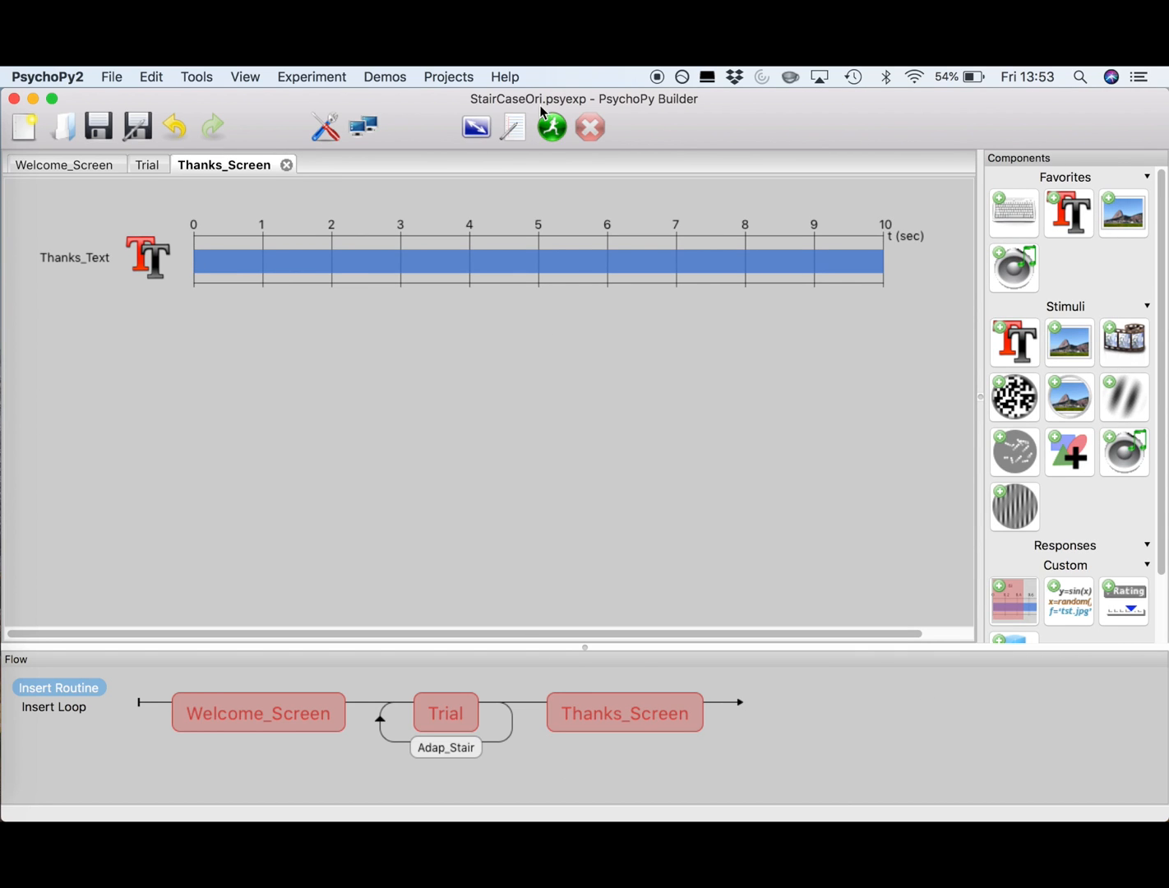
Review the Trial routine, return to Thanks_Screen and launch the StairCaseOri experiment.
click(147, 165)
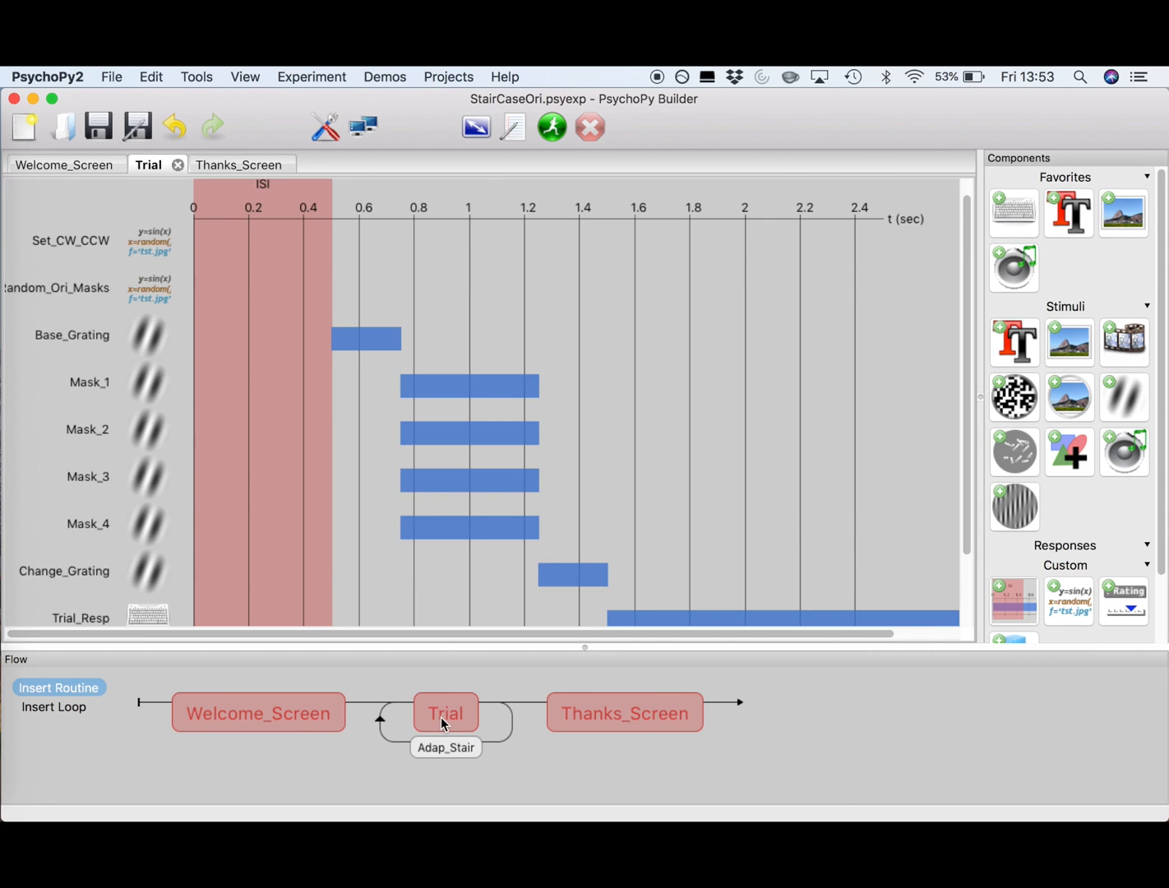
click(223, 164)
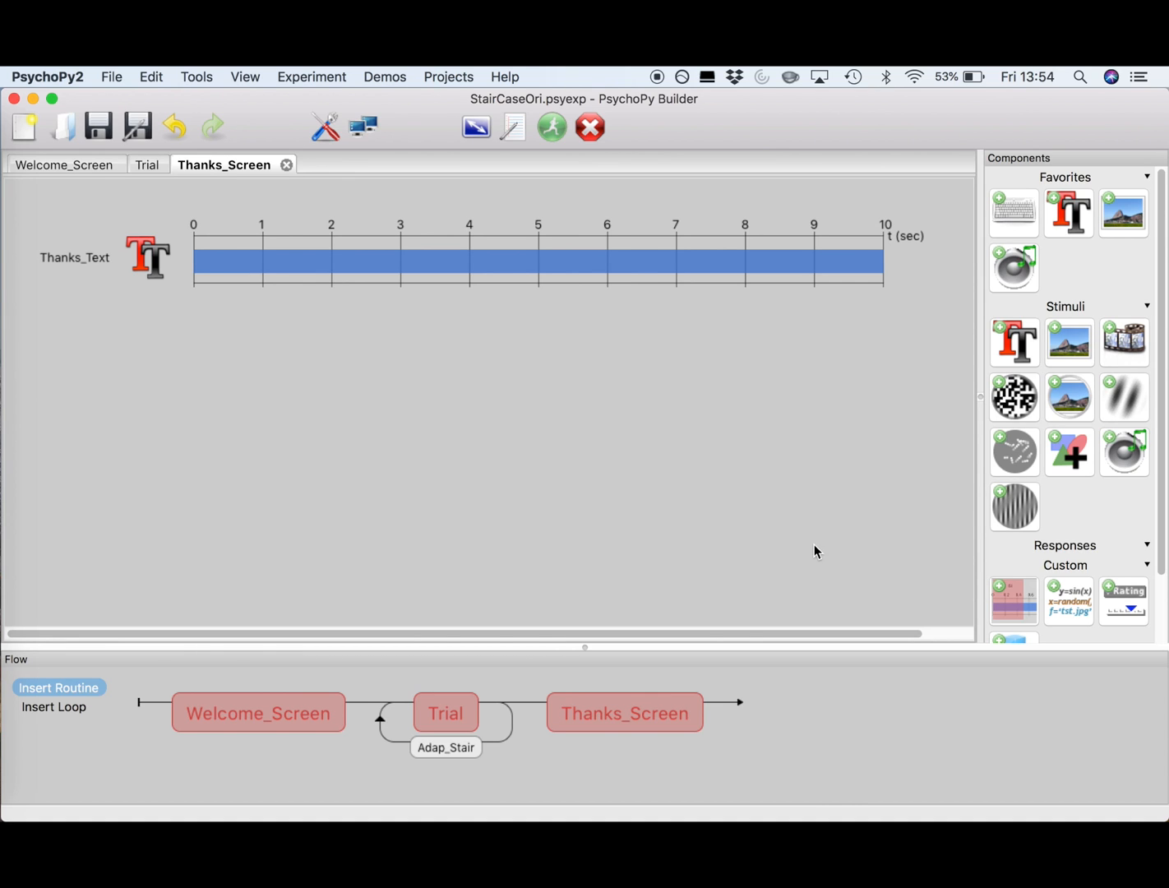
click(550, 125)
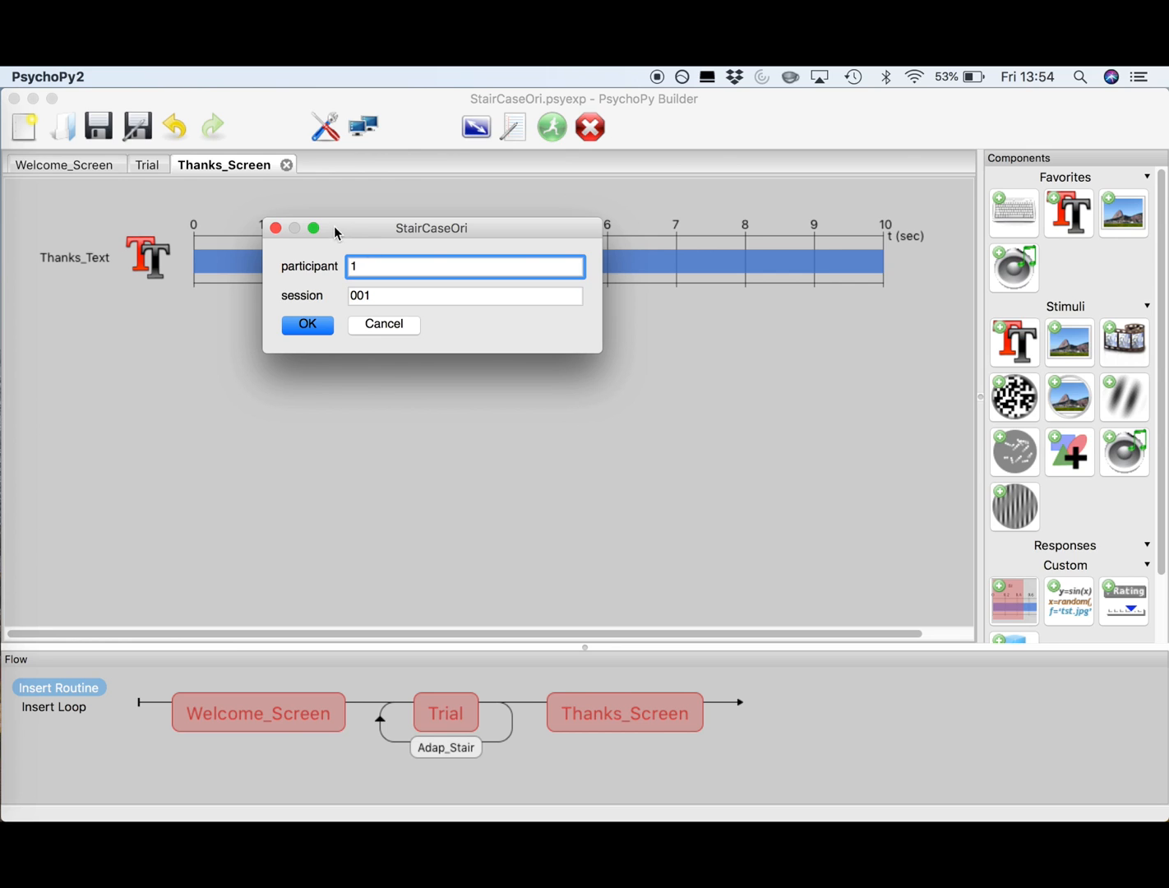